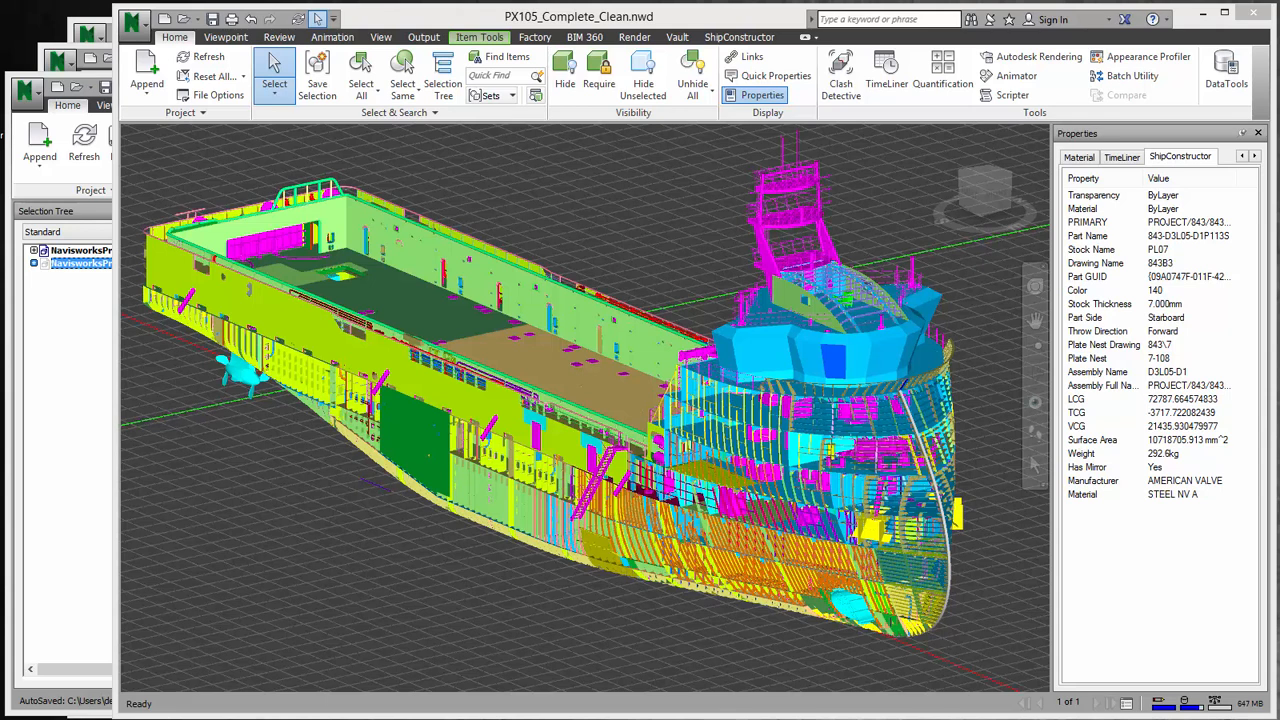
mouse_move(782, 376)
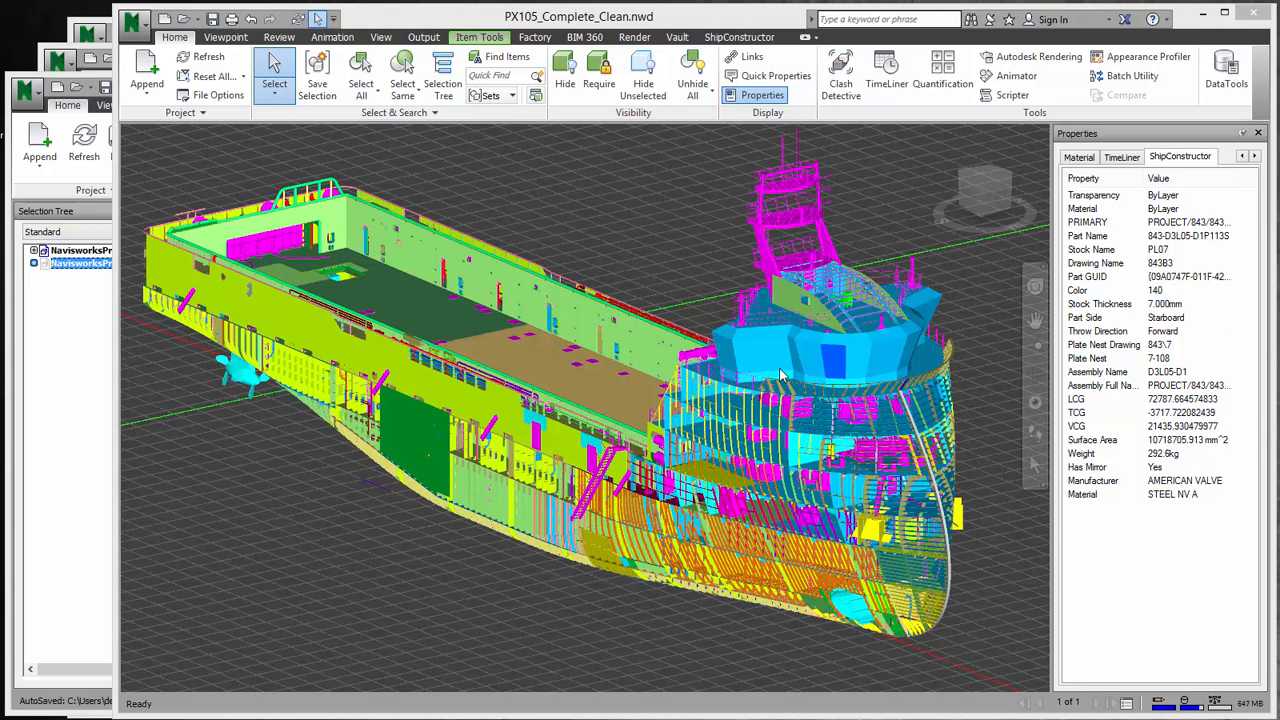
mouse_move(592, 348)
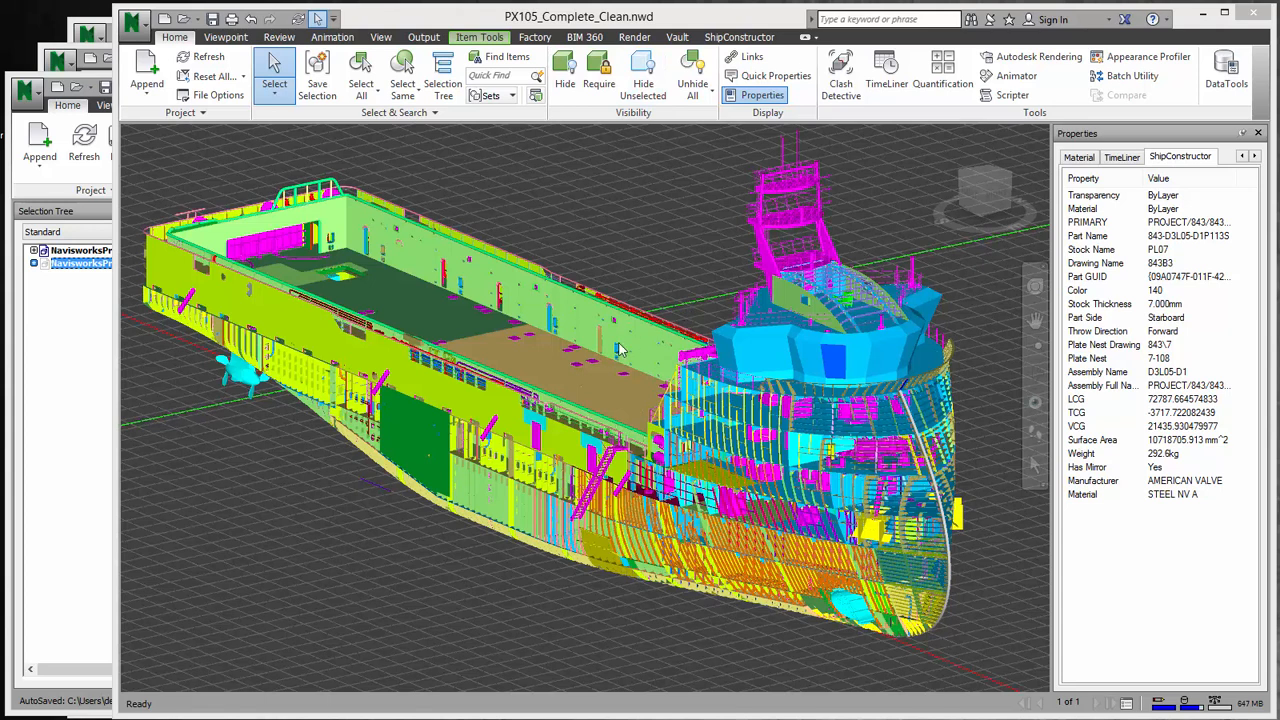
mouse_move(800, 376)
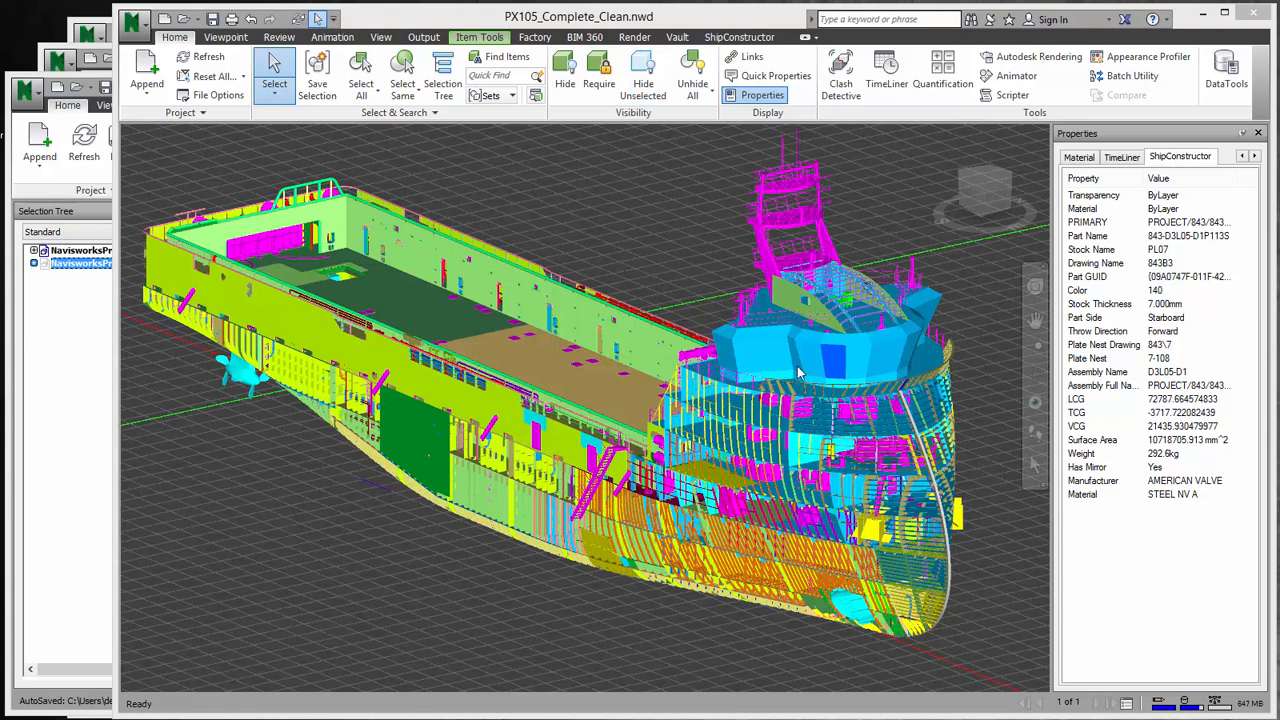
Pick another hull part so its ShipConstructor properties show a port-side NV A-36 steel plate.
left_click(764, 362)
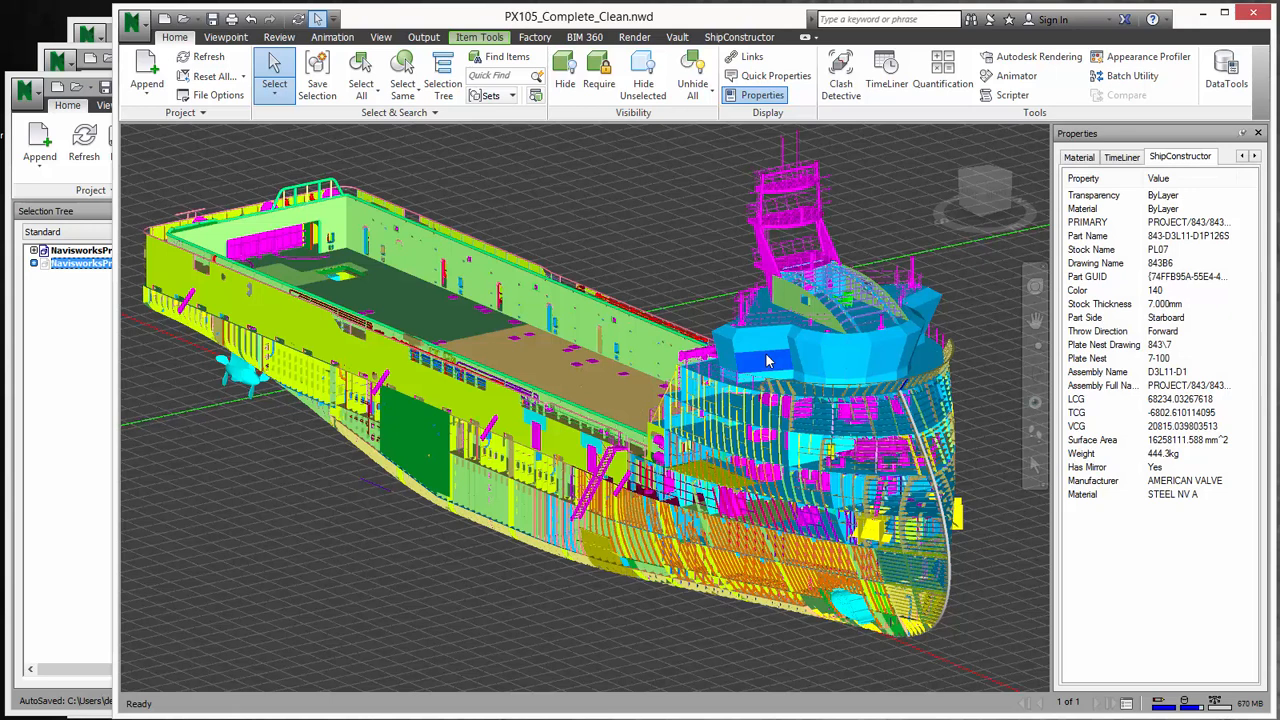
mouse_move(810, 404)
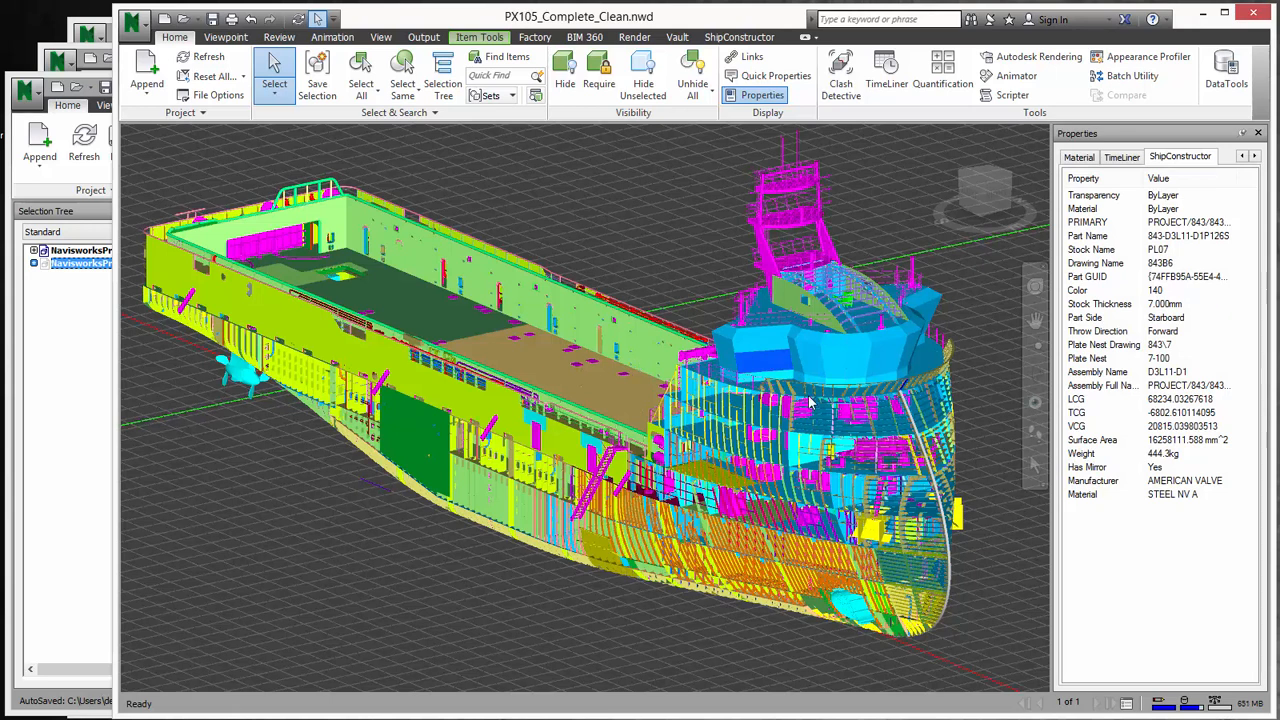
mouse_move(1190, 438)
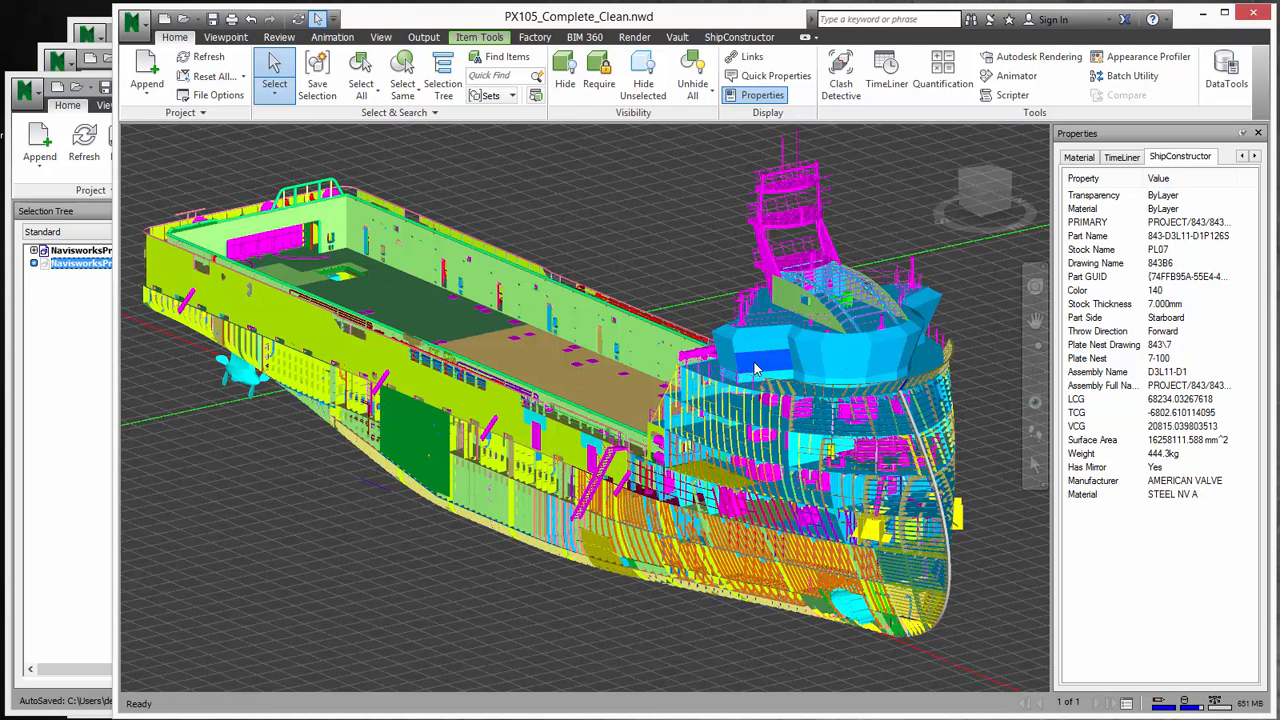
right_click(756, 370)
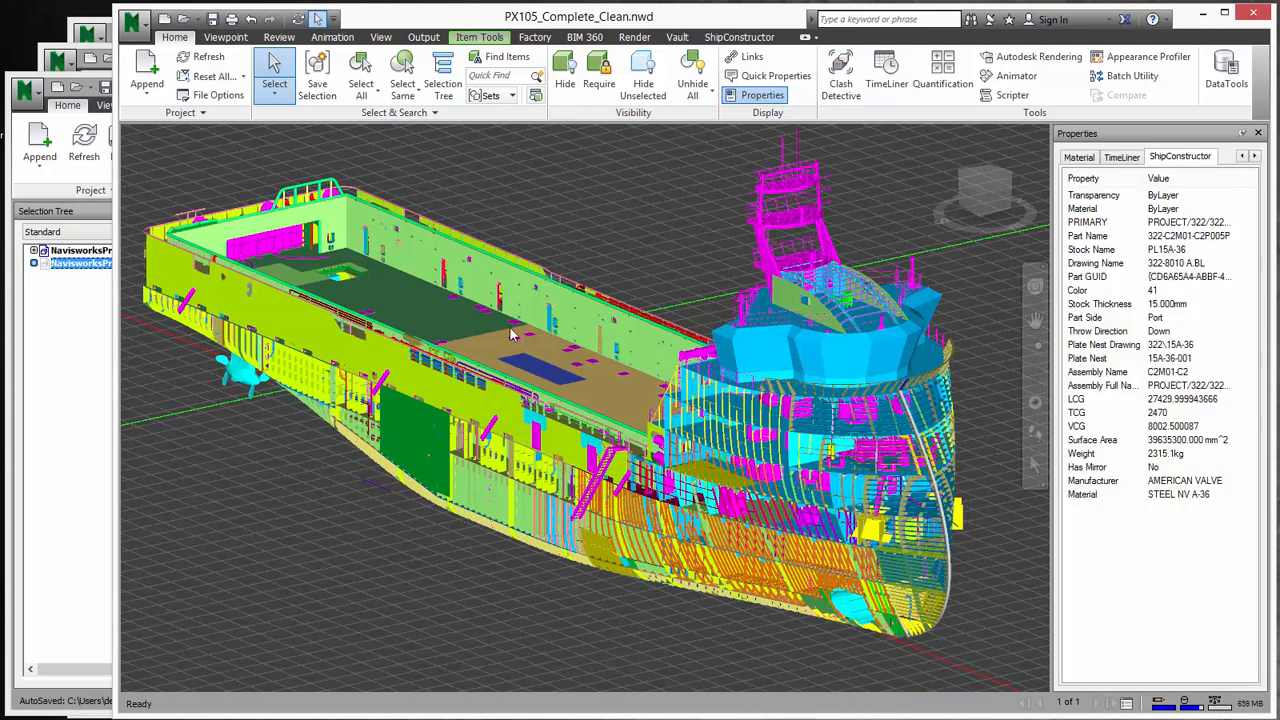
mouse_move(90, 20)
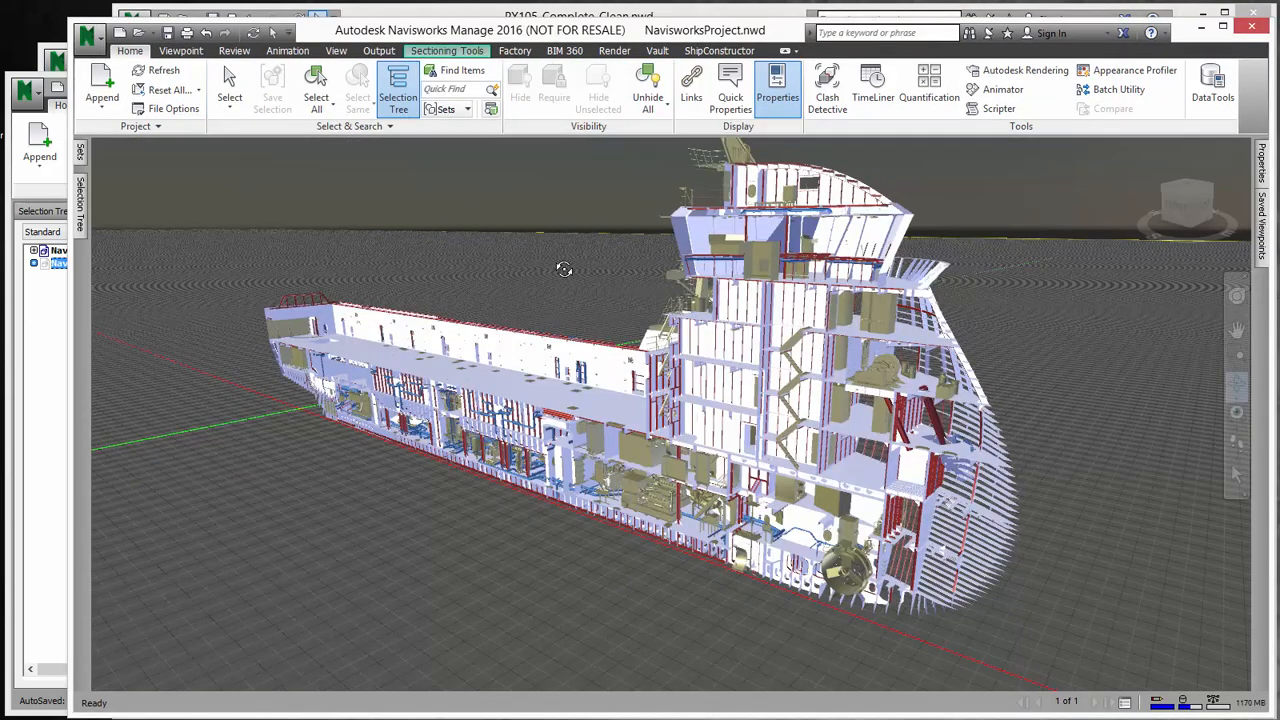
mouse_move(576, 312)
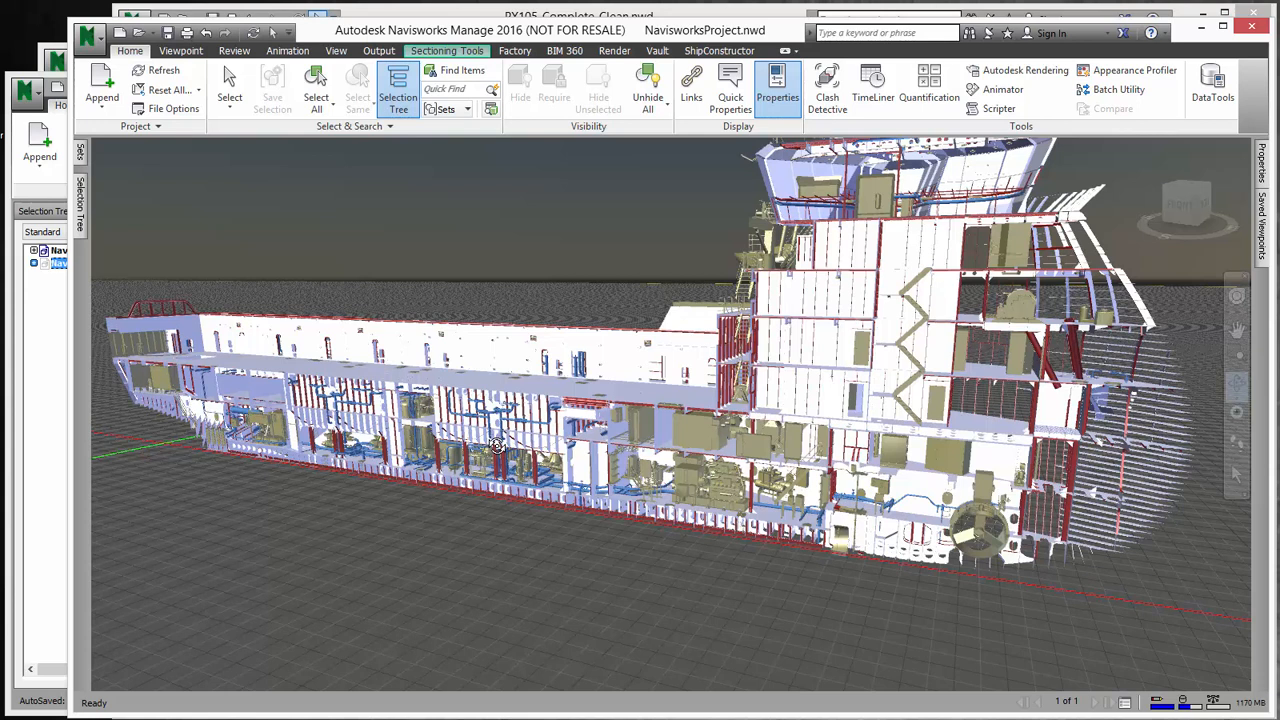
mouse_move(522, 448)
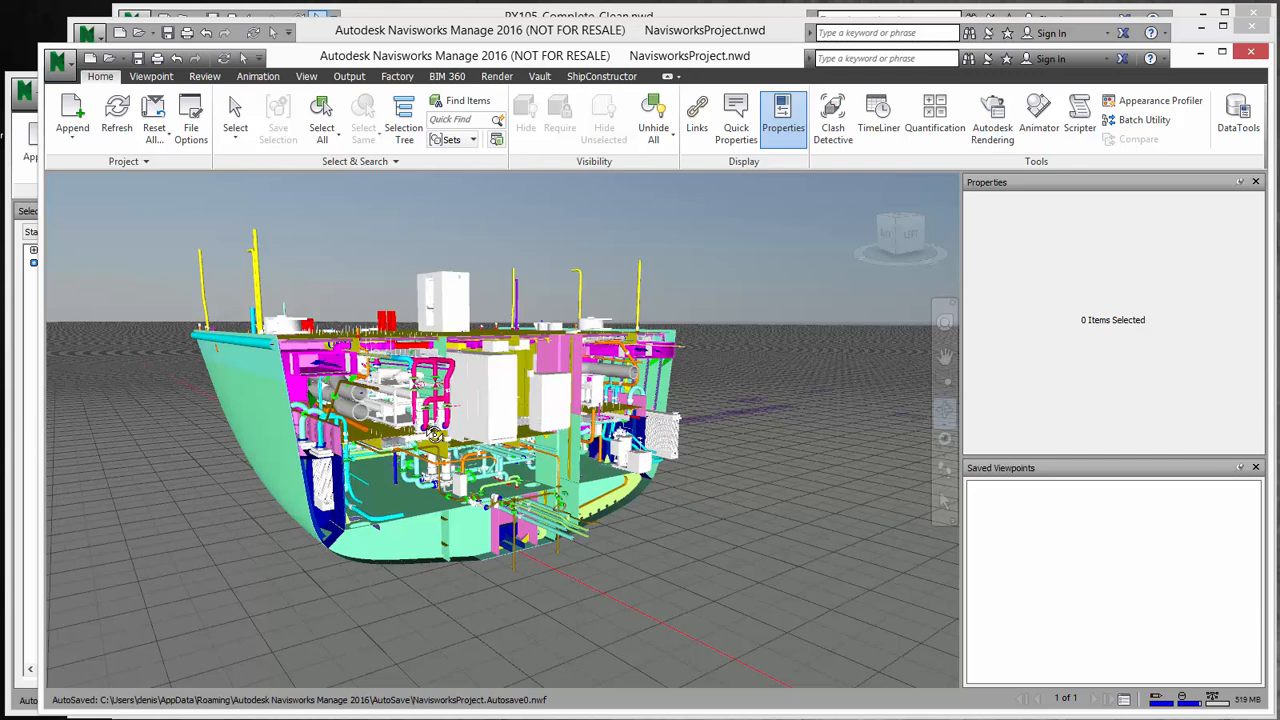
mouse_move(456, 458)
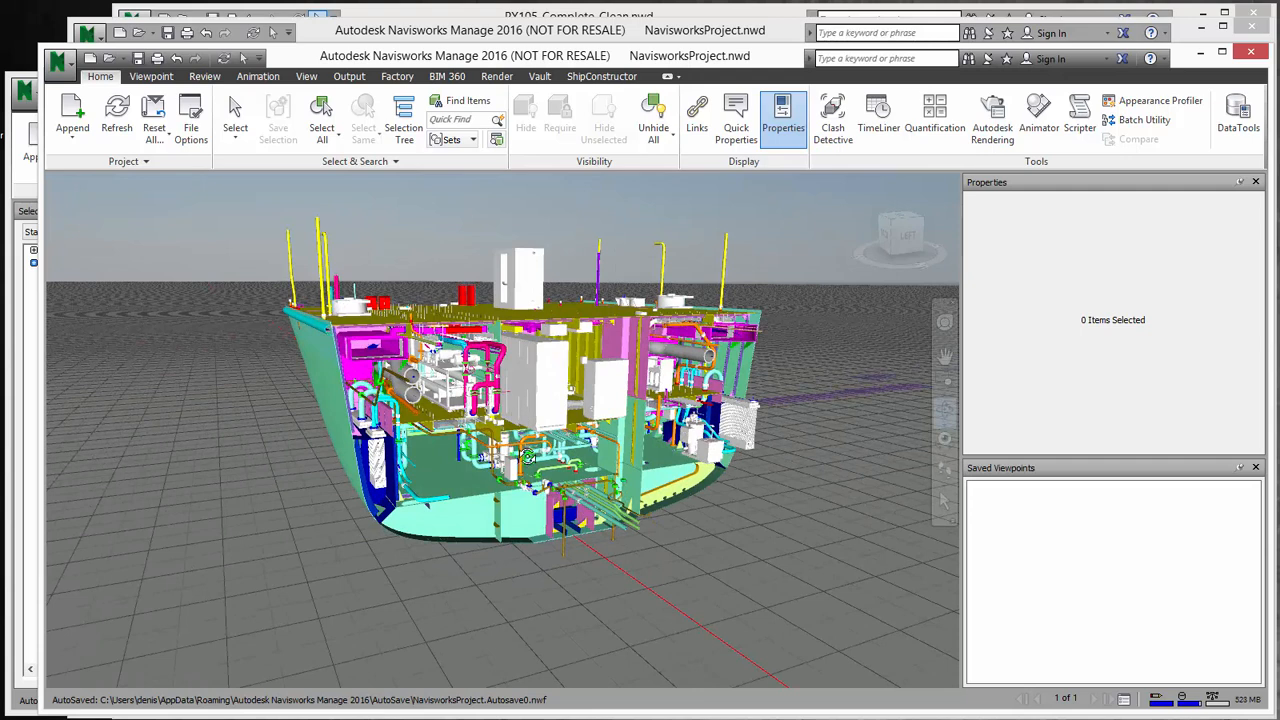
mouse_move(564, 452)
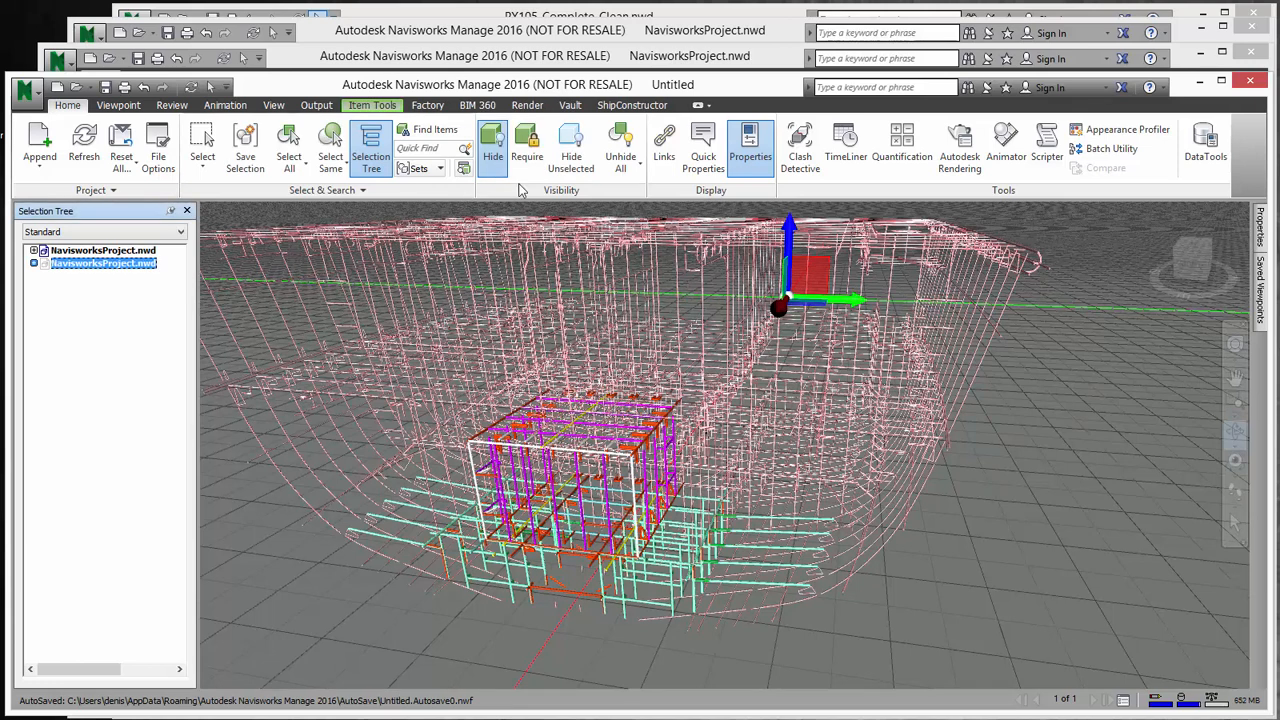
mouse_move(620, 144)
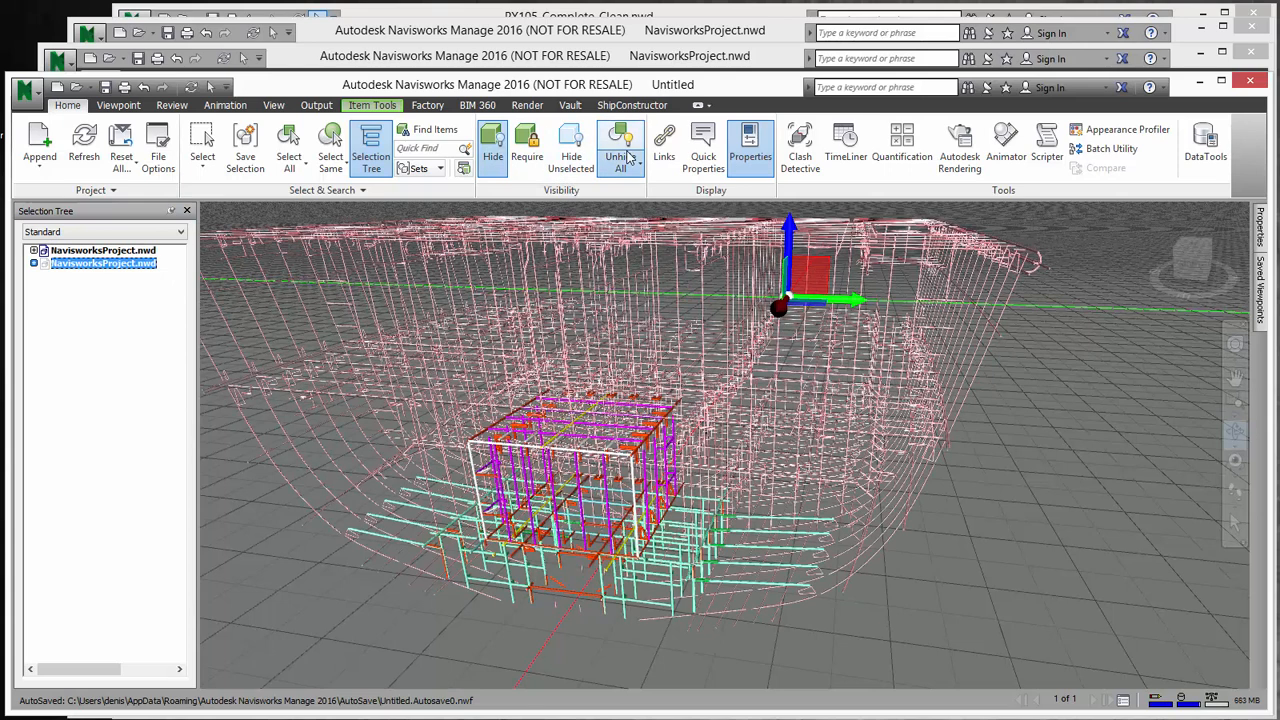
Bring the Untitled Navisworks window forward to review the pink hull wireframe and block.
left_click(620, 144)
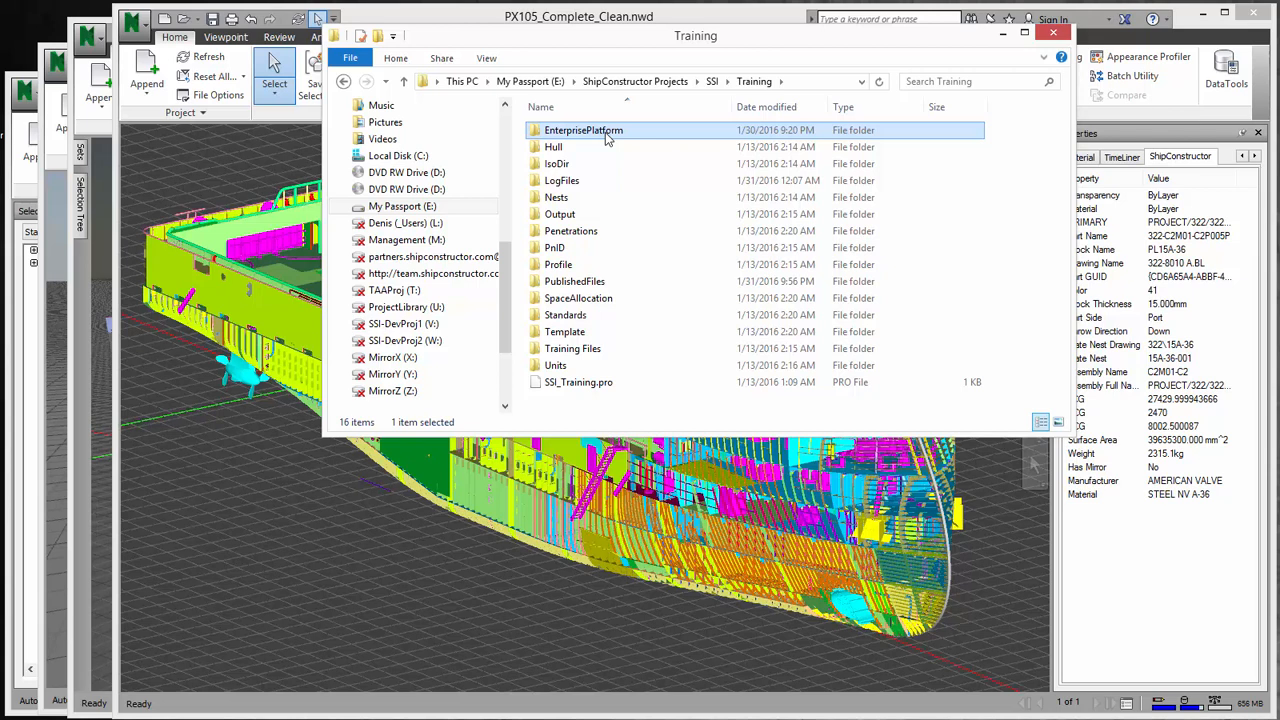
mouse_move(604, 148)
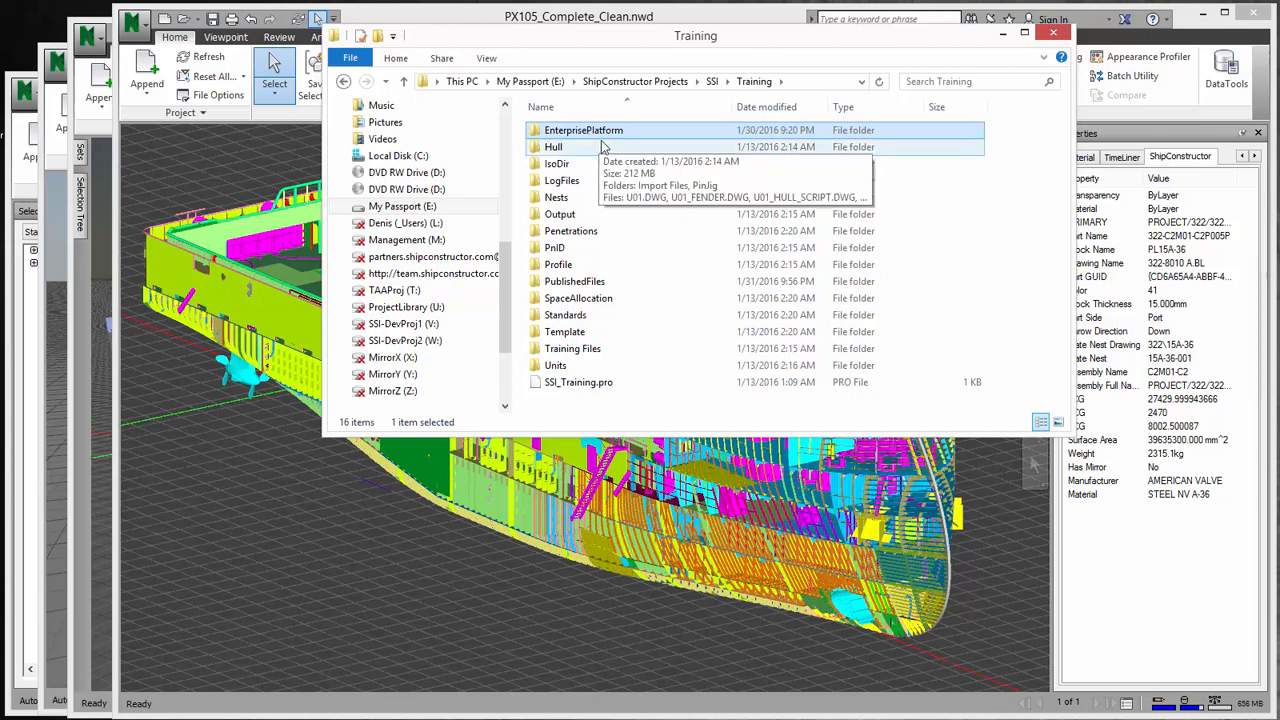
mouse_move(584, 130)
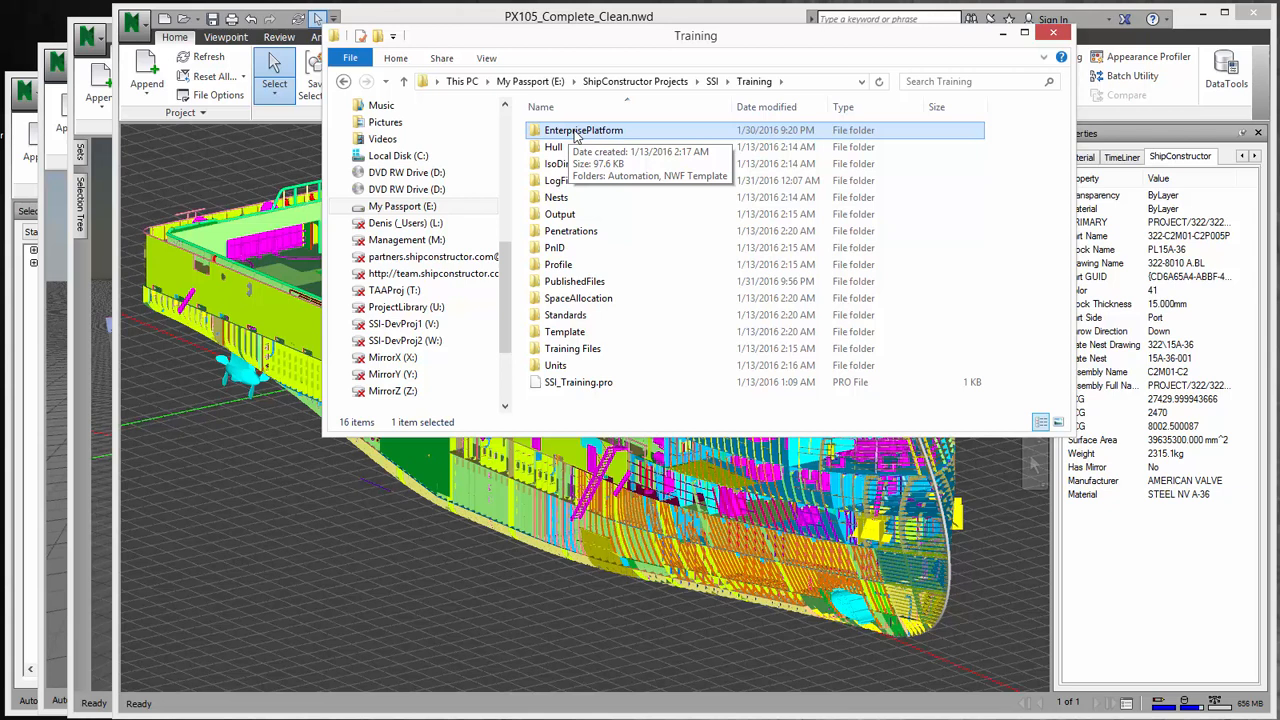
mouse_move(668, 214)
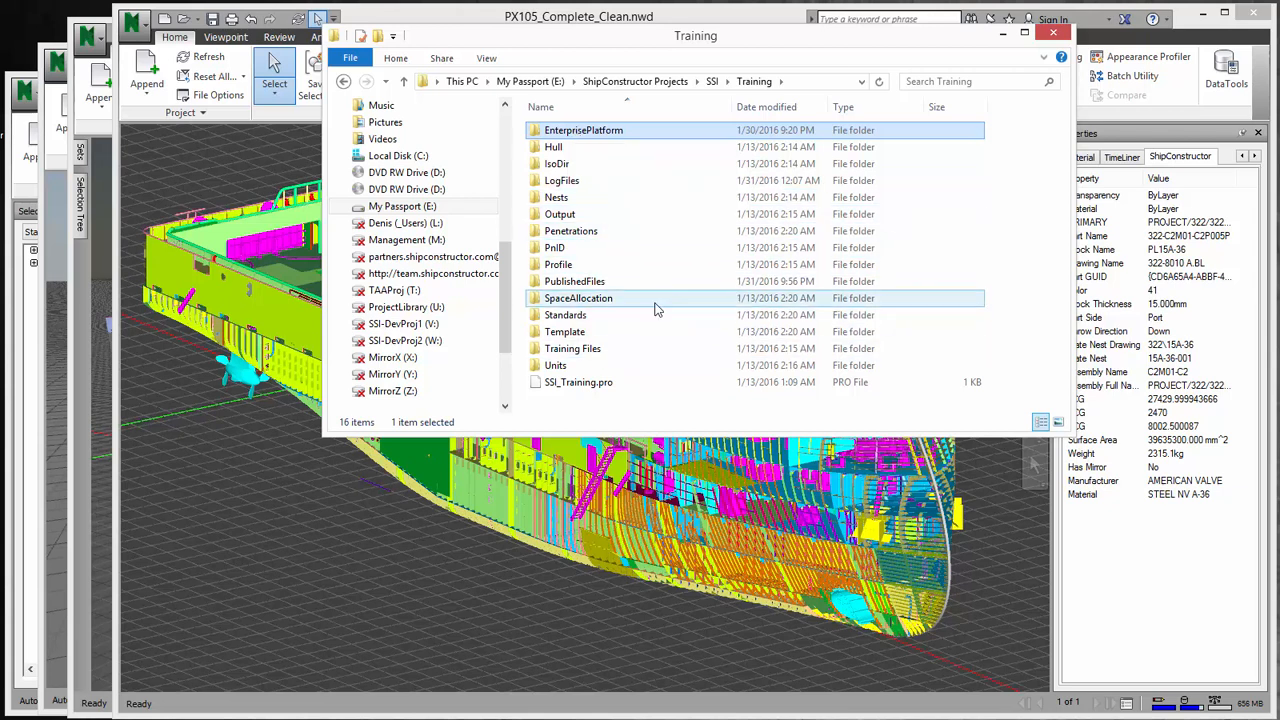
Pick a subfolder in the SSI Training project folder listing.
left_click(578, 382)
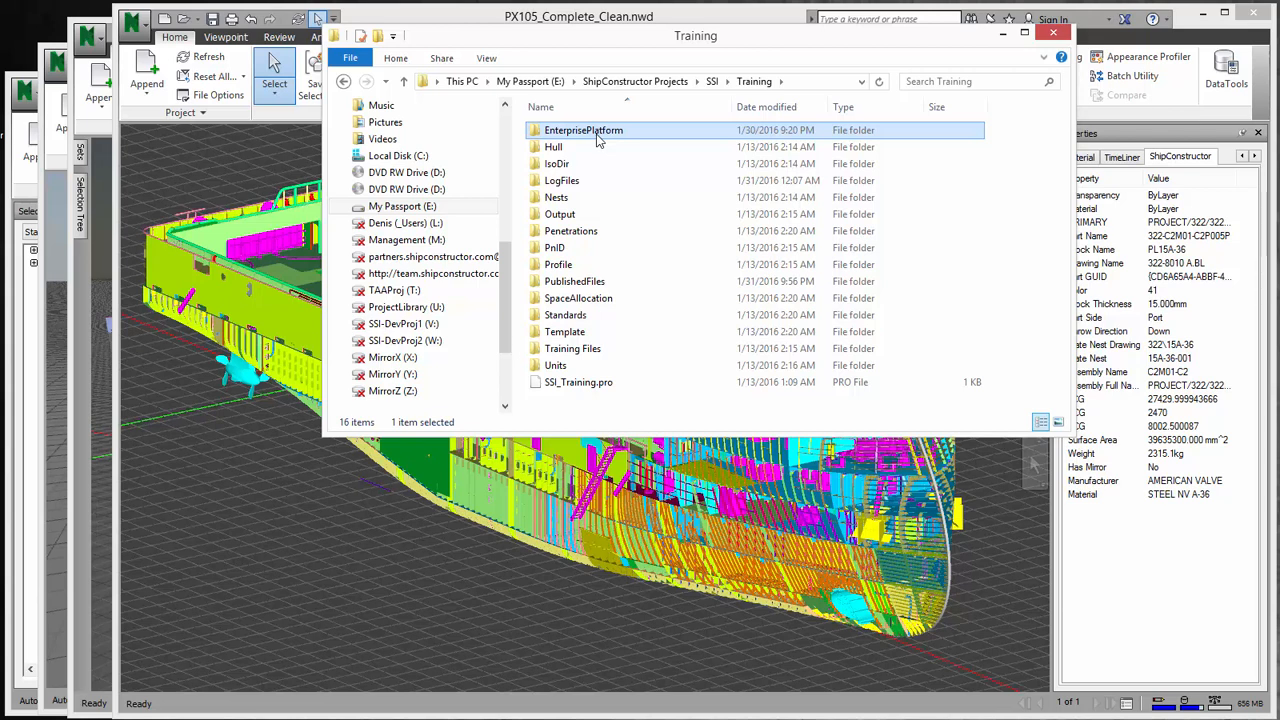
mouse_move(182, 232)
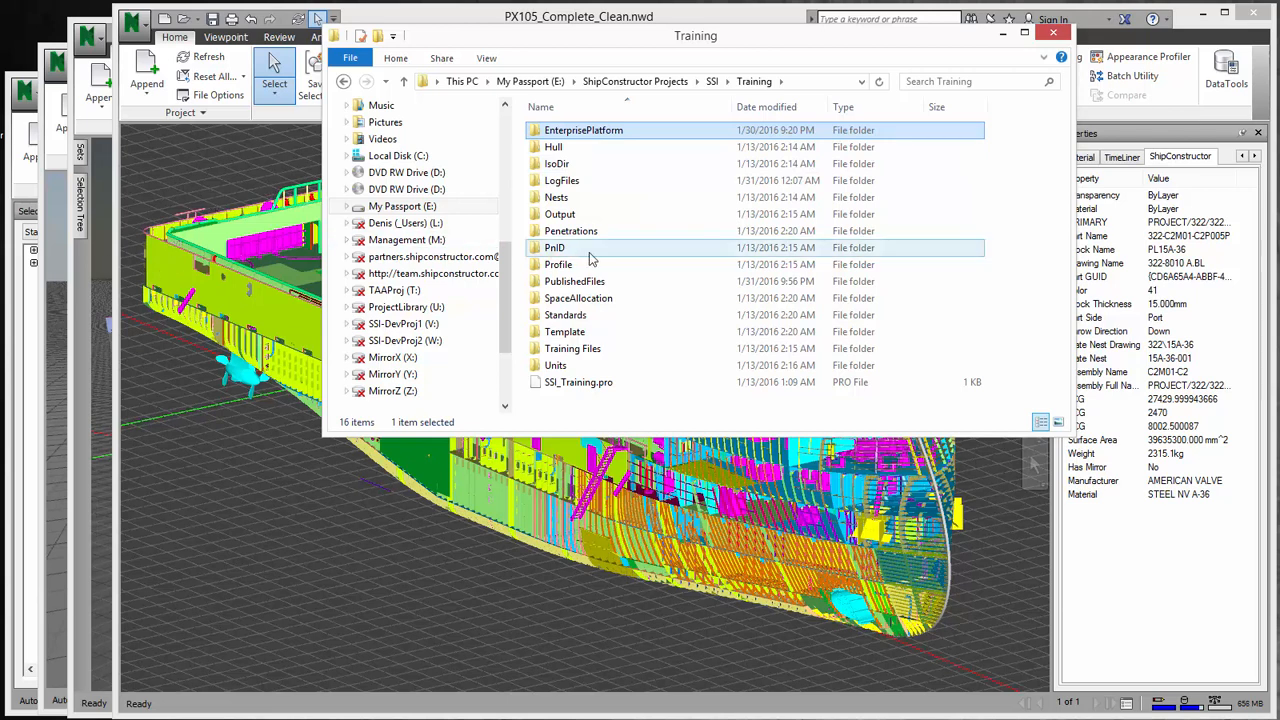
mouse_move(644, 332)
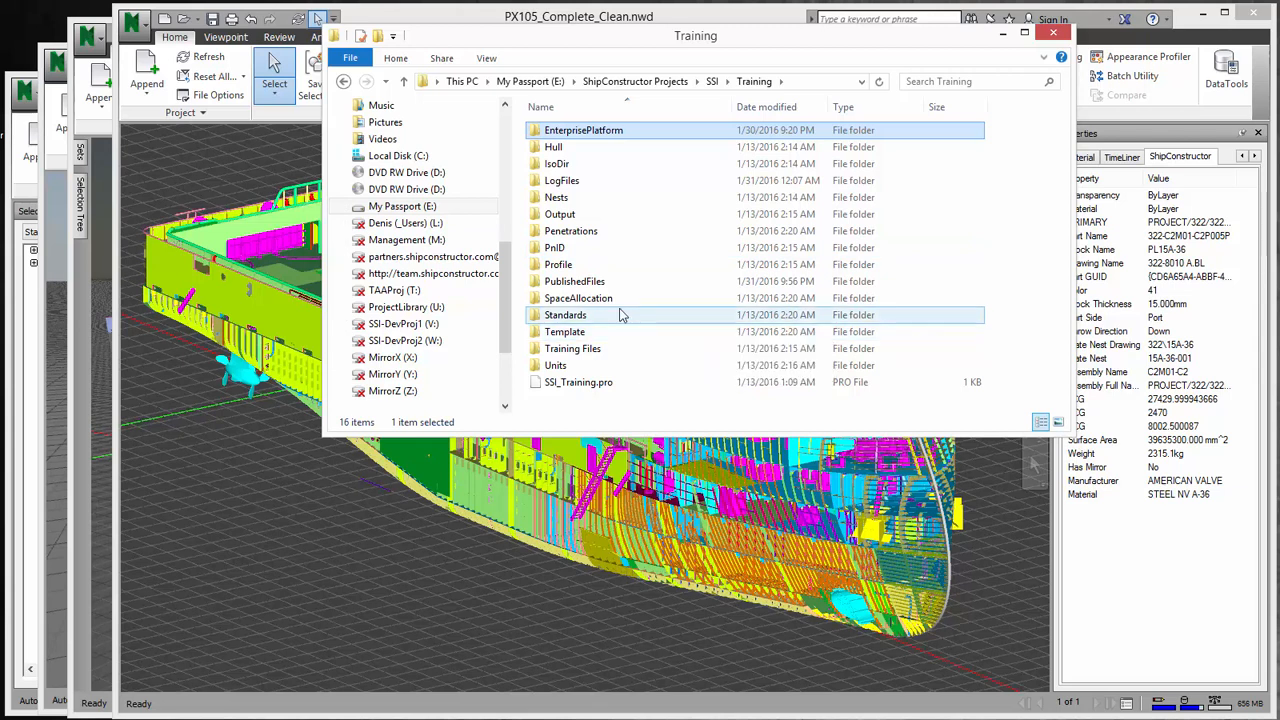
mouse_move(596, 130)
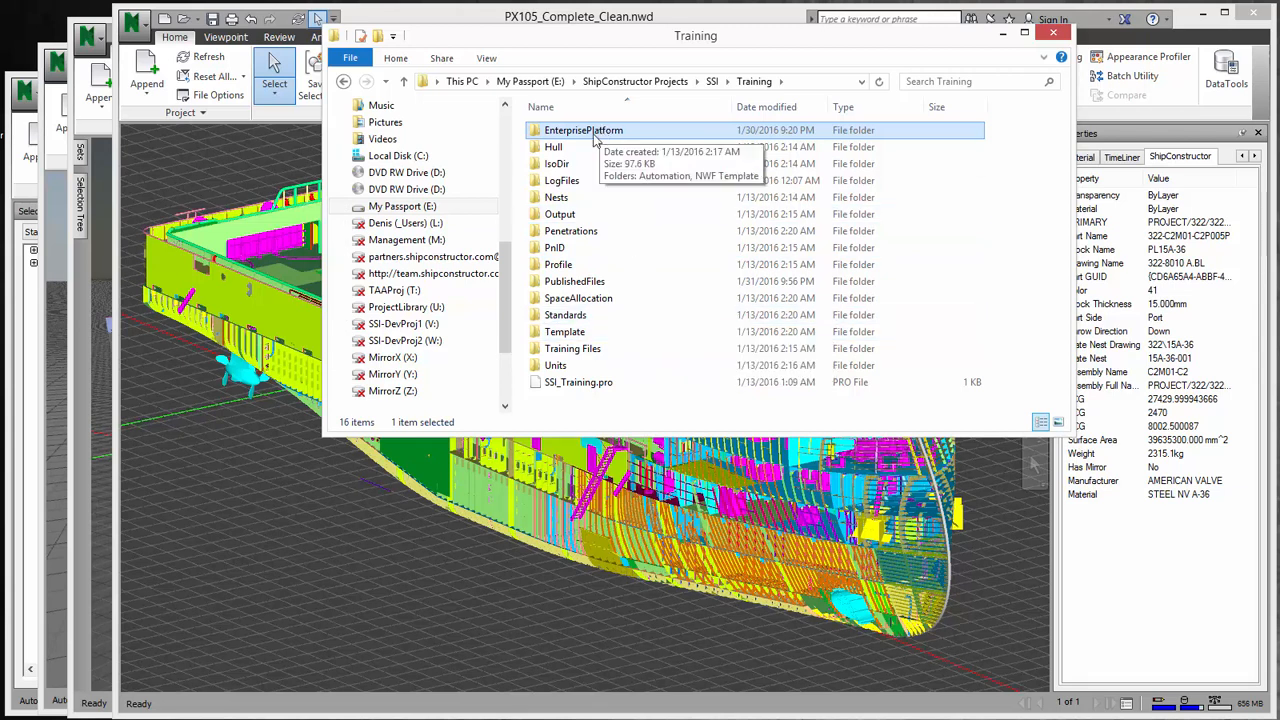
Go into EnterprisePlatform > Automation > NavisworksCreation and edit Waveform_NavisworksWorkpackage.bat in Notepad++.
double_click(584, 130)
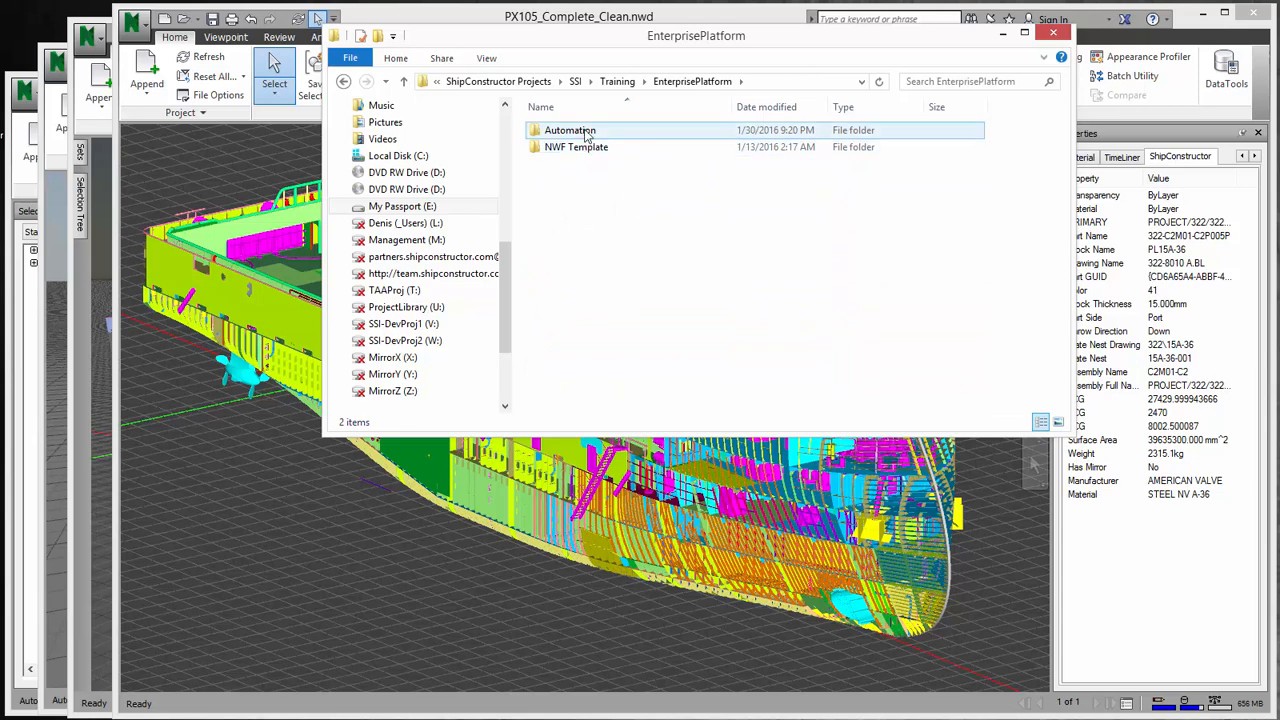
double_click(568, 130)
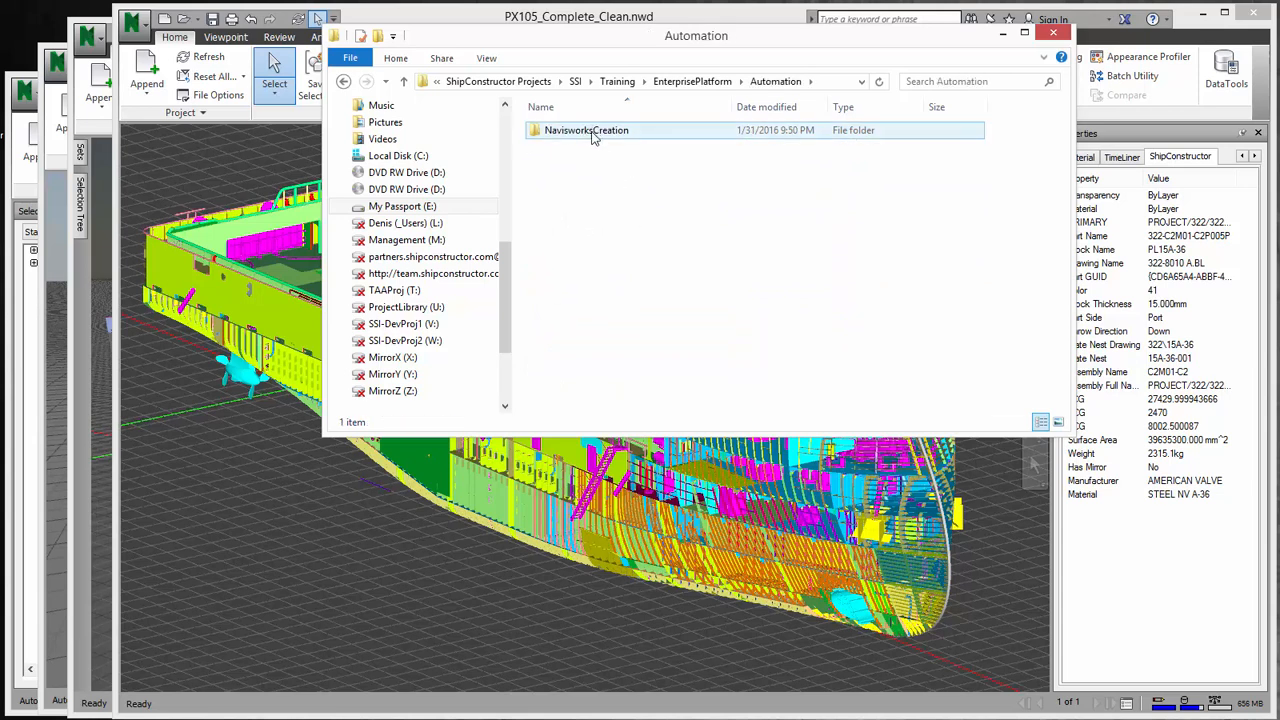
double_click(586, 130)
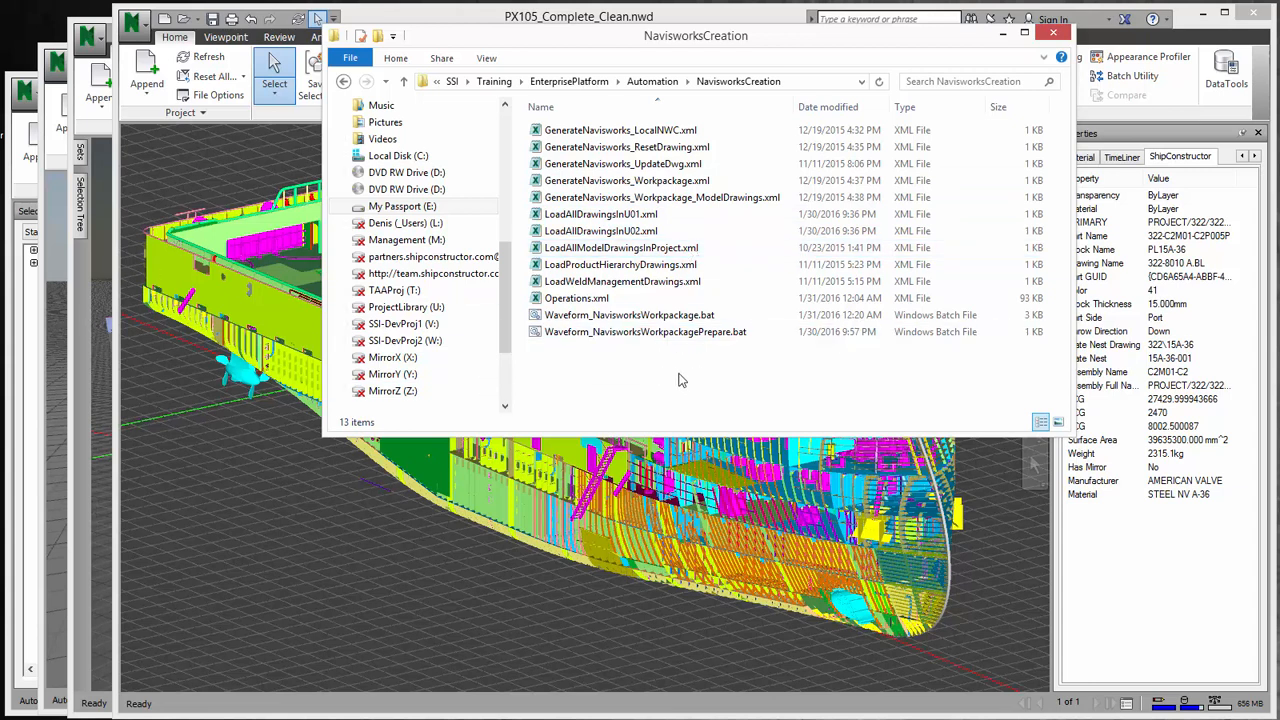
mouse_move(670, 364)
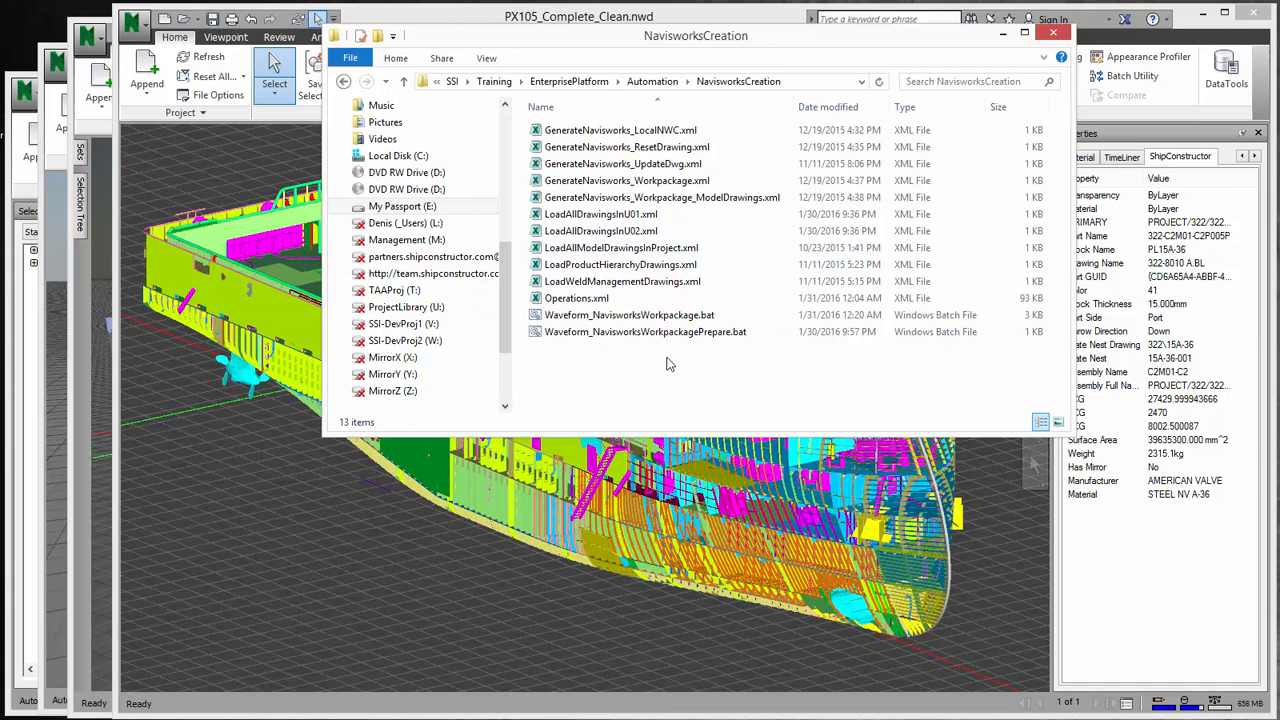
mouse_move(644, 332)
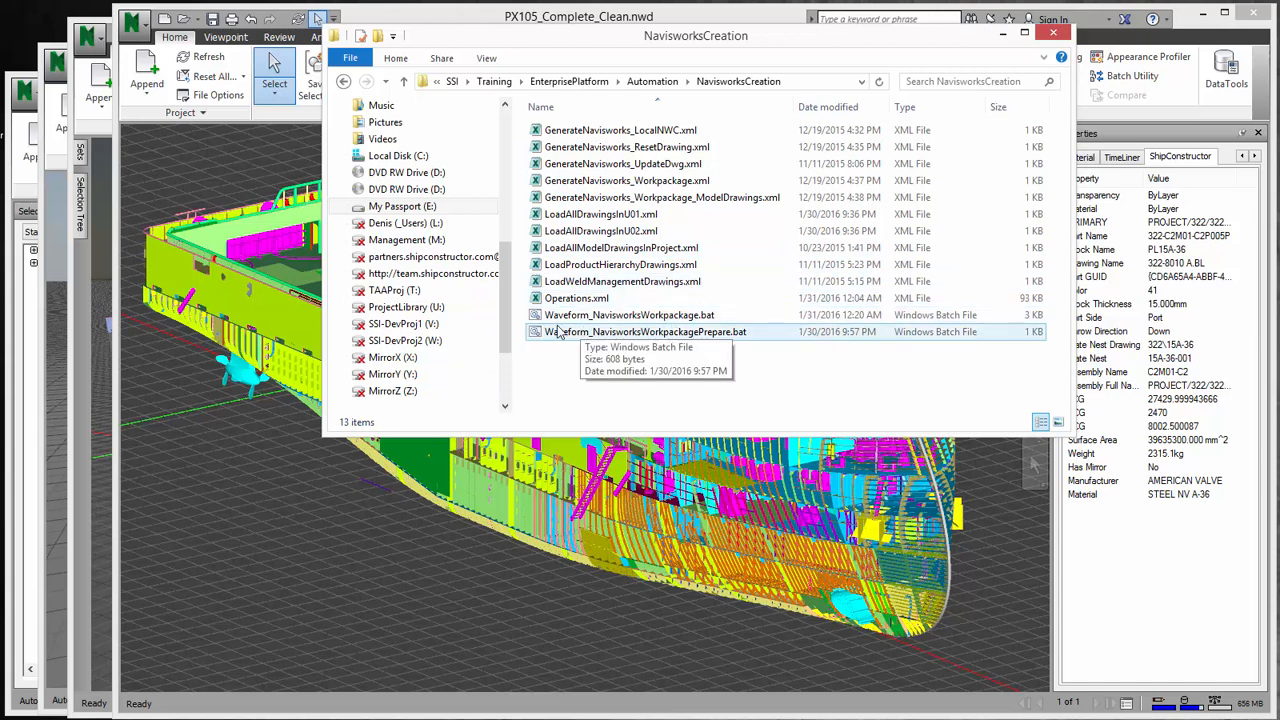
mouse_move(628, 314)
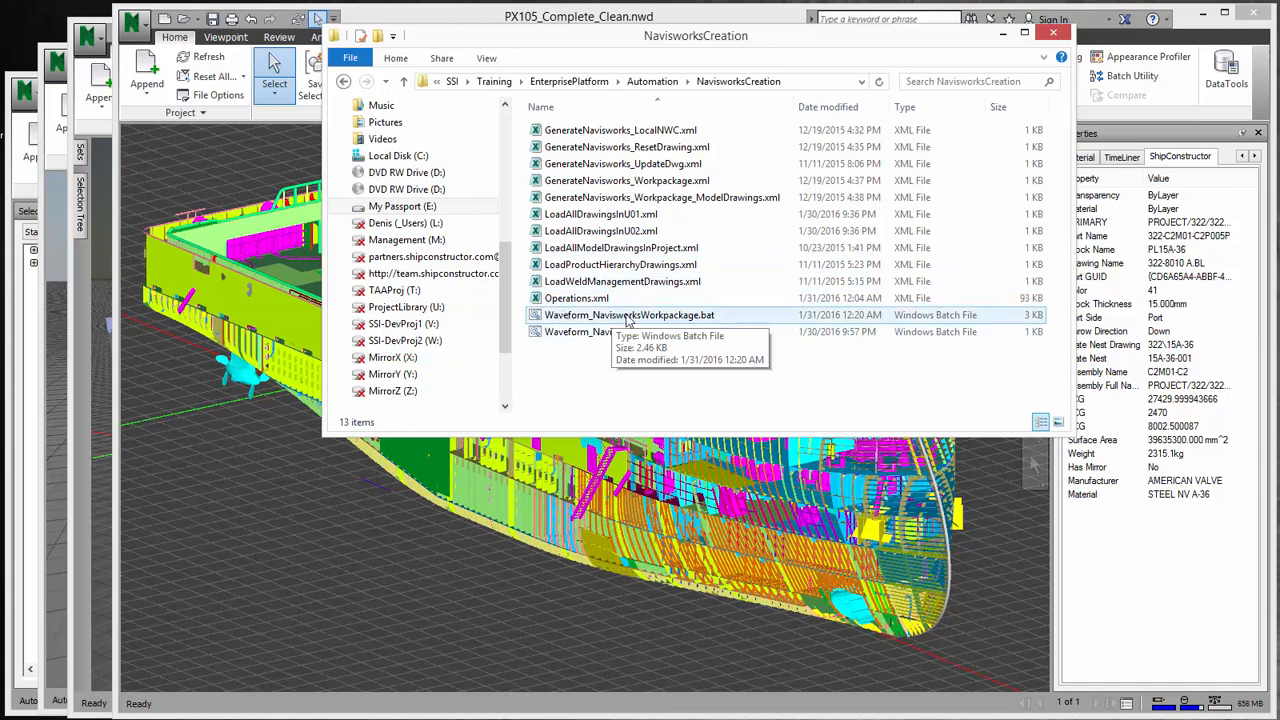
right_click(628, 314)
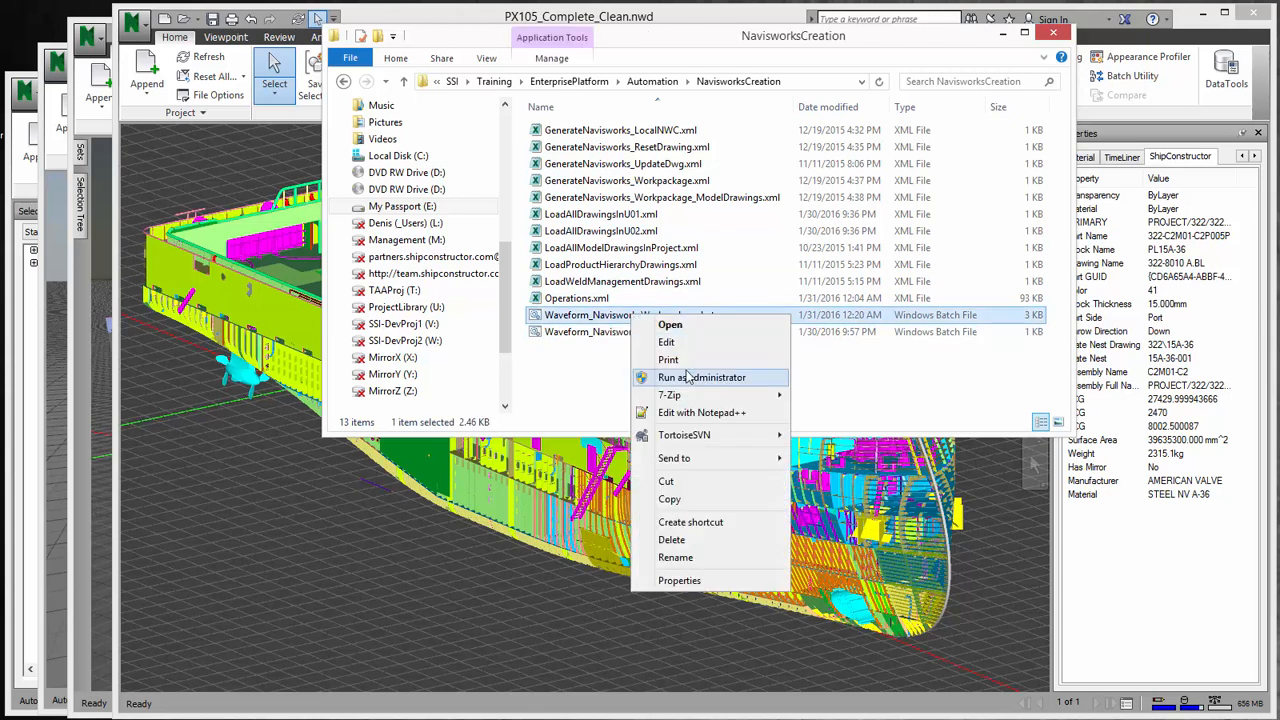
left_click(700, 412)
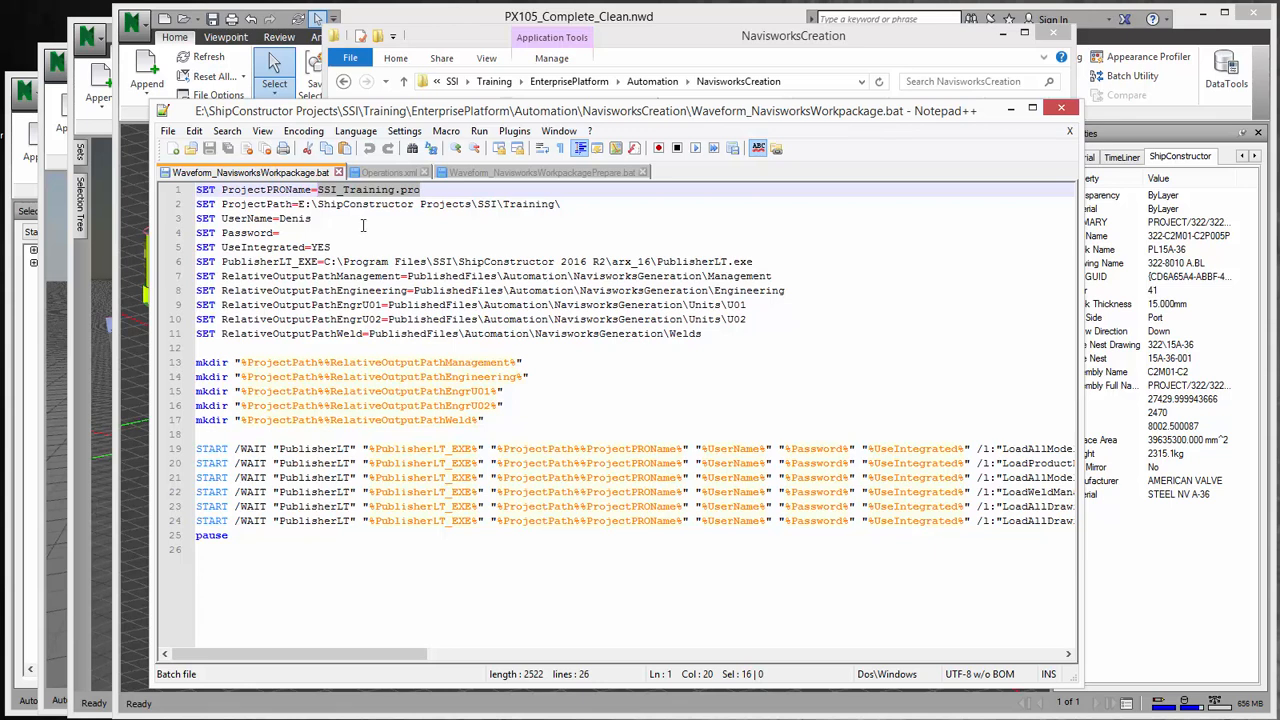
left_click(312, 218)
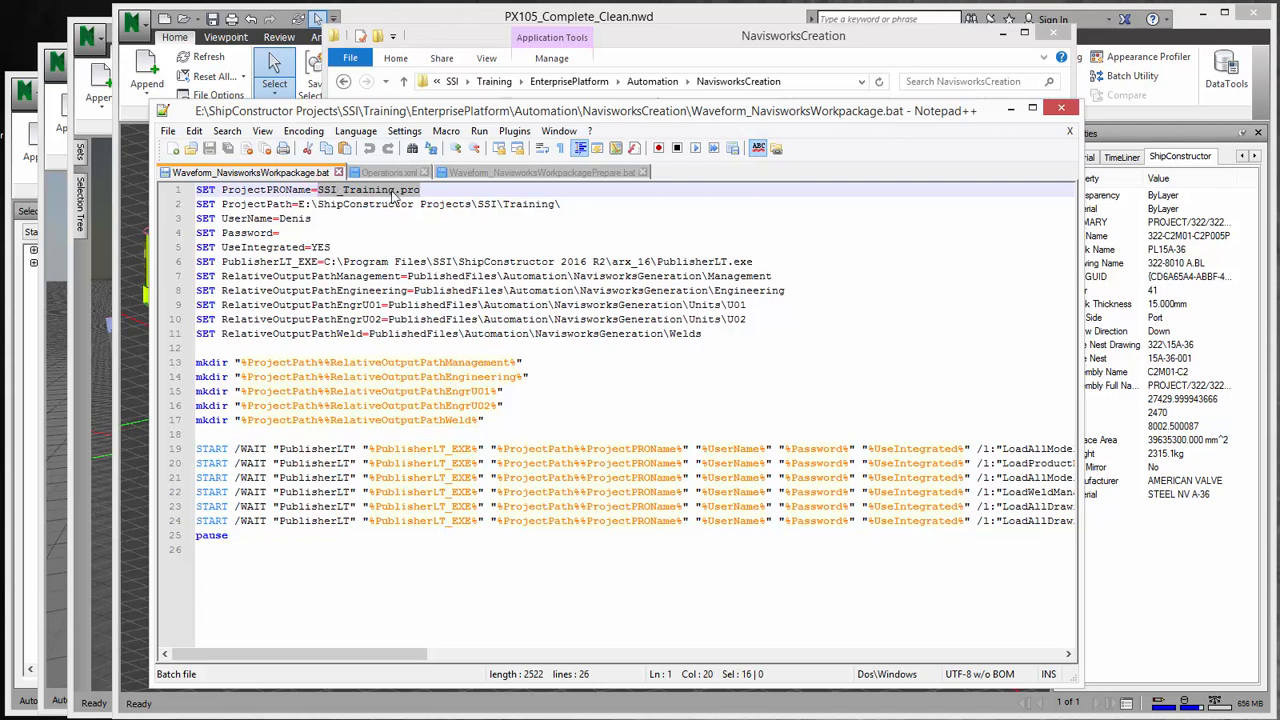
mouse_move(340, 200)
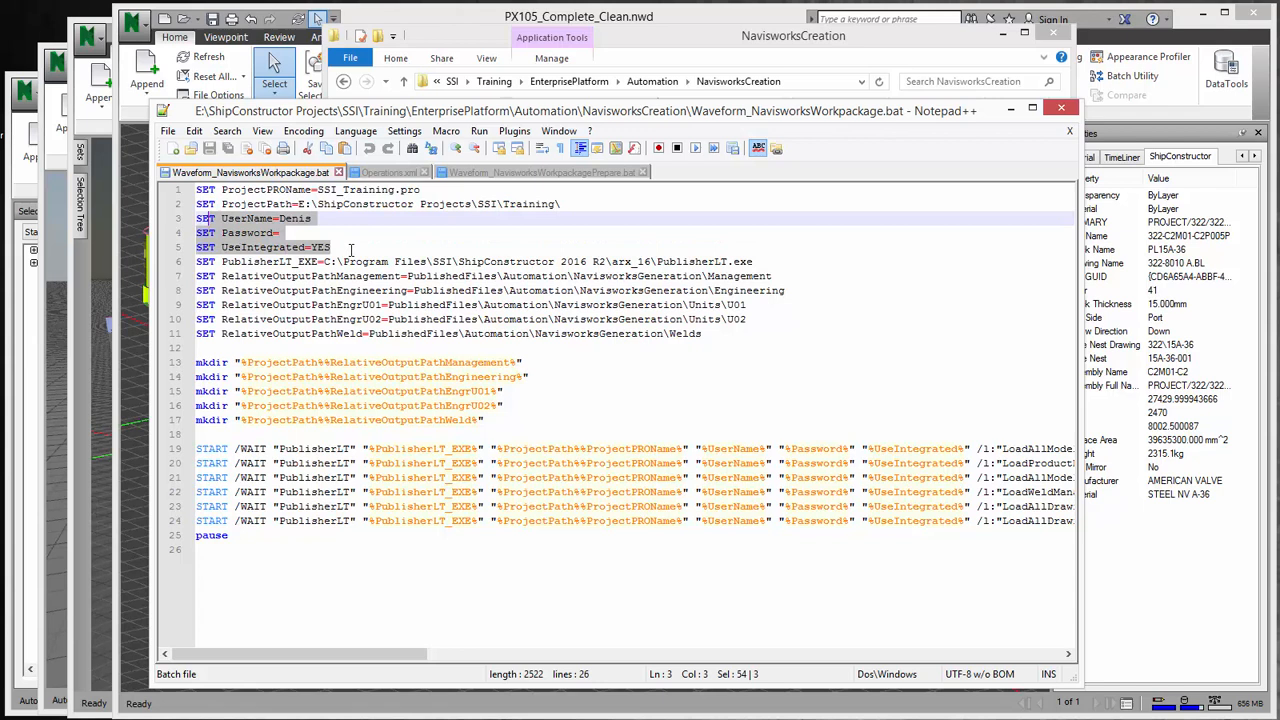
mouse_move(348, 248)
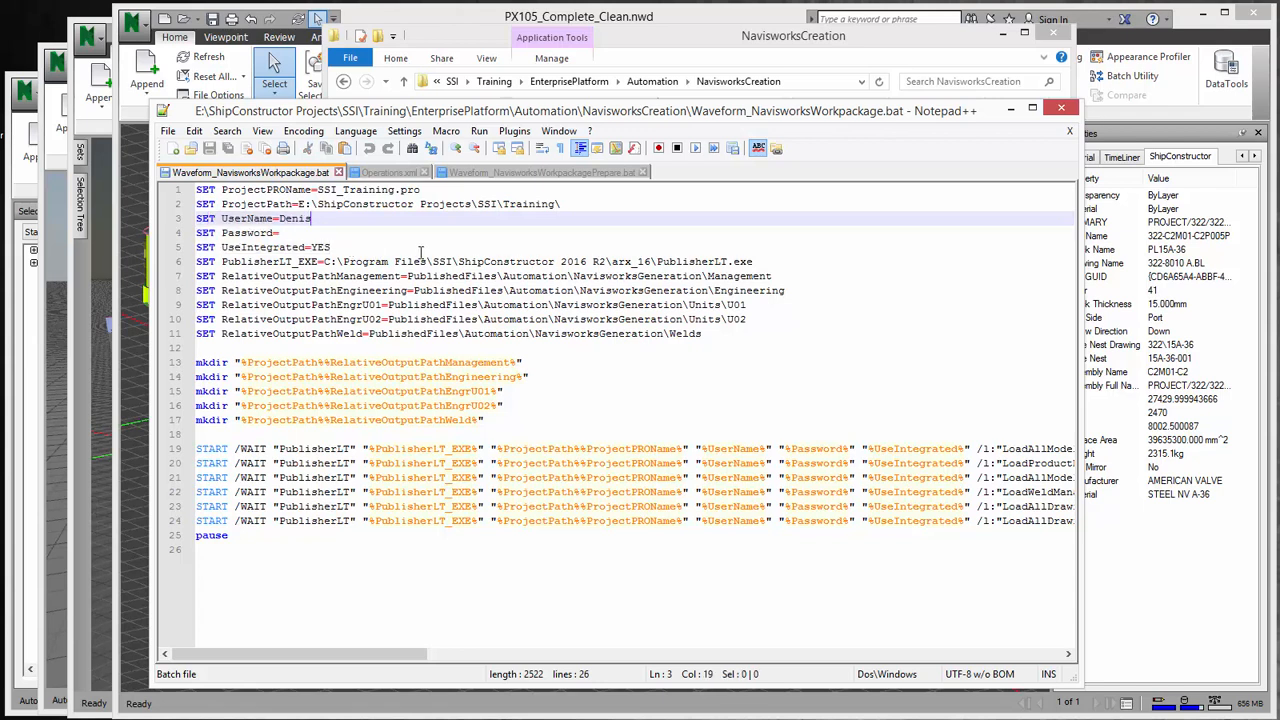
mouse_move(476, 260)
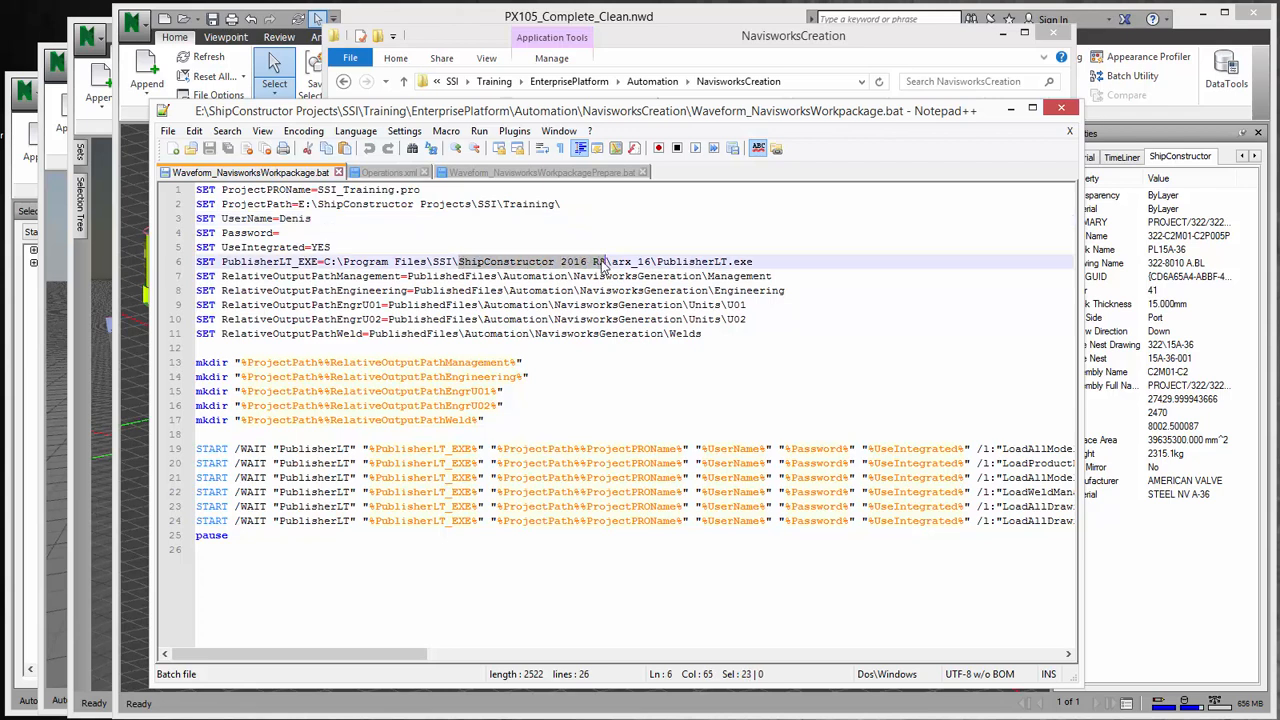
left_click(600, 276)
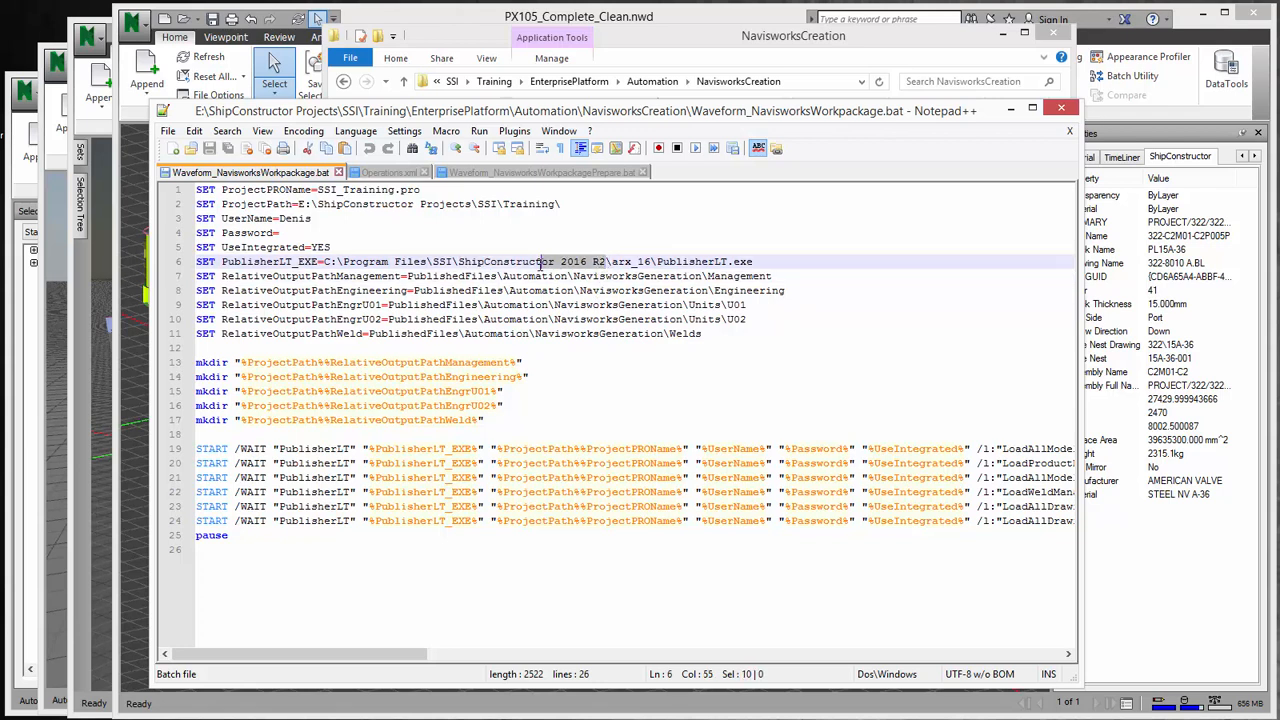
mouse_move(692, 260)
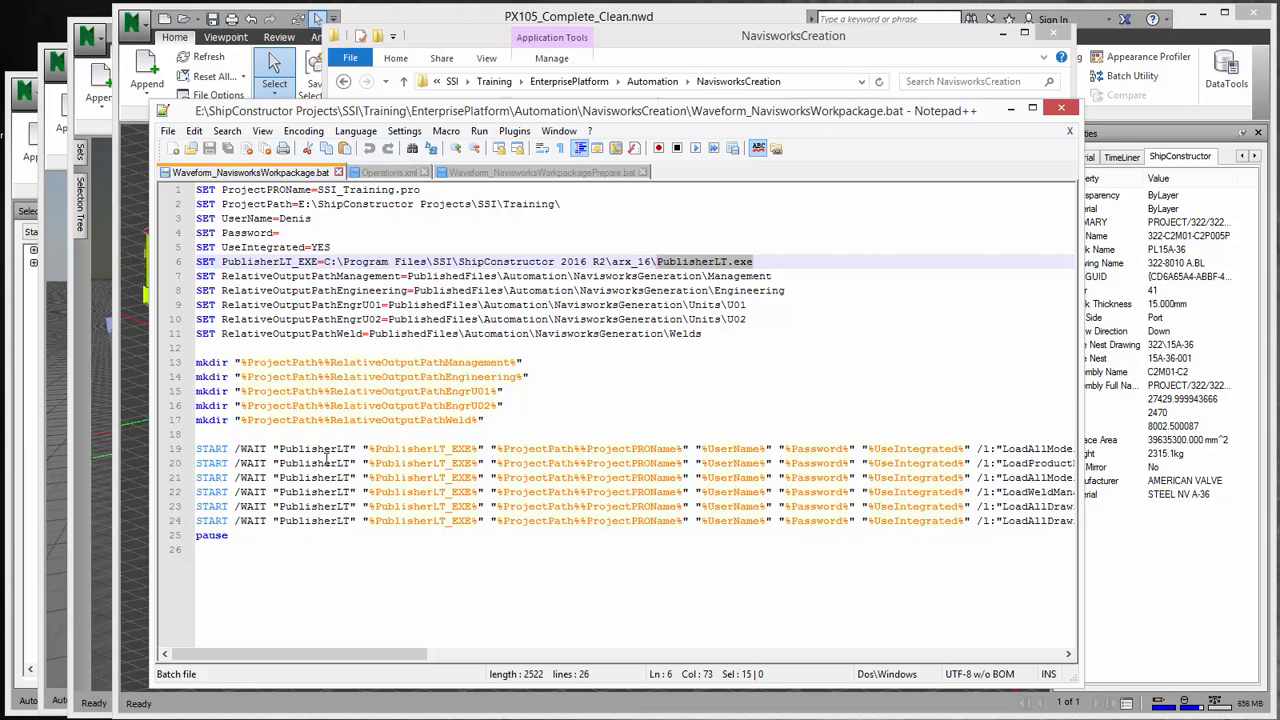
mouse_move(426, 376)
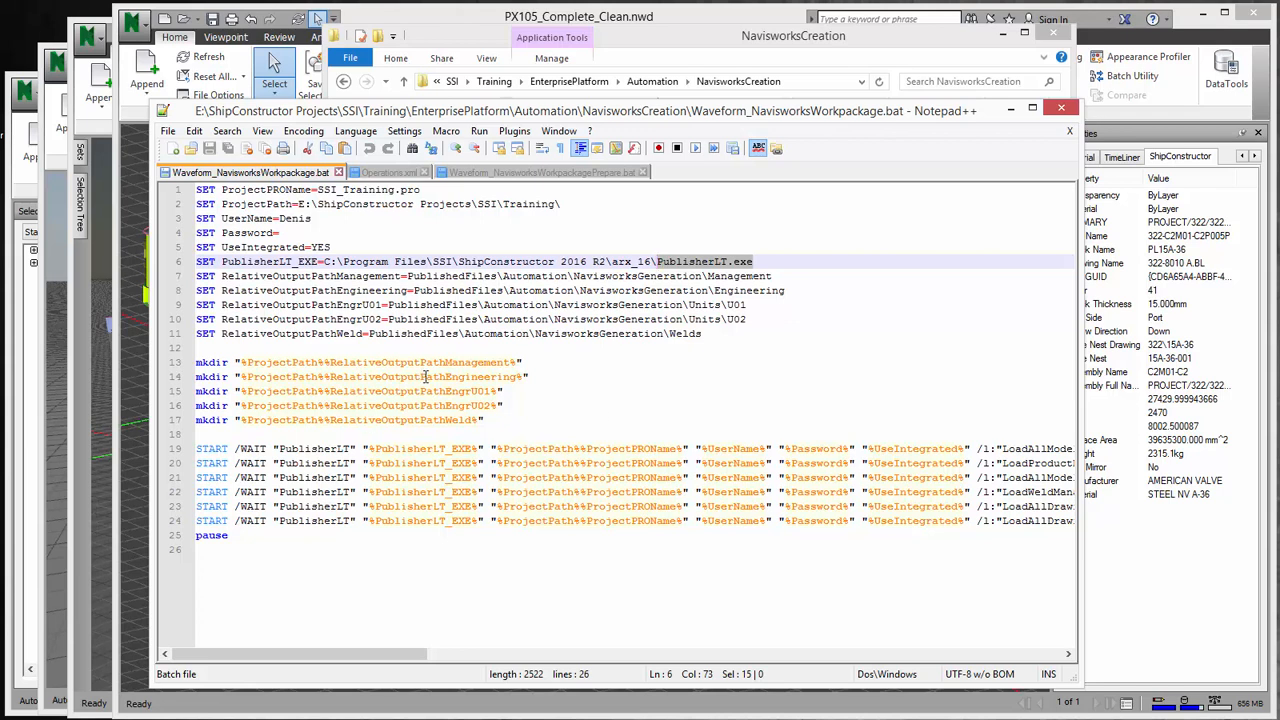
left_click_drag(300, 660, 450, 660)
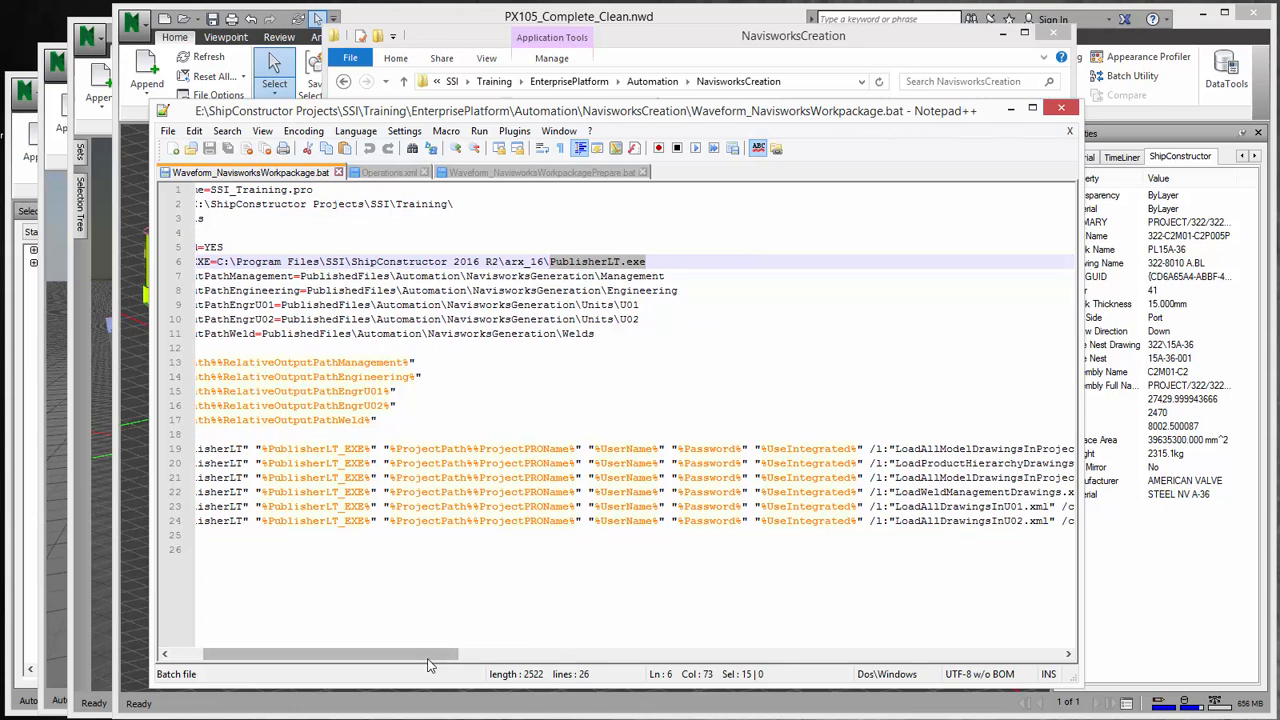
scroll("left", 3)
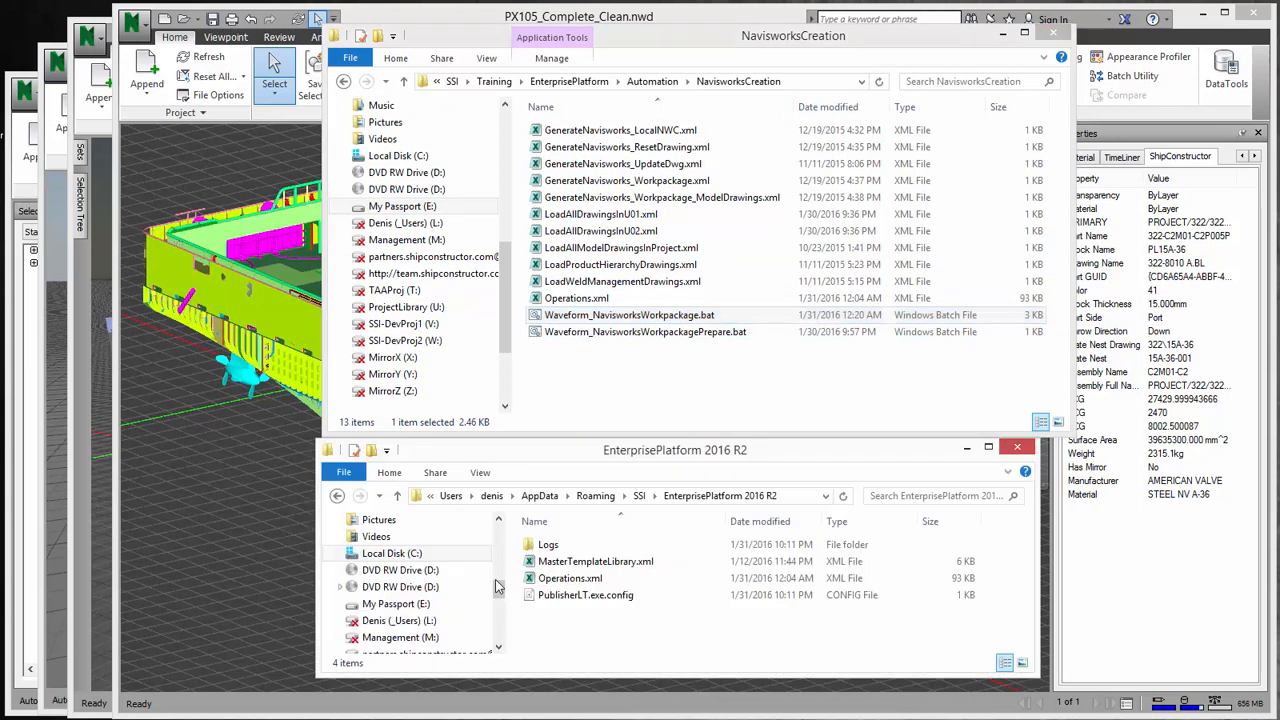
left_click(576, 298)
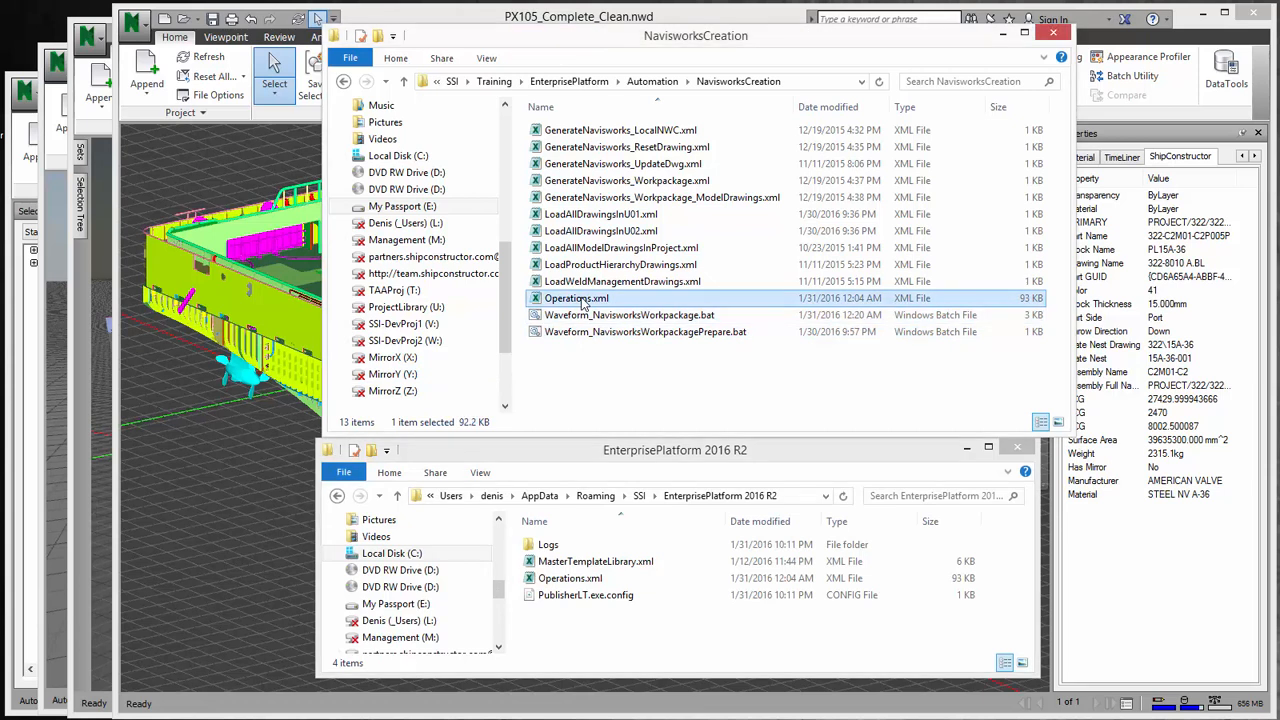
mouse_move(644, 378)
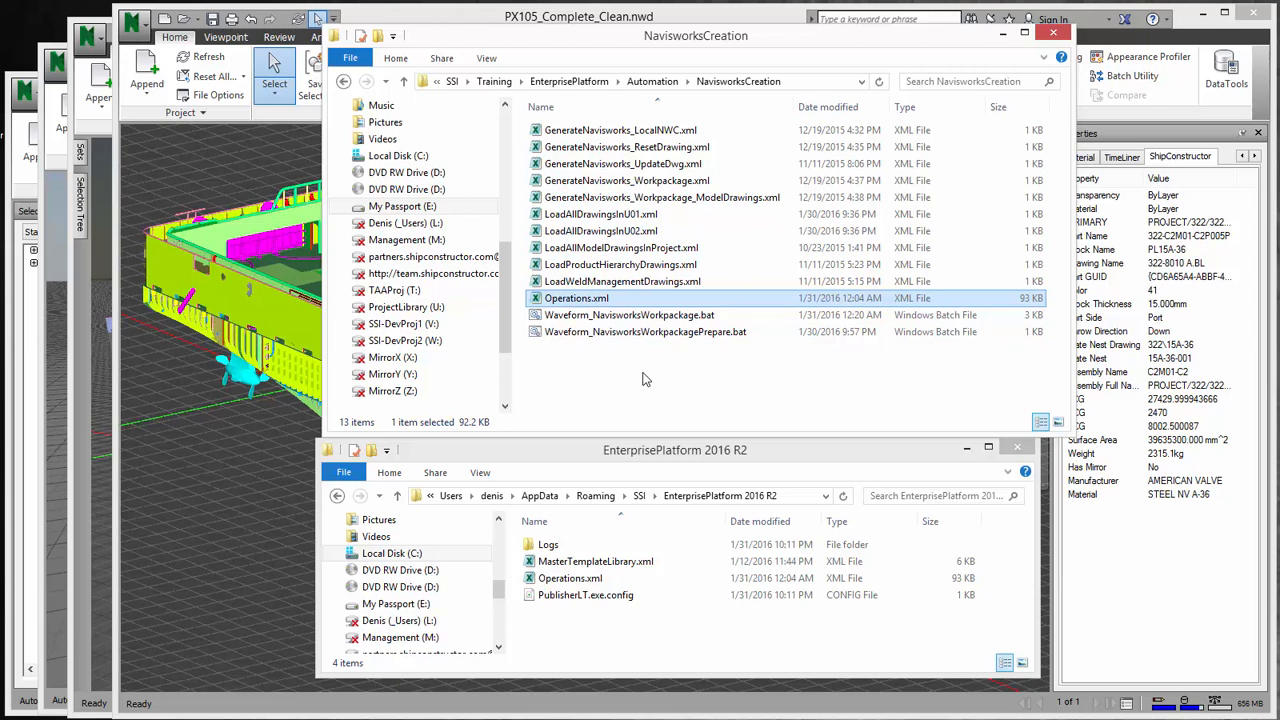
mouse_move(658, 388)
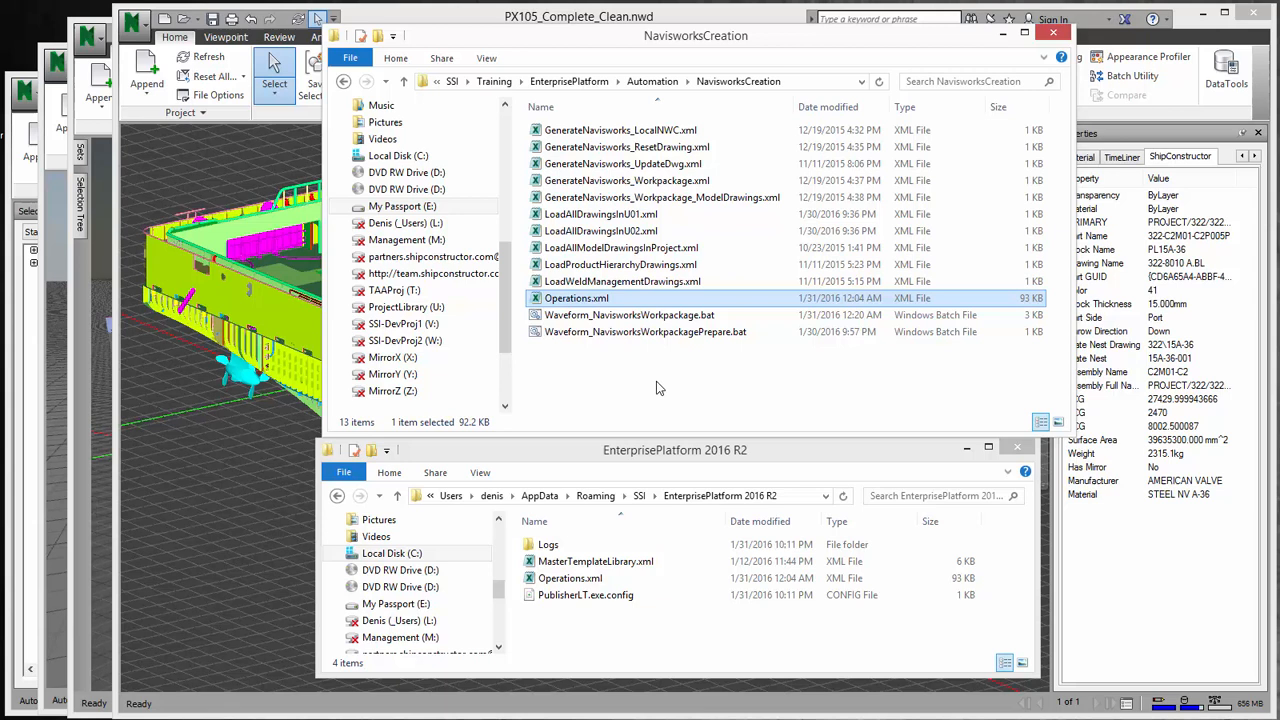
left_click(584, 594)
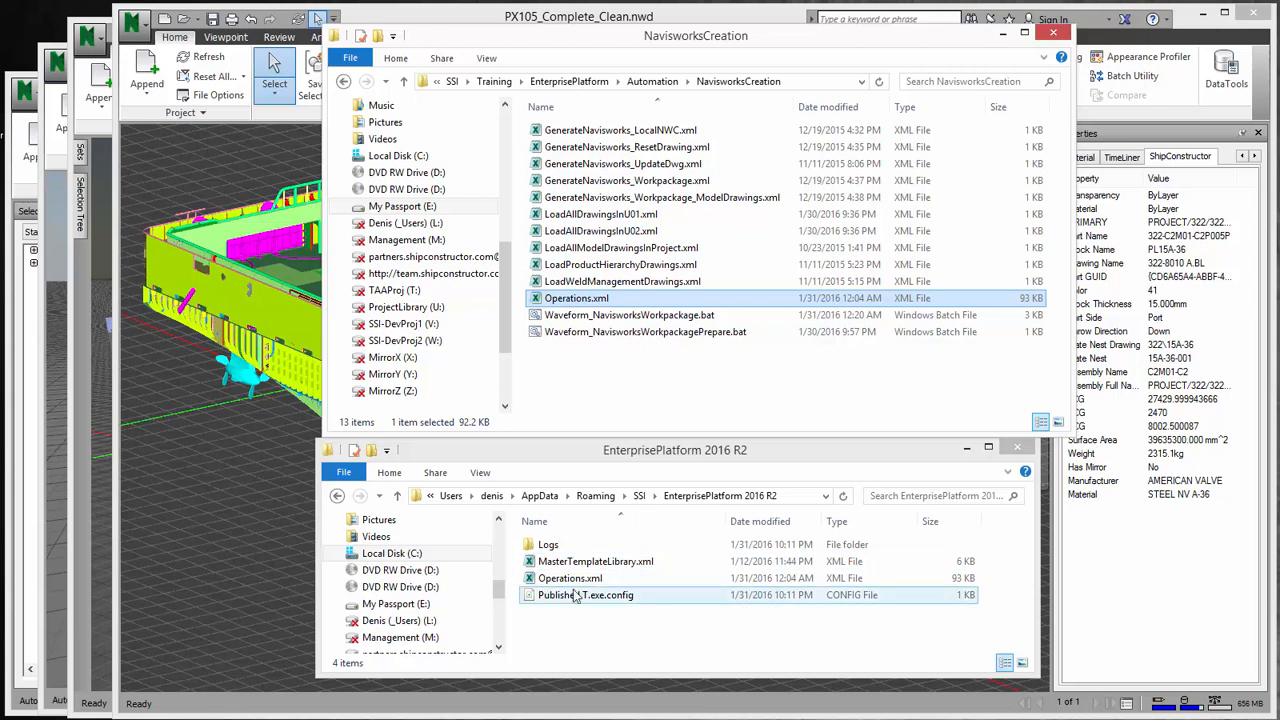
left_click(570, 578)
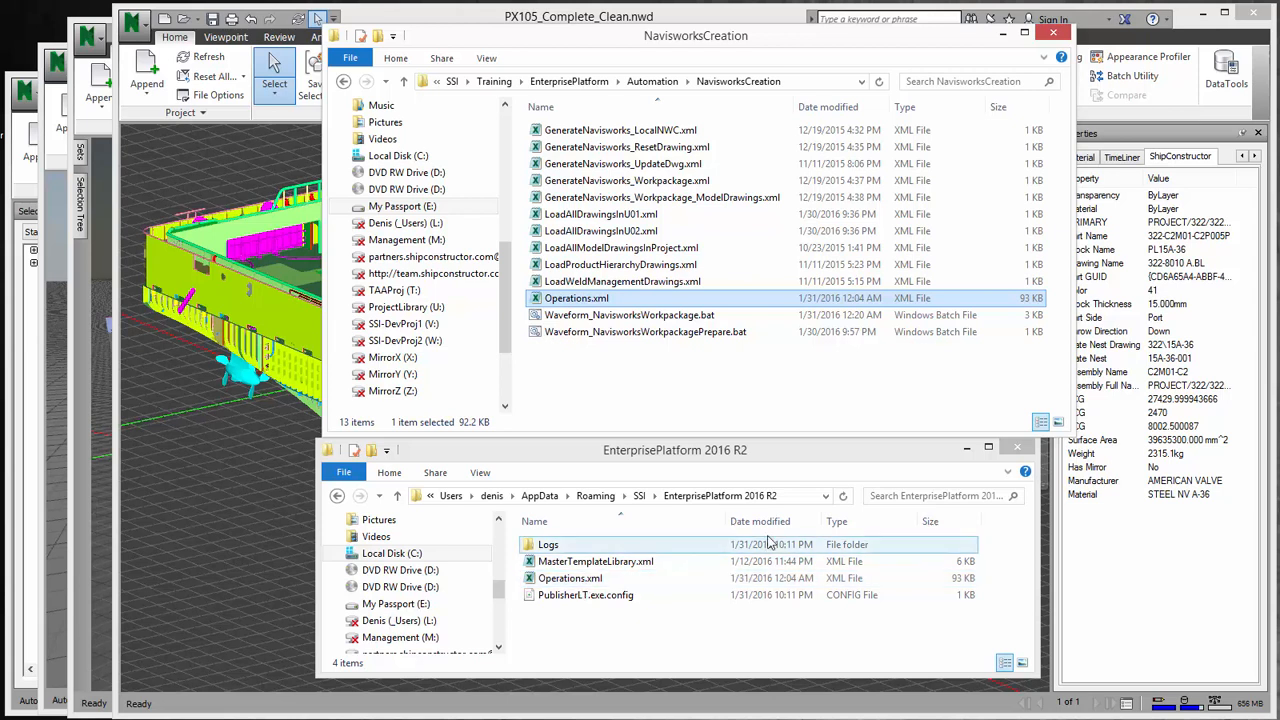
left_click(650, 496)
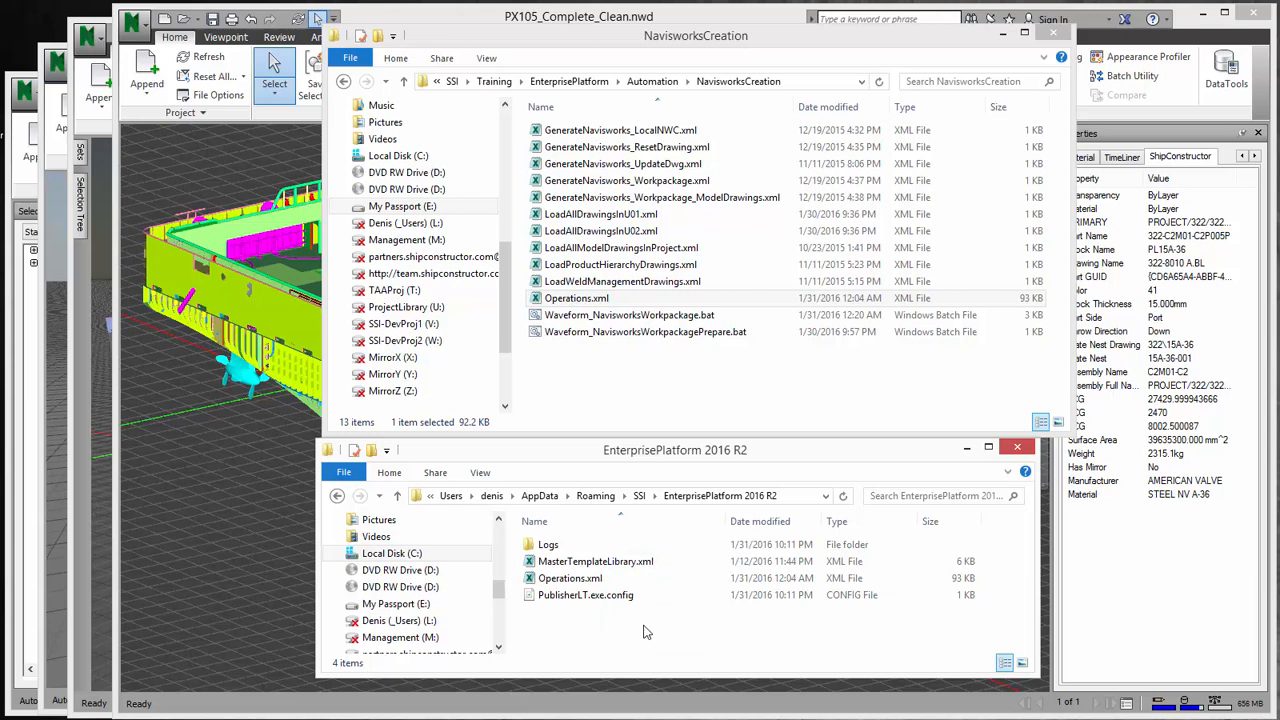
mouse_move(654, 514)
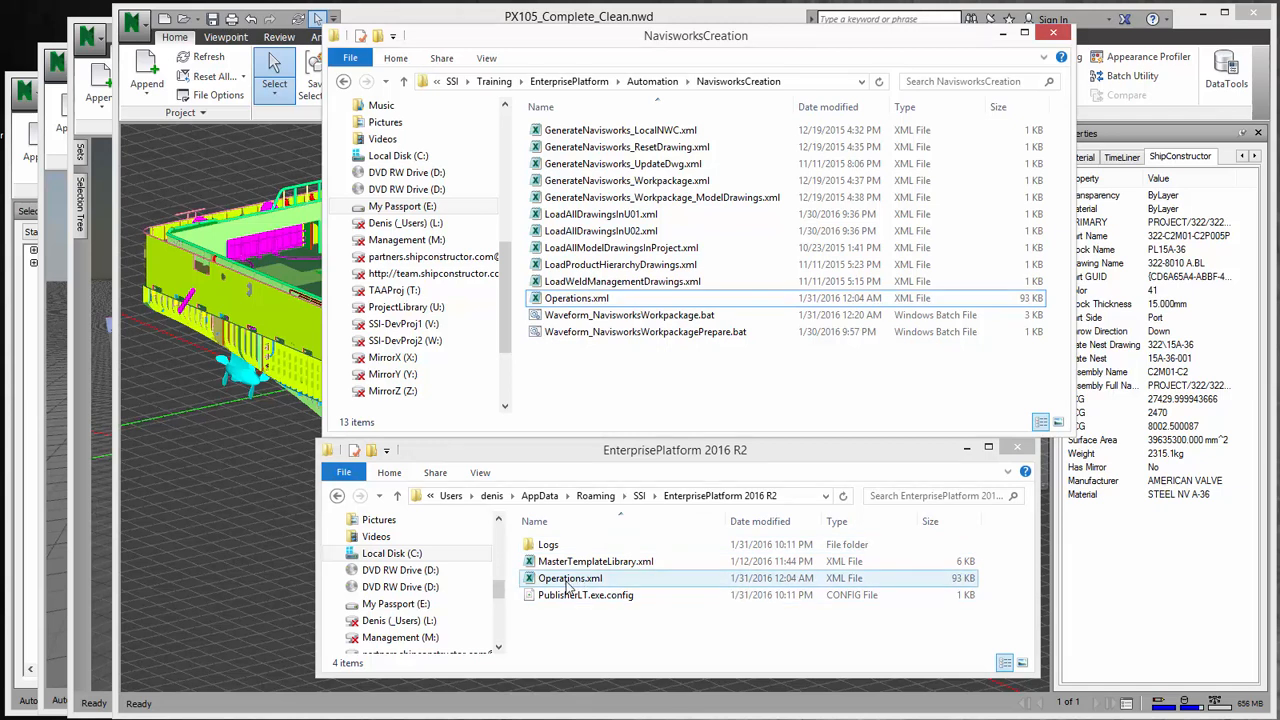
right_click(570, 578)
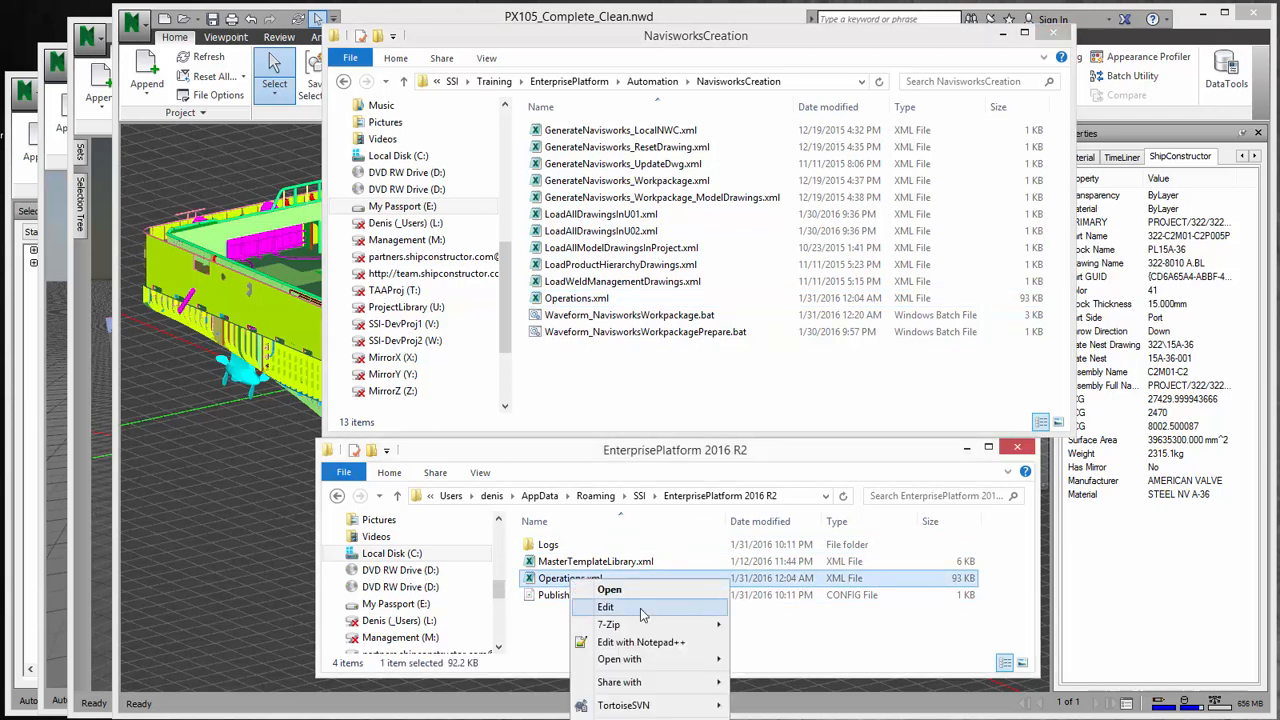
View Operations.xml in Notepad++ and mark the navisworksTaskRunner FiletoolsTaskRunner.exe path line.
left_click(604, 608)
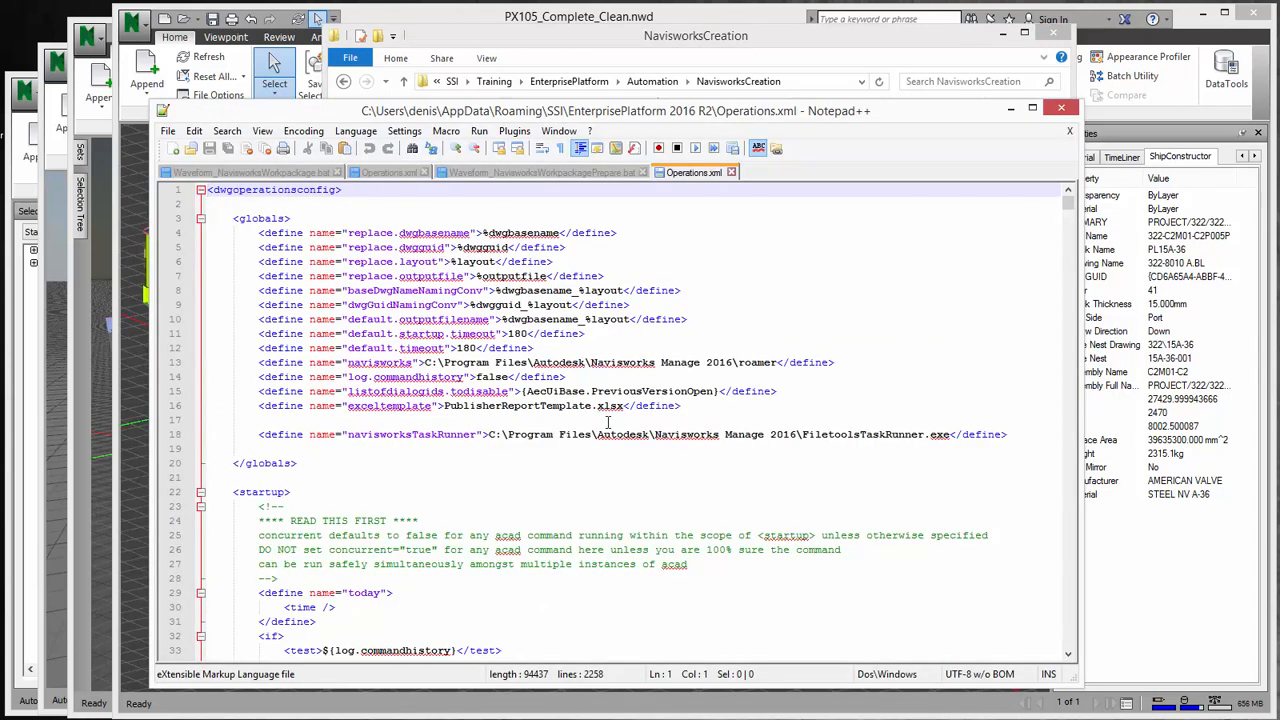
left_click(1012, 434)
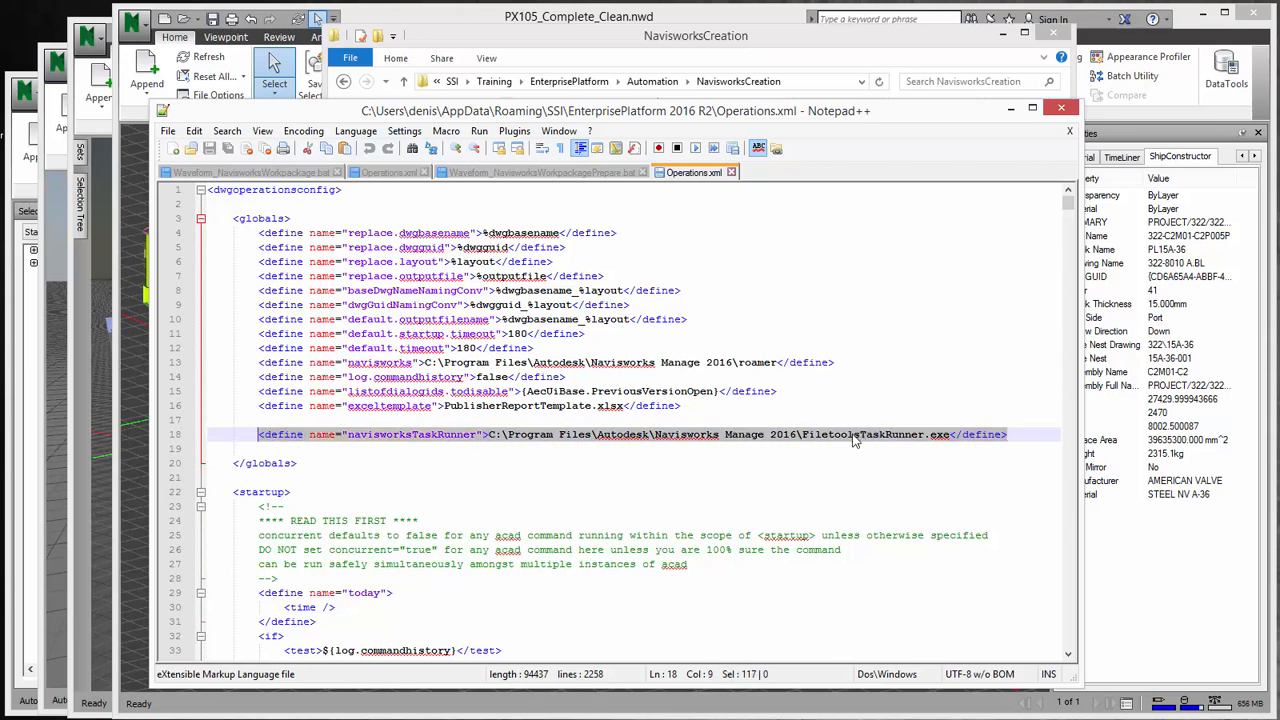
mouse_move(896, 444)
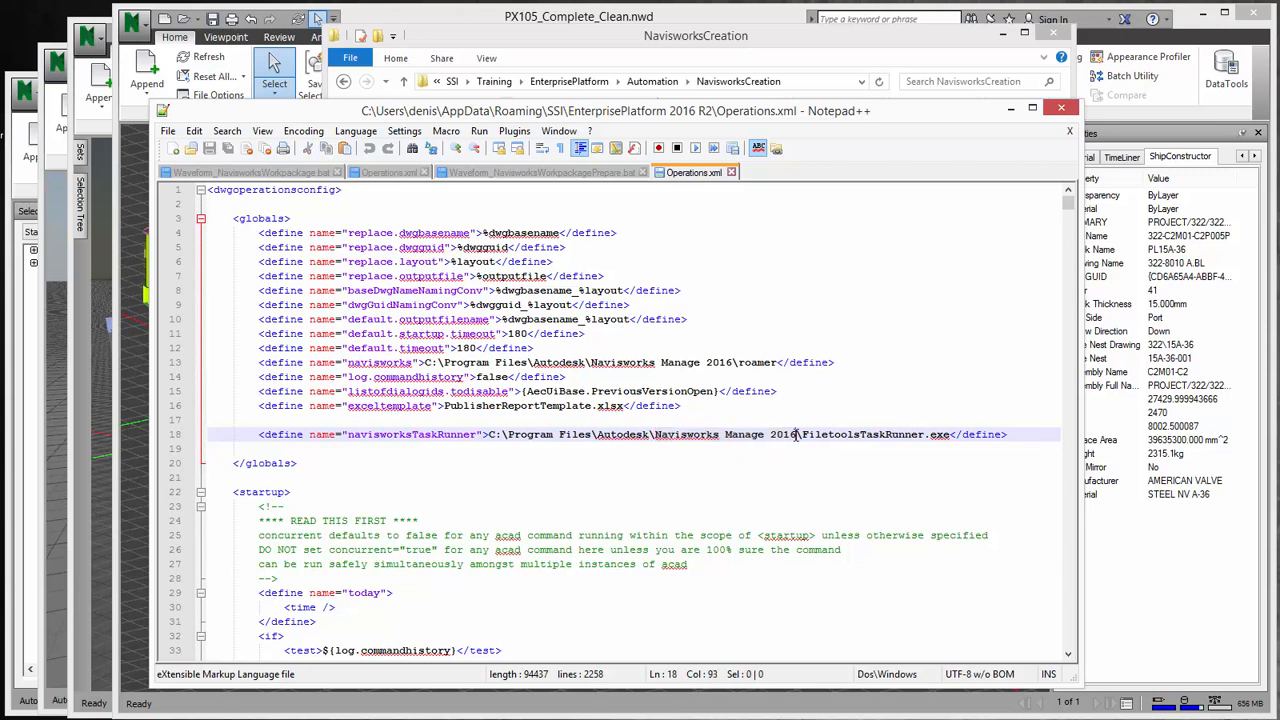
mouse_move(788, 468)
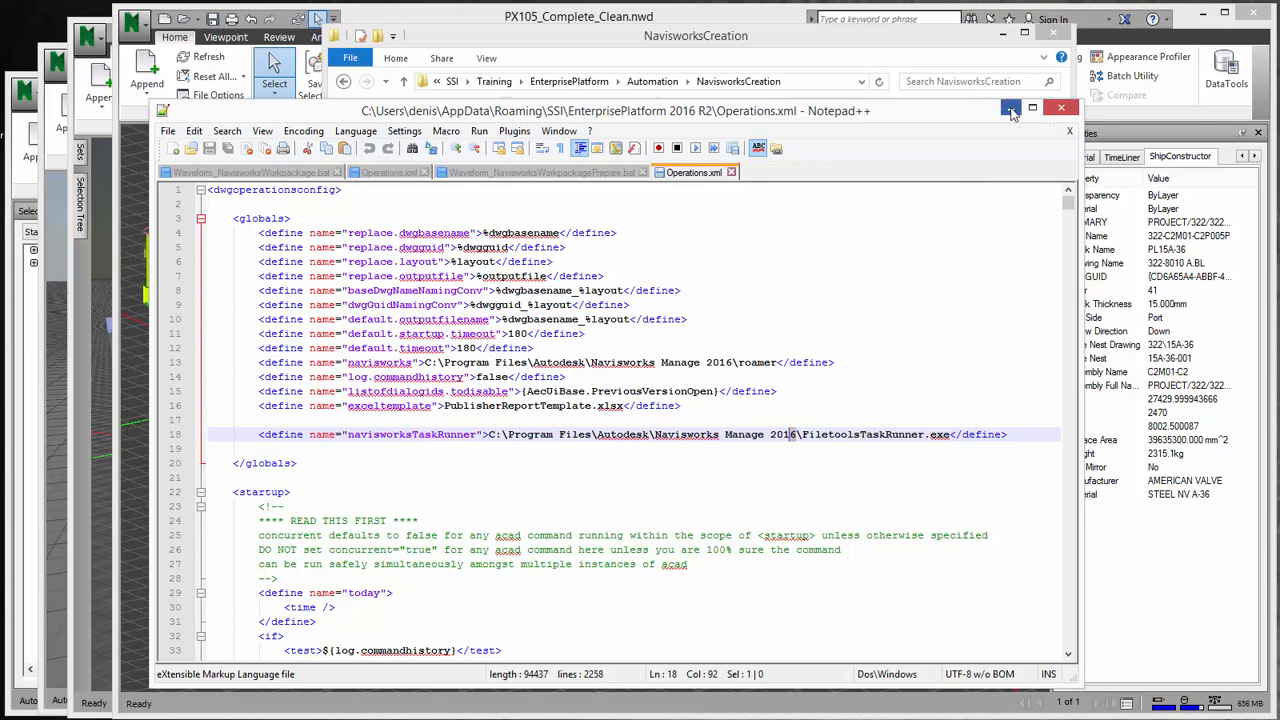
Close the Operations.xml editor, pick LoadAllDrawingsInU02.xml, and close the EnterprisePlatform 2016 R2 window.
left_click(1012, 108)
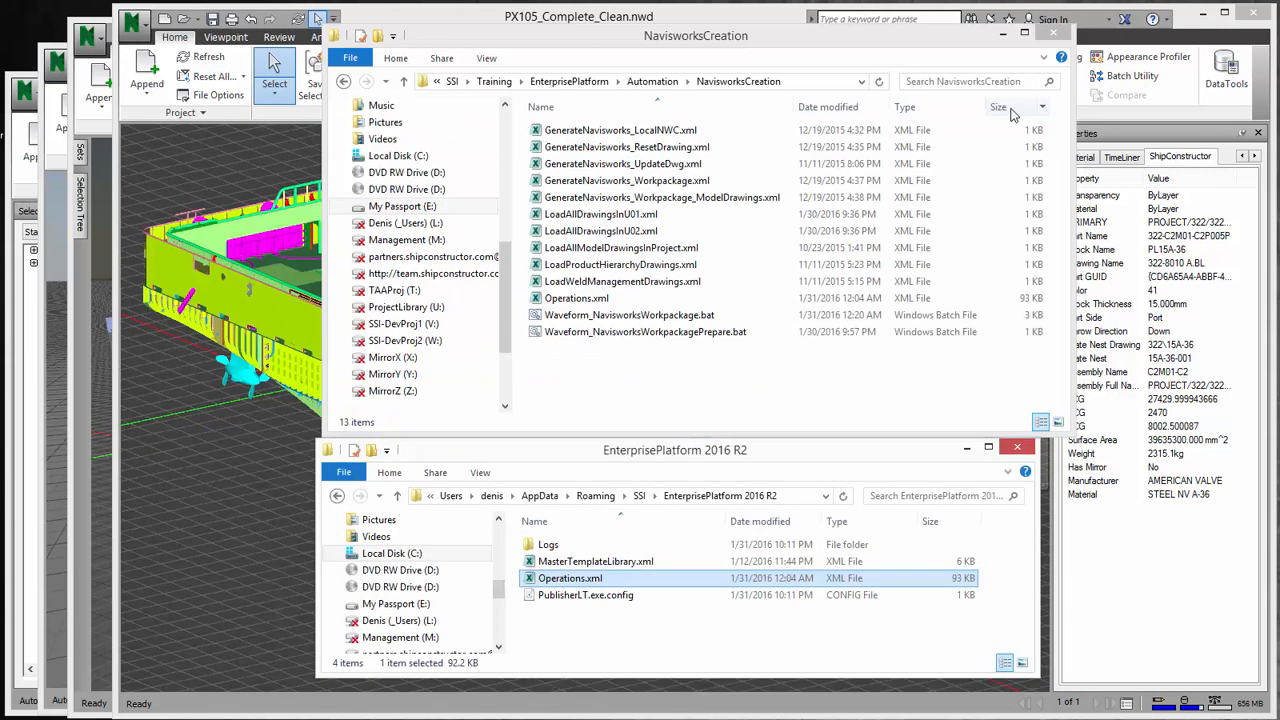
left_click(620, 264)
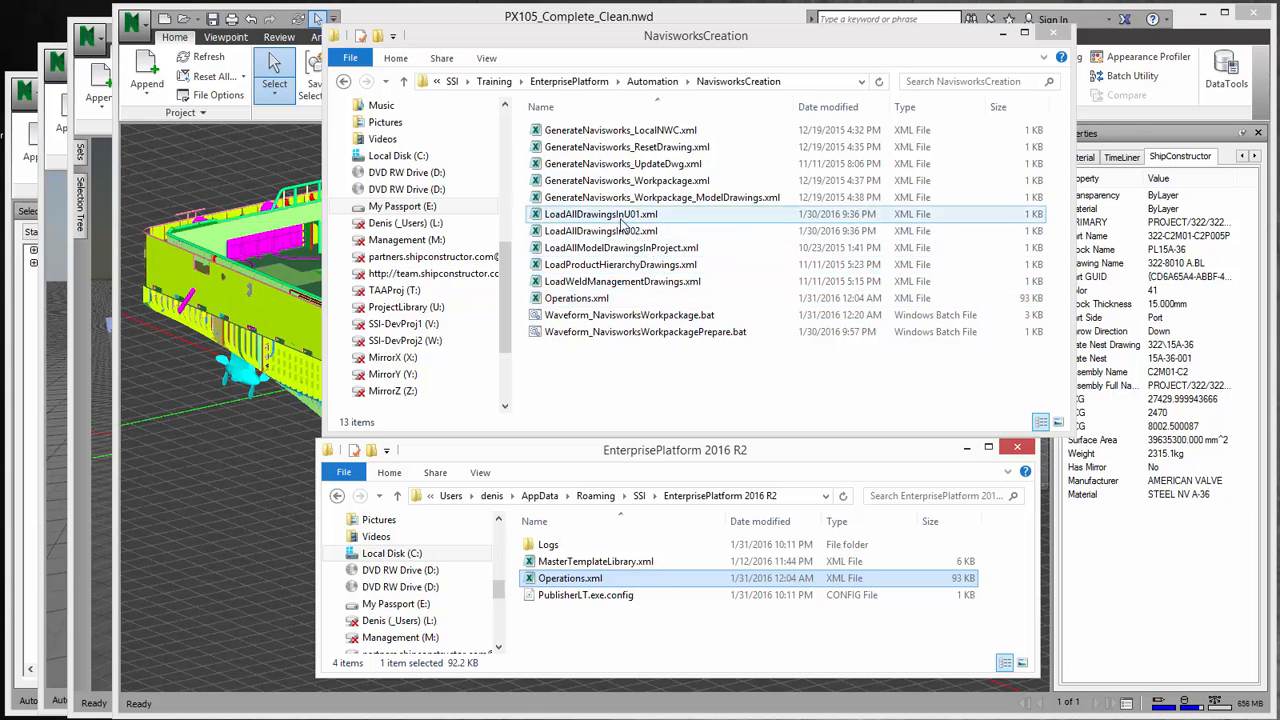
left_click(600, 230)
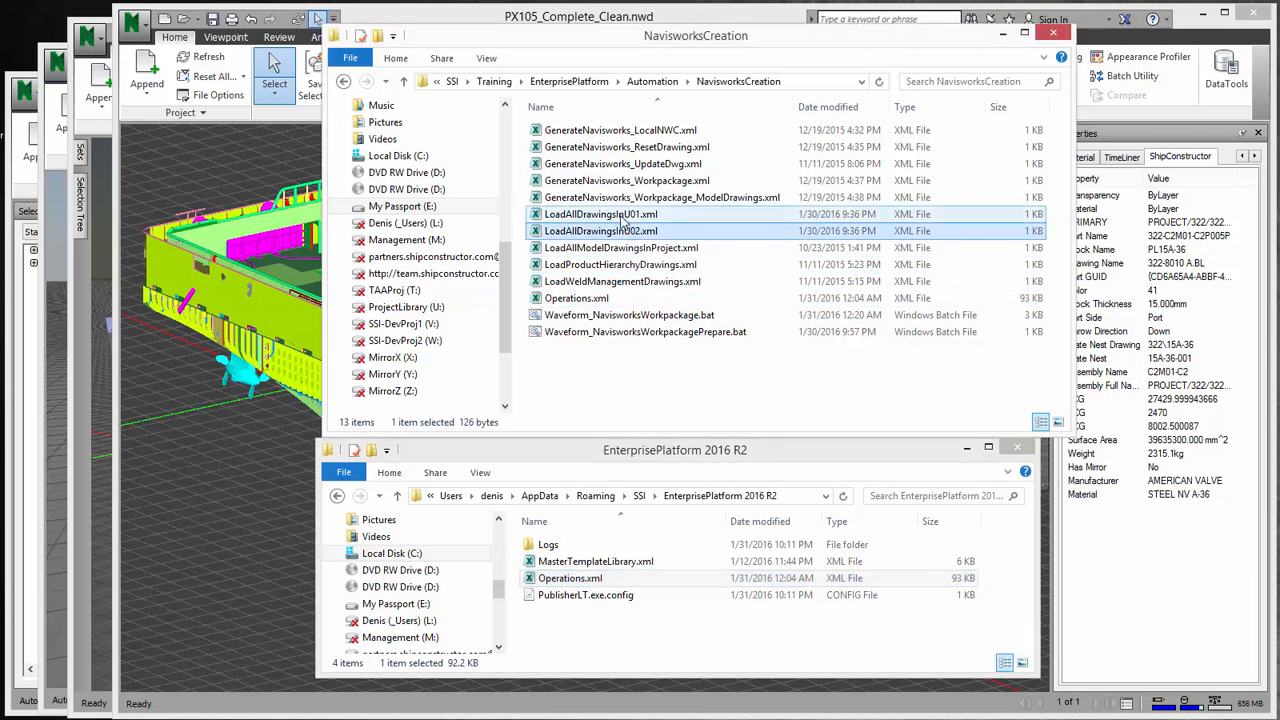
mouse_move(600, 230)
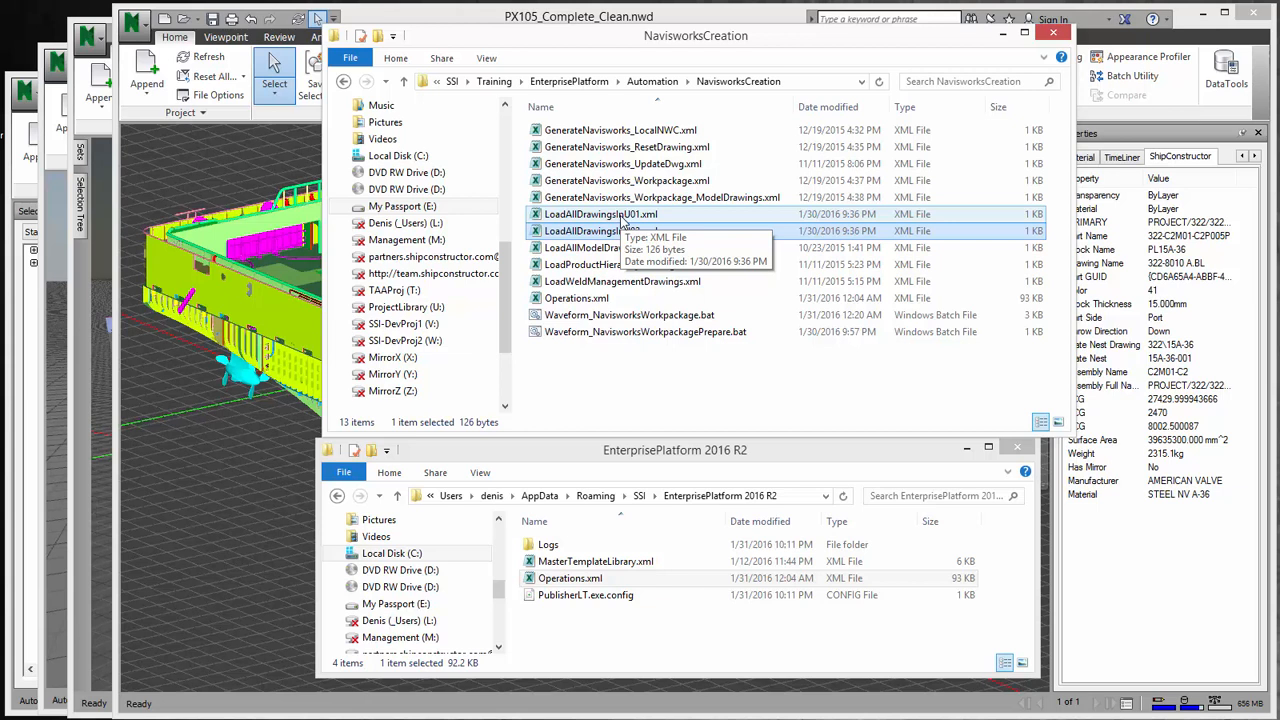
left_click(600, 230)
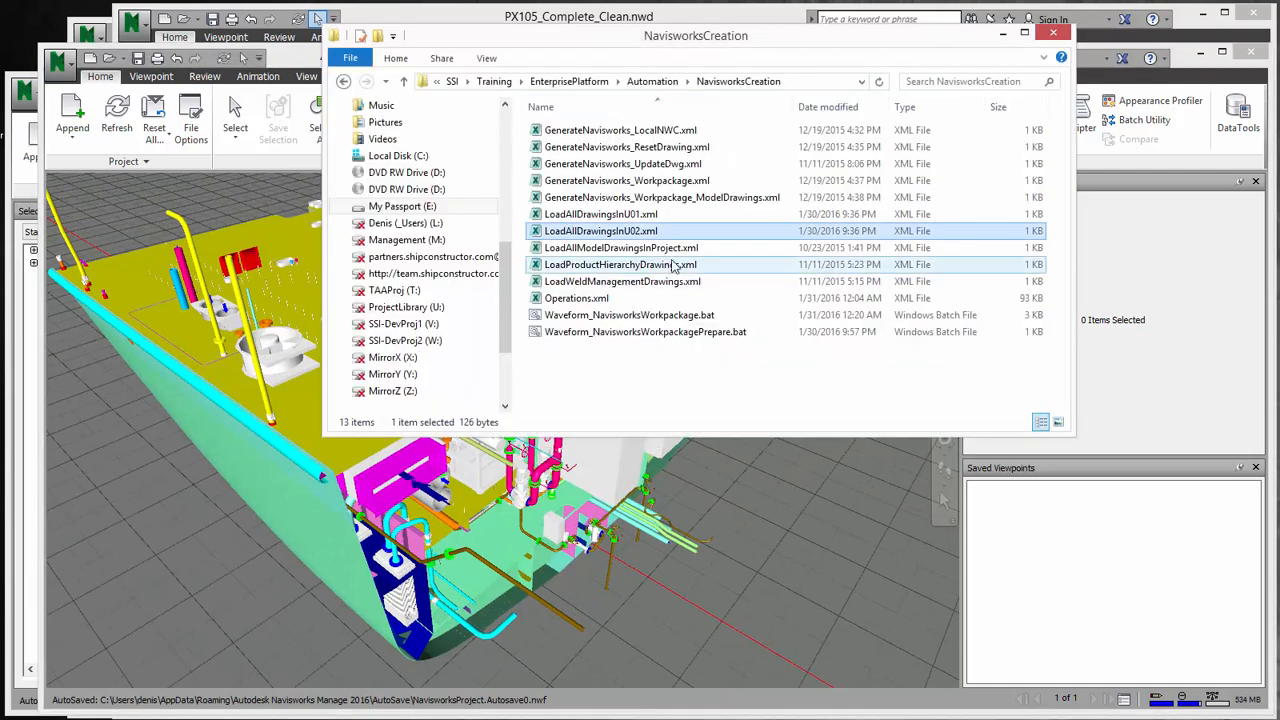
right_click(600, 214)
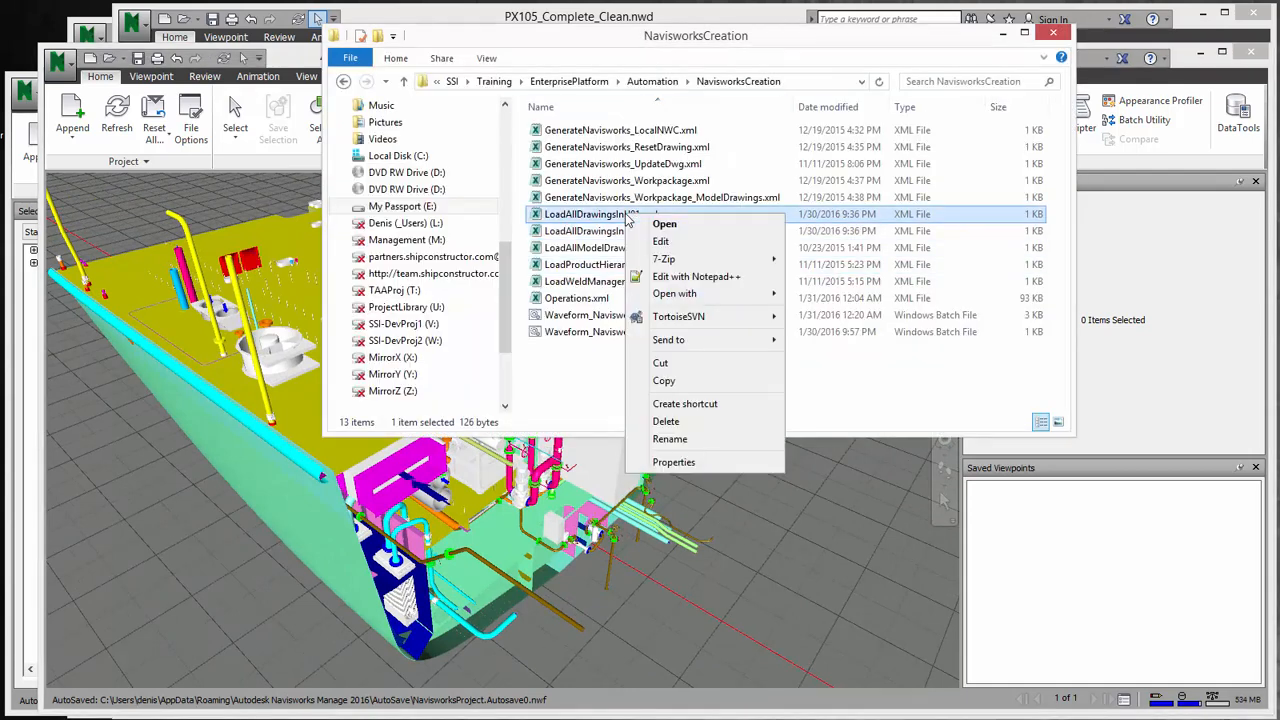
left_click(696, 276)
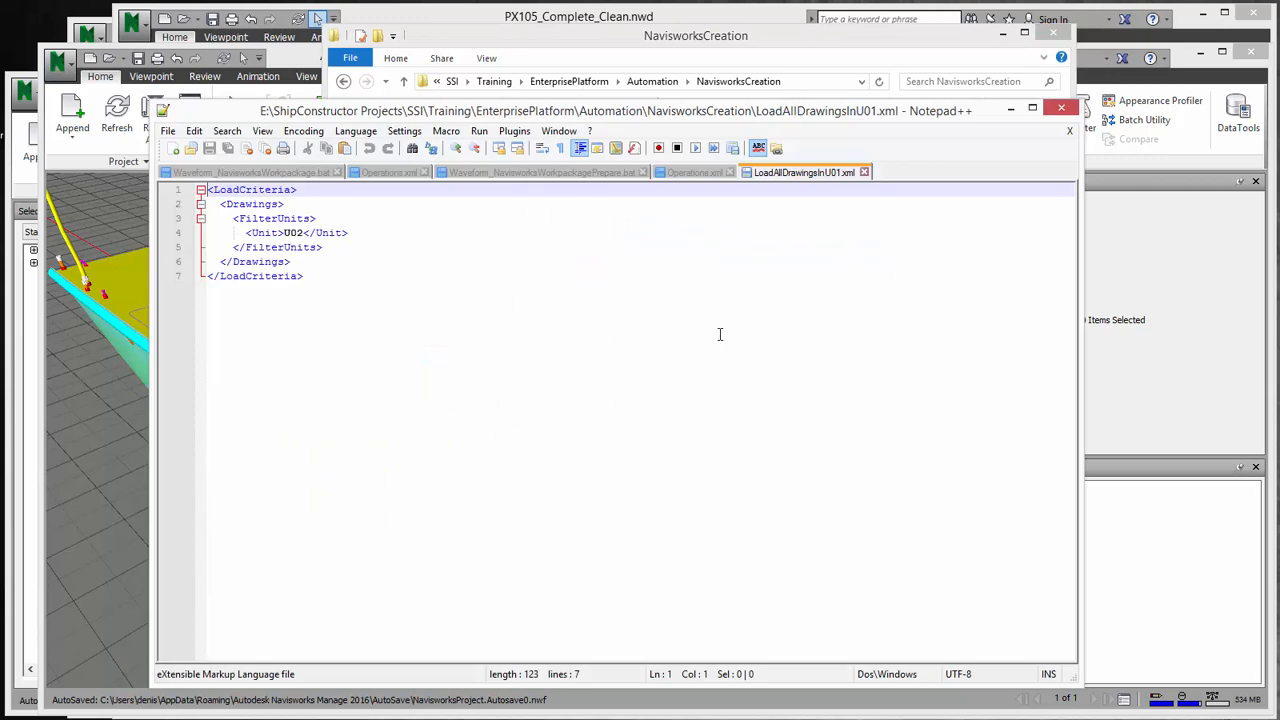
left_click(300, 232)
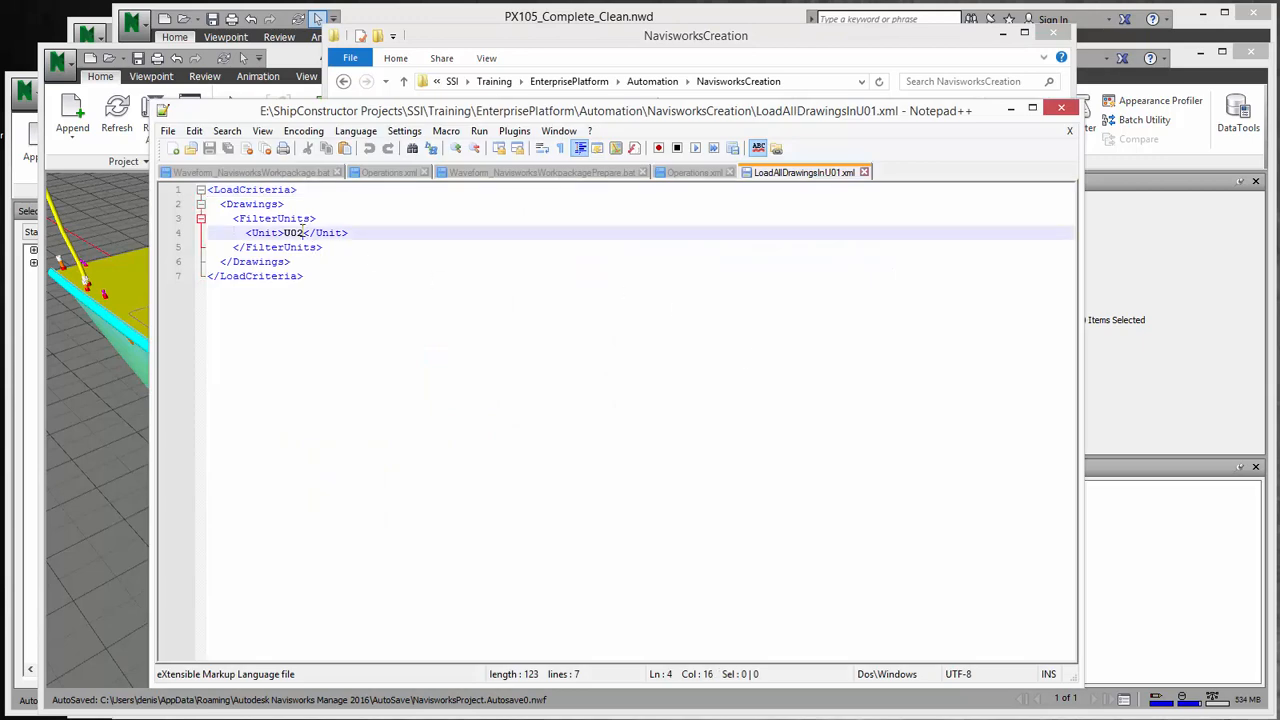
double_click(292, 232)
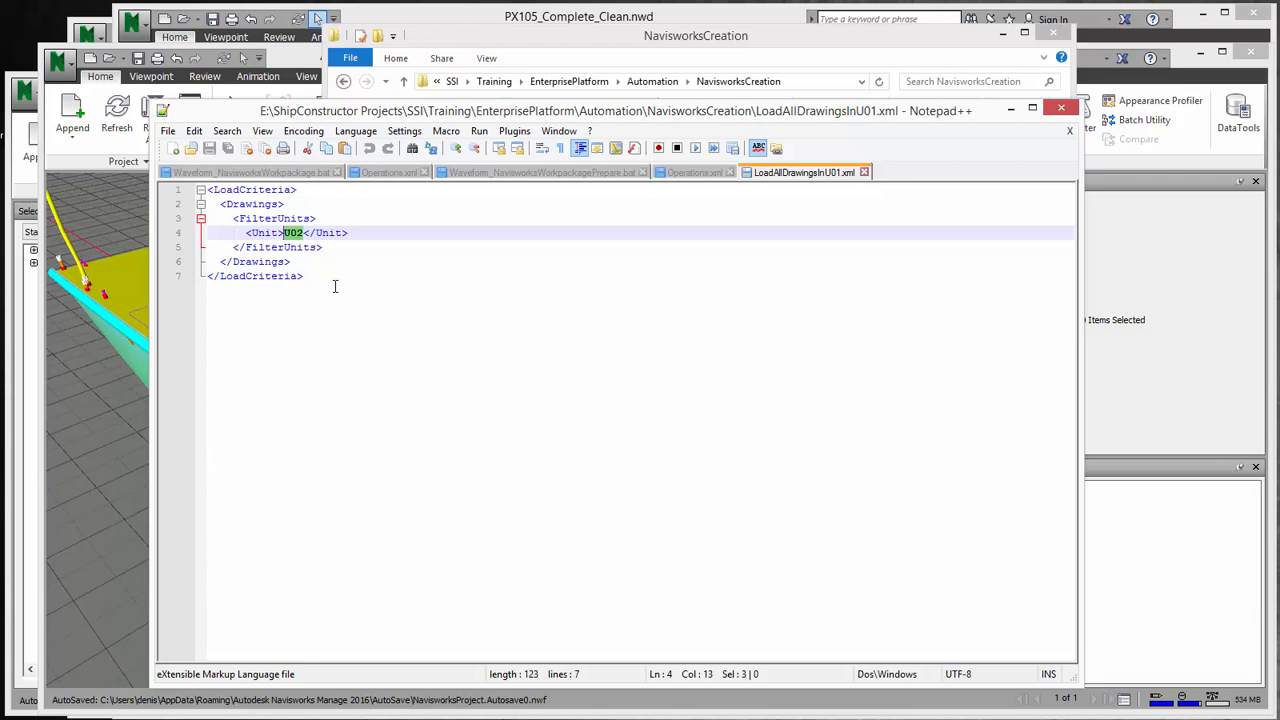
mouse_move(560, 340)
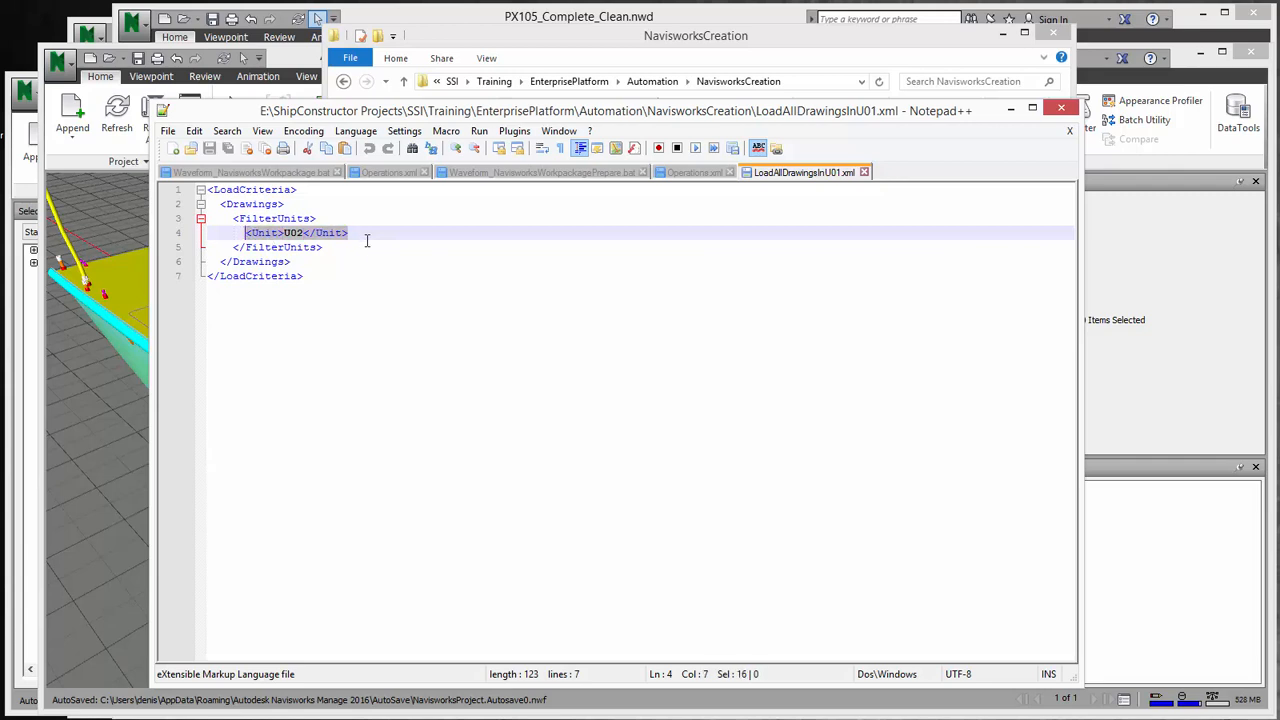
mouse_move(304, 344)
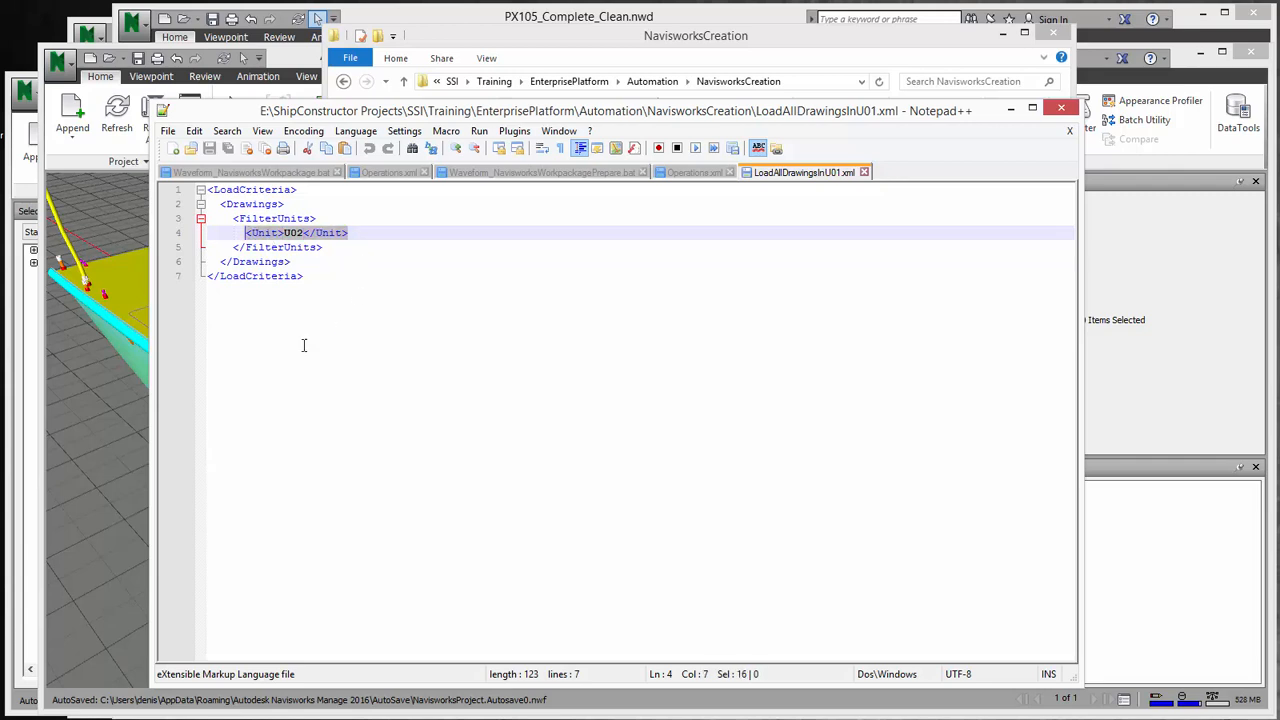
mouse_move(140, 384)
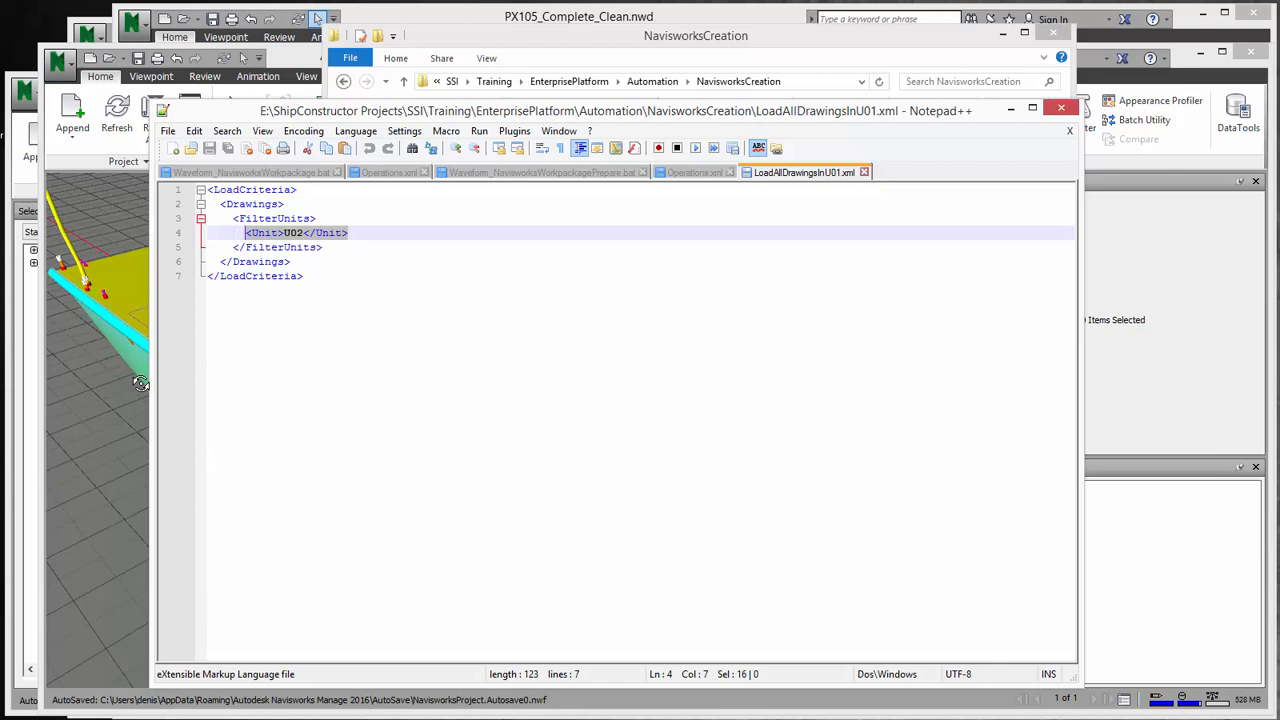
mouse_move(344, 384)
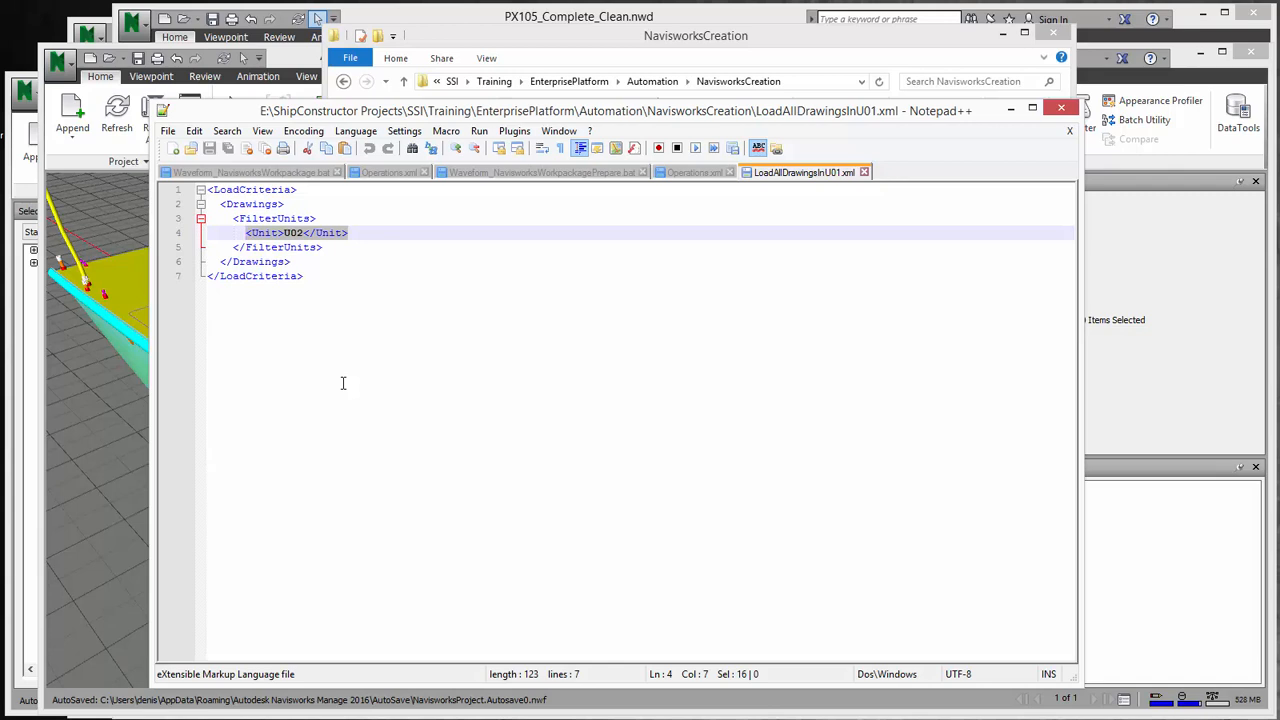
mouse_move(312, 246)
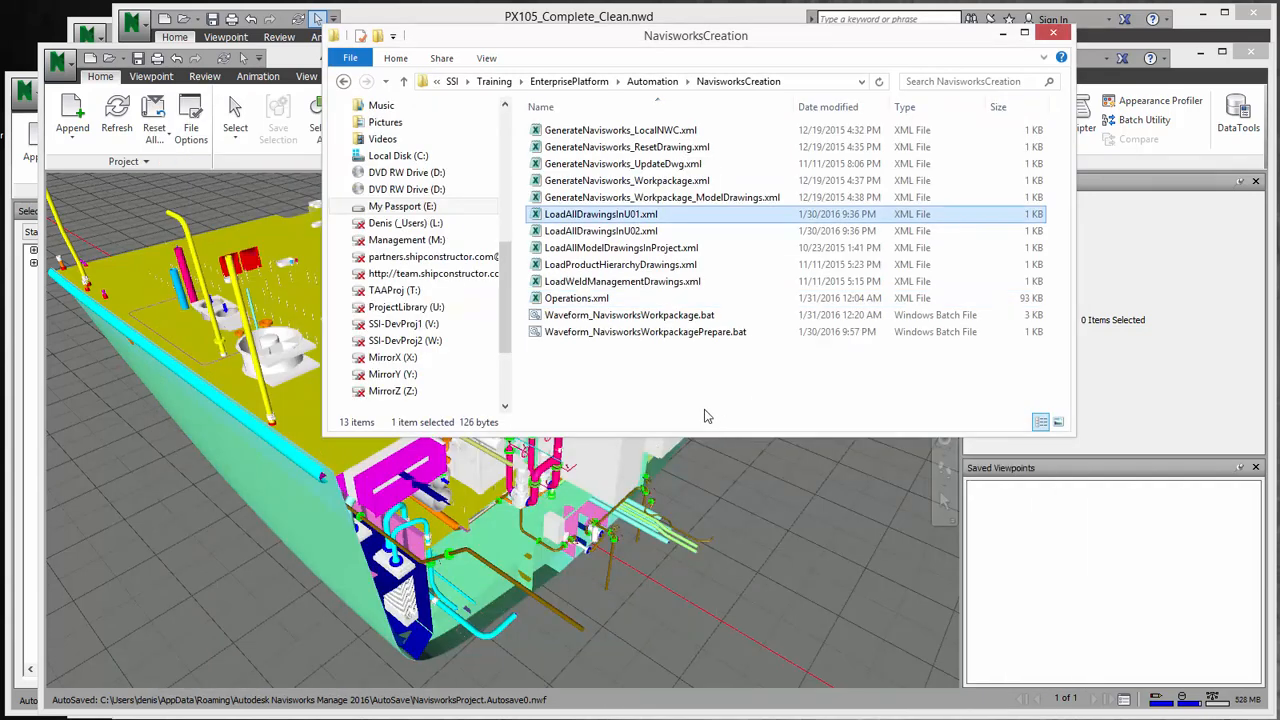
left_click(636, 364)
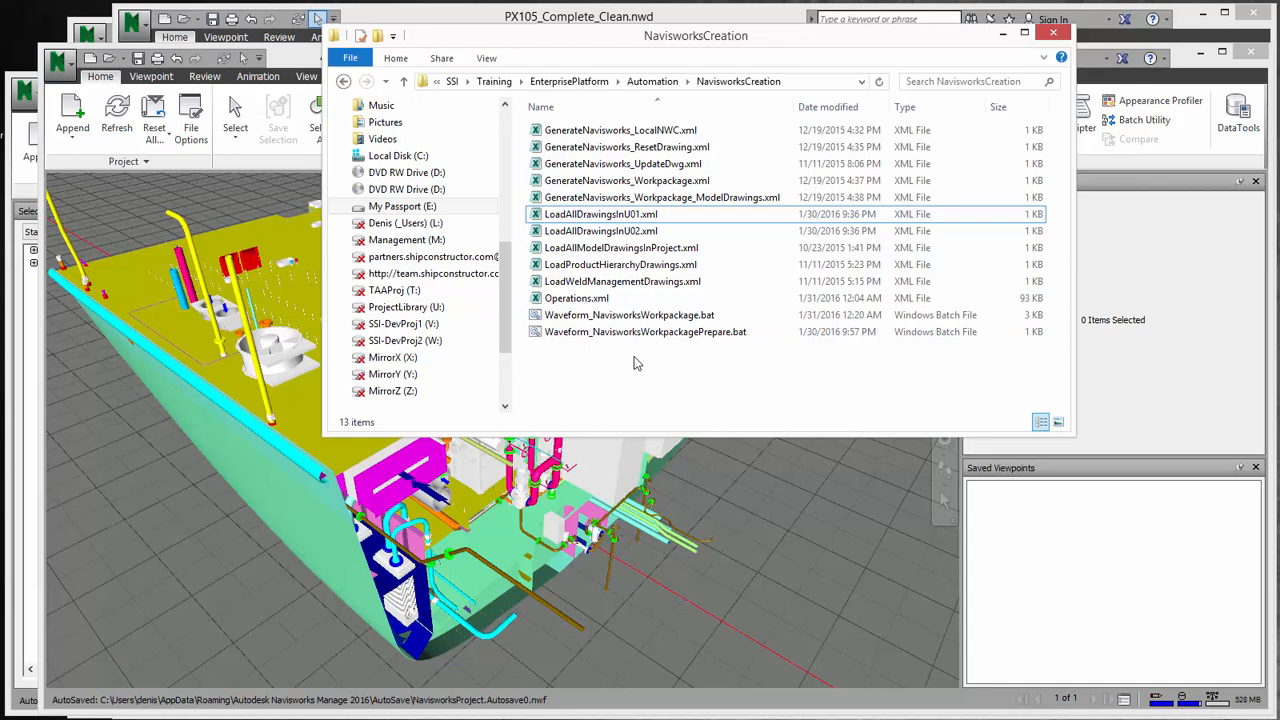
mouse_move(656, 418)
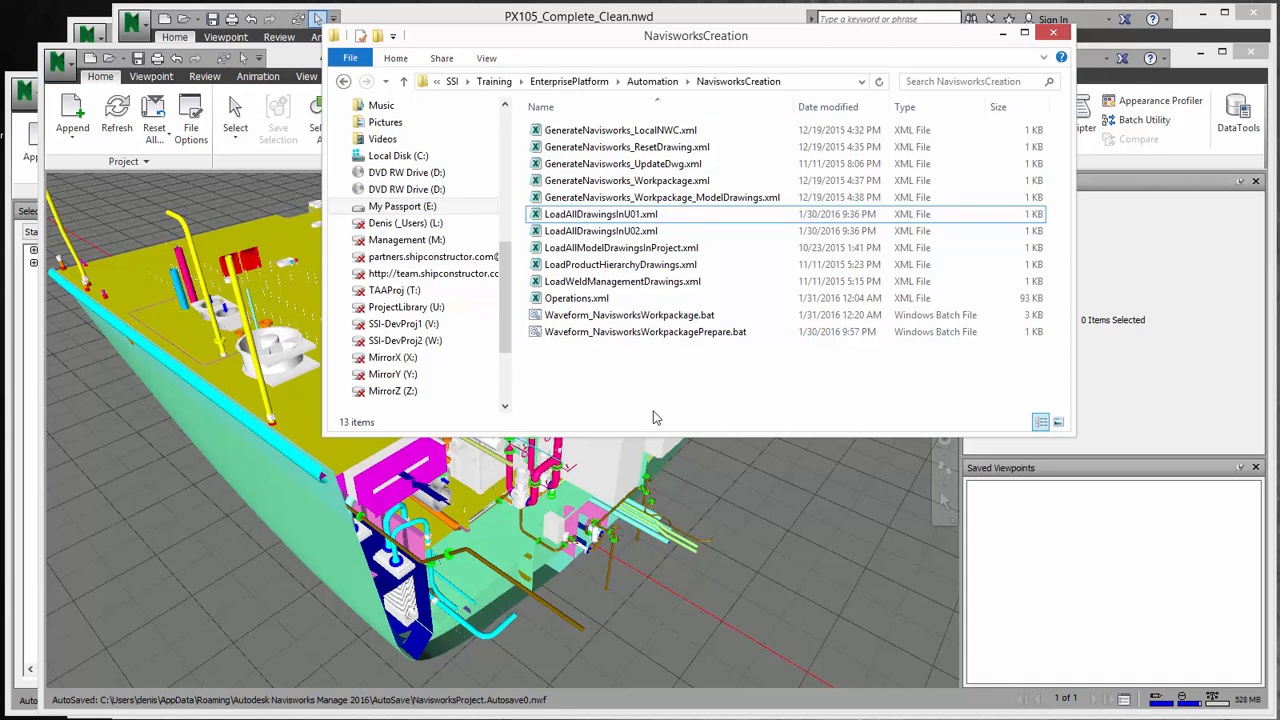
mouse_move(724, 400)
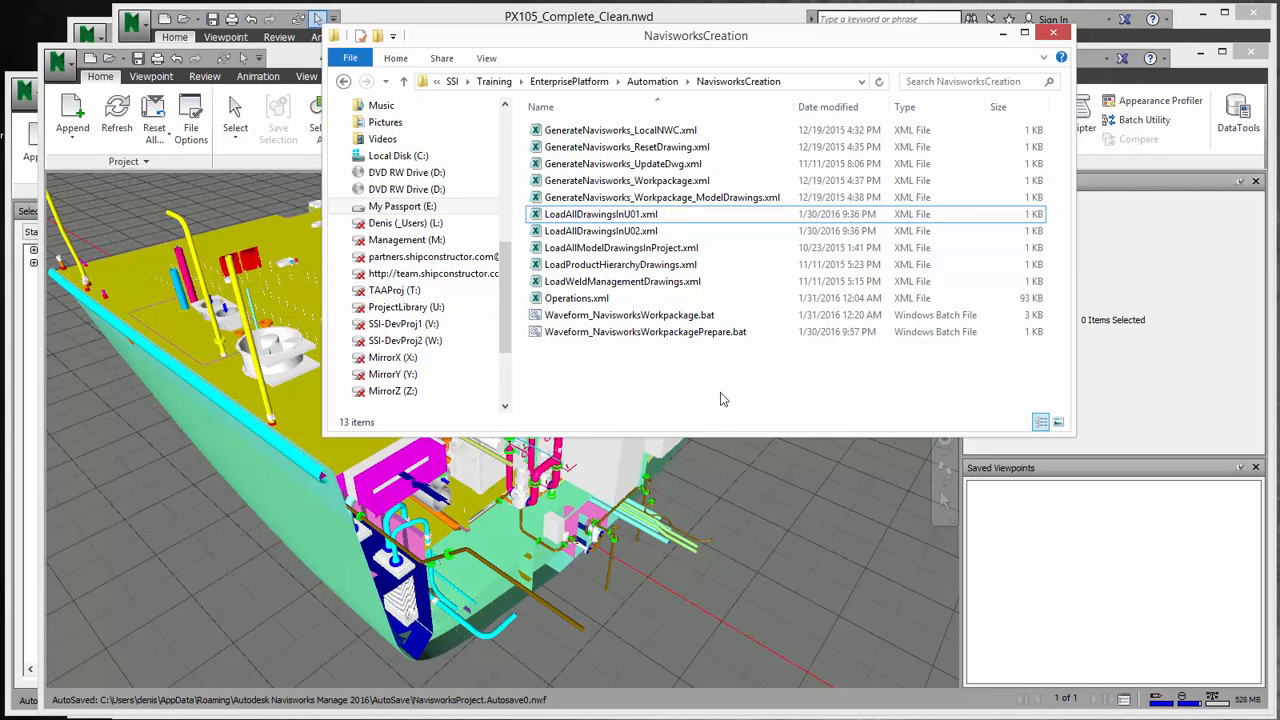
left_click(628, 316)
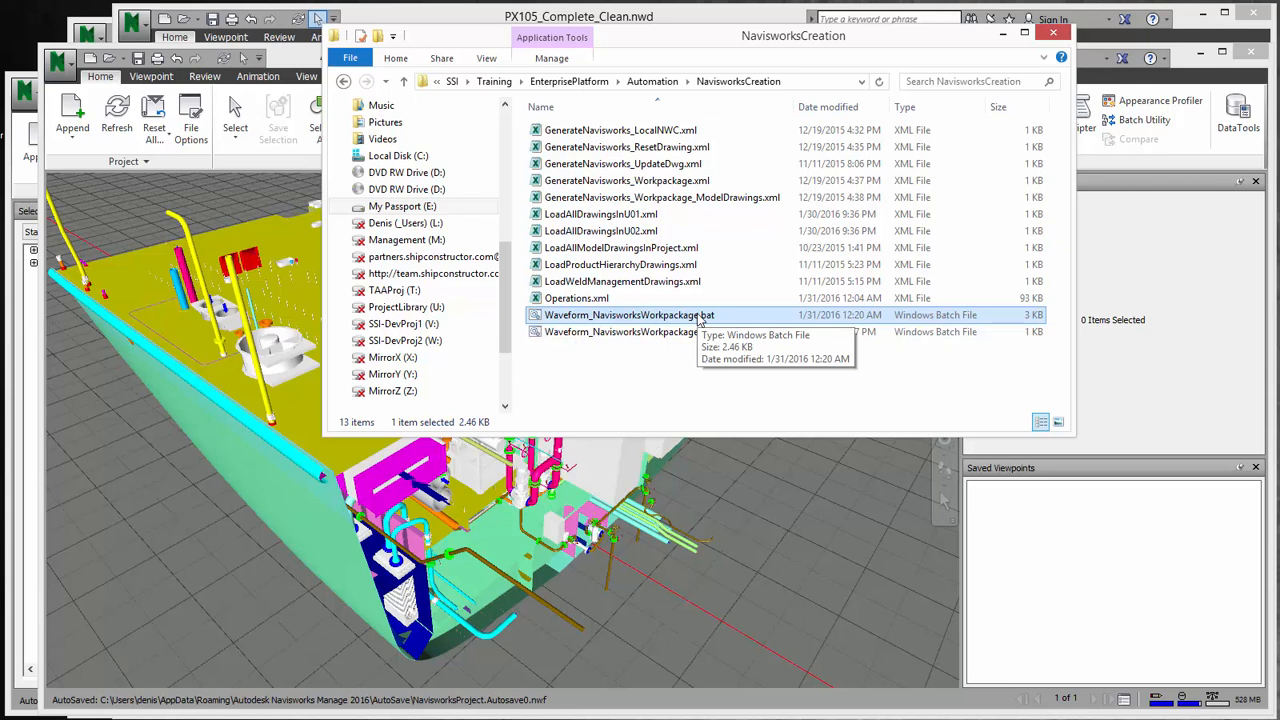
mouse_move(690, 360)
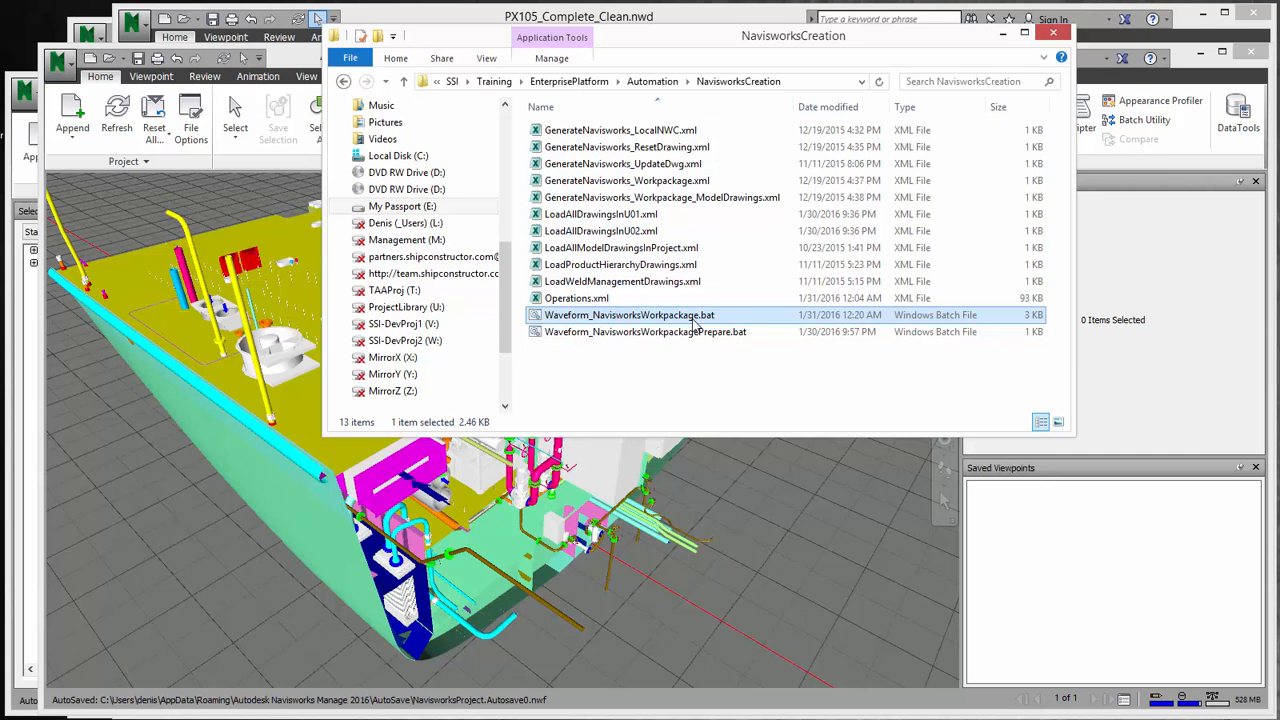
mouse_move(718, 332)
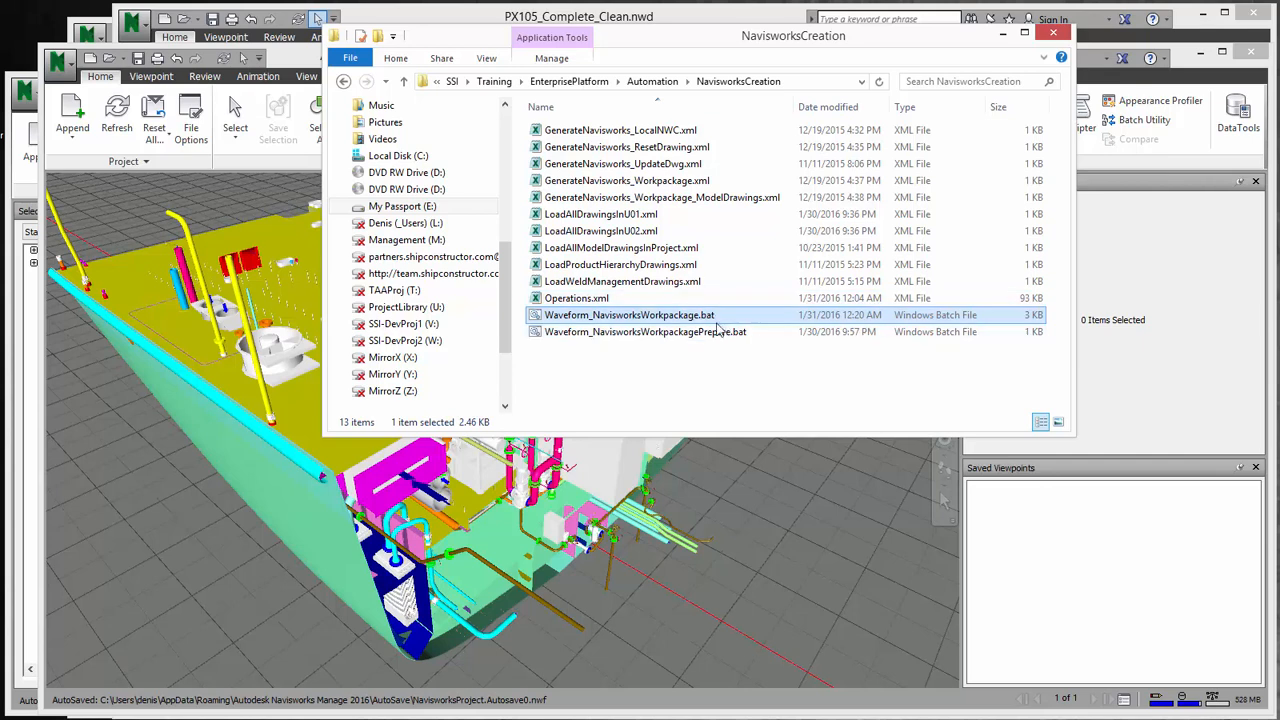
mouse_move(684, 316)
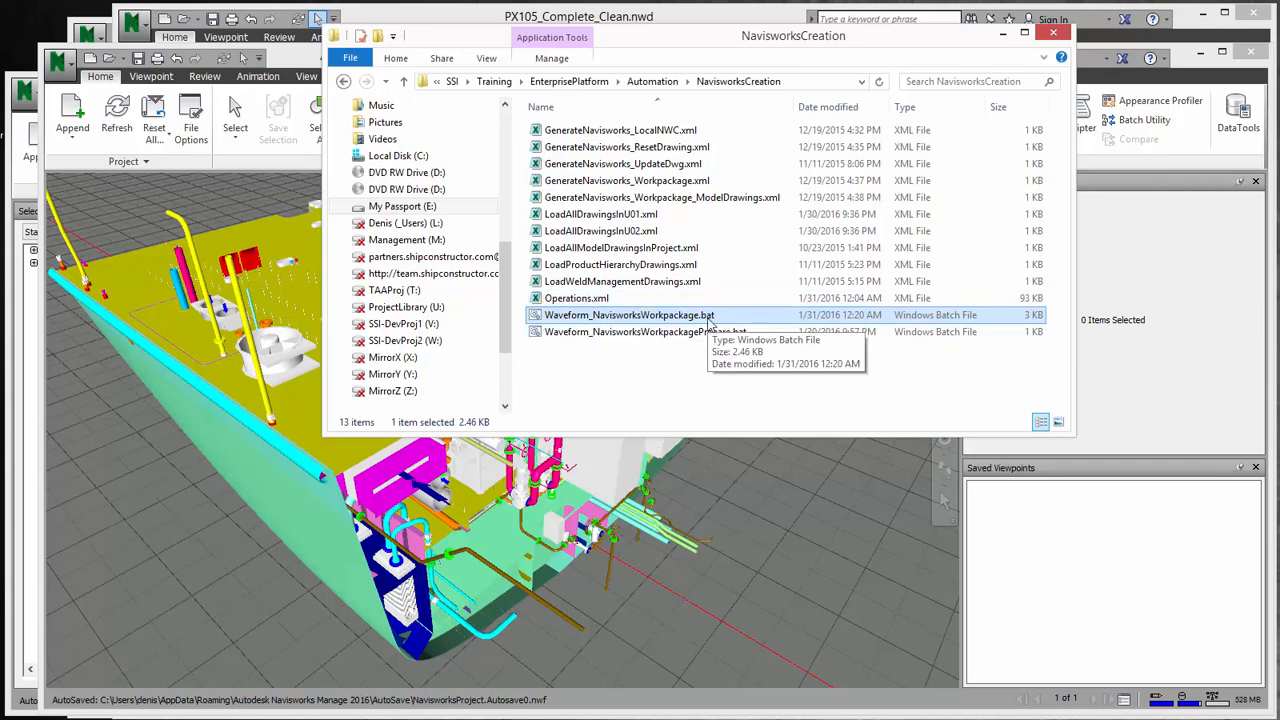
mouse_move(612, 128)
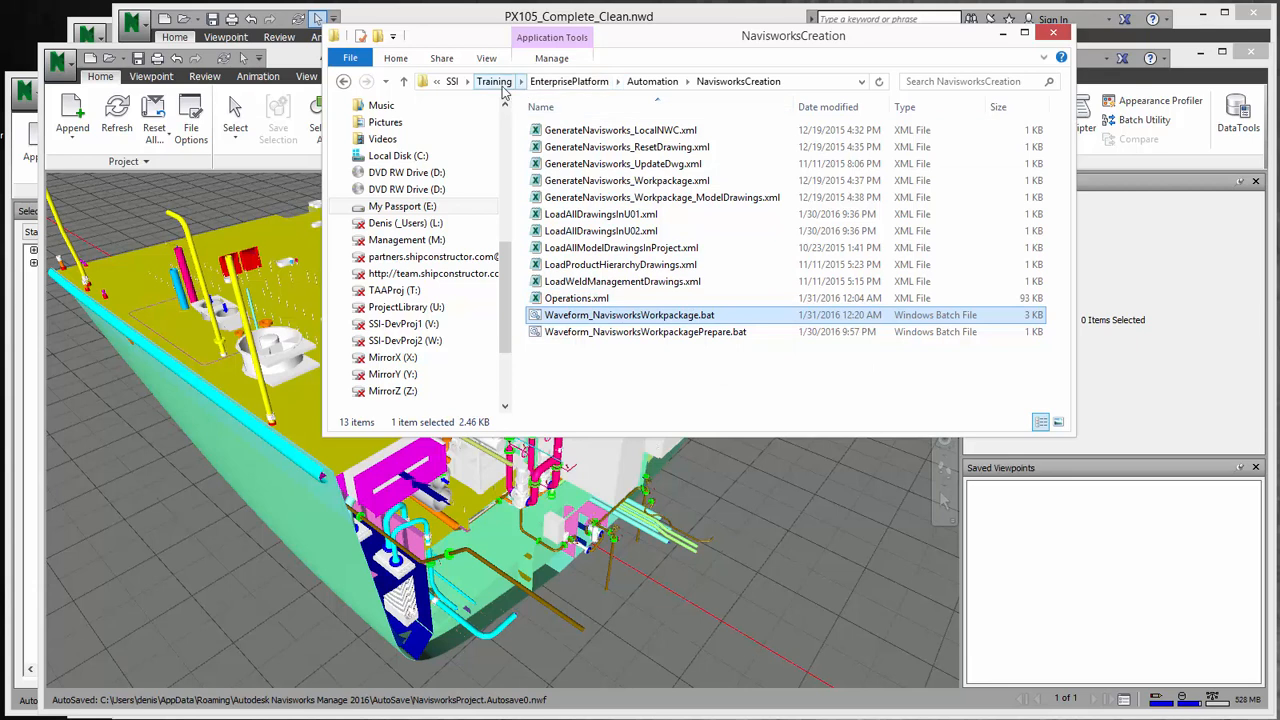
Go to Training > PublishedFiles > Automation > NavisworksGeneration and look over its output subfolders.
left_click(492, 80)
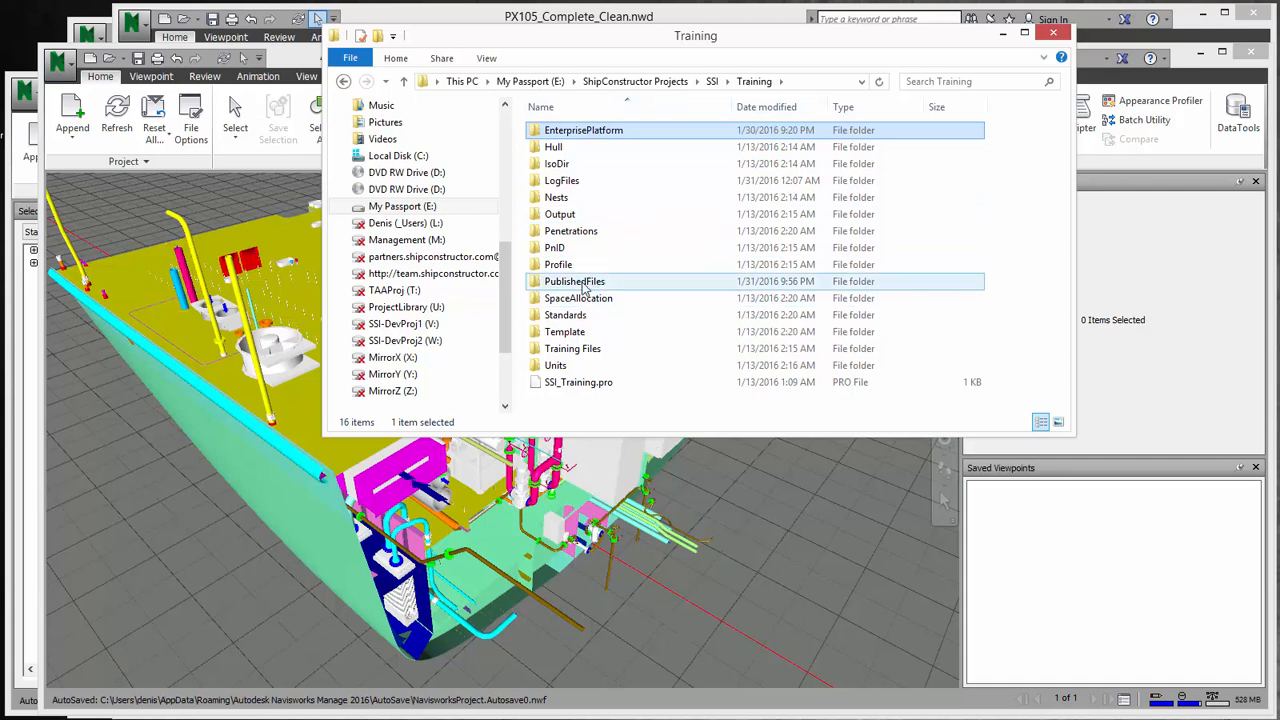
mouse_move(562, 292)
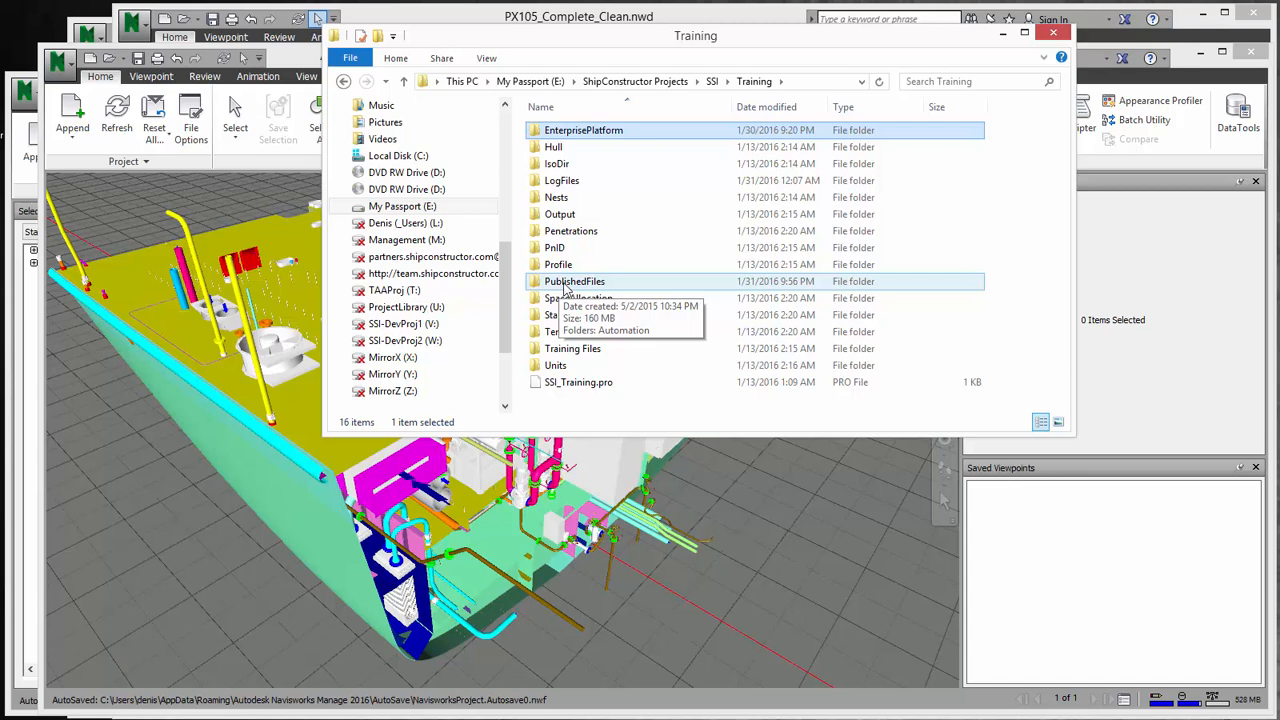
double_click(574, 280)
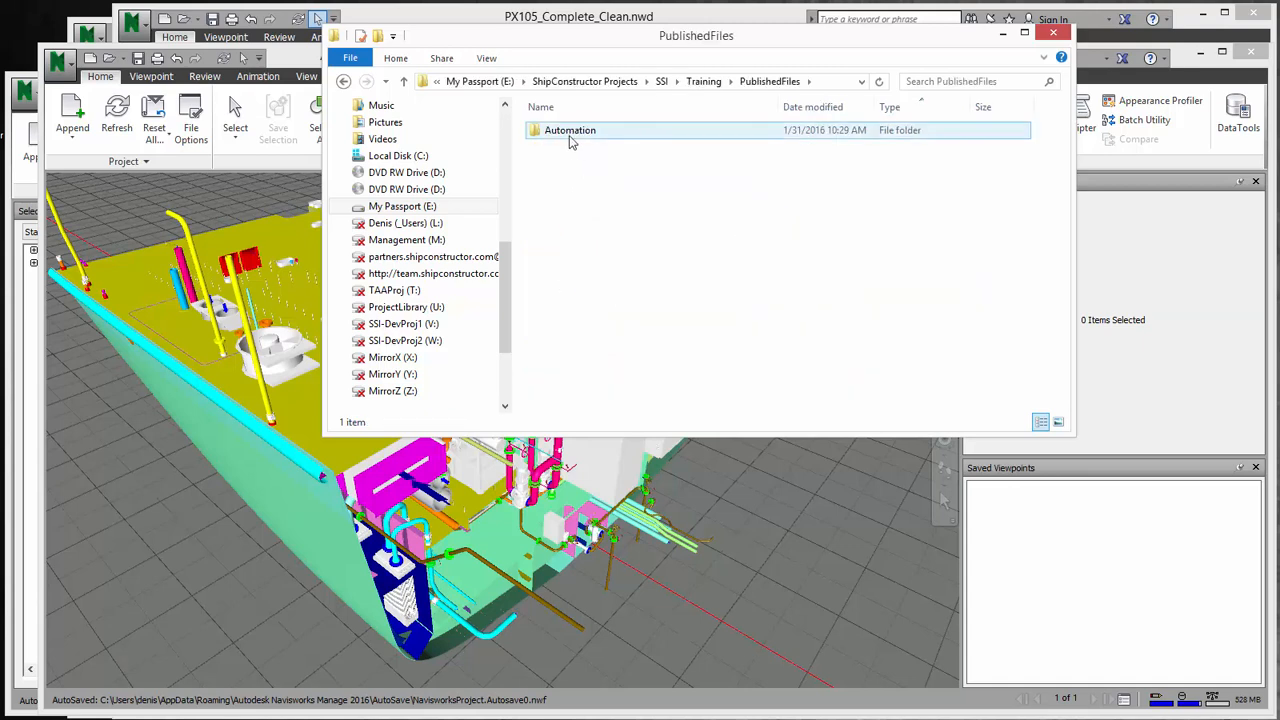
double_click(570, 130)
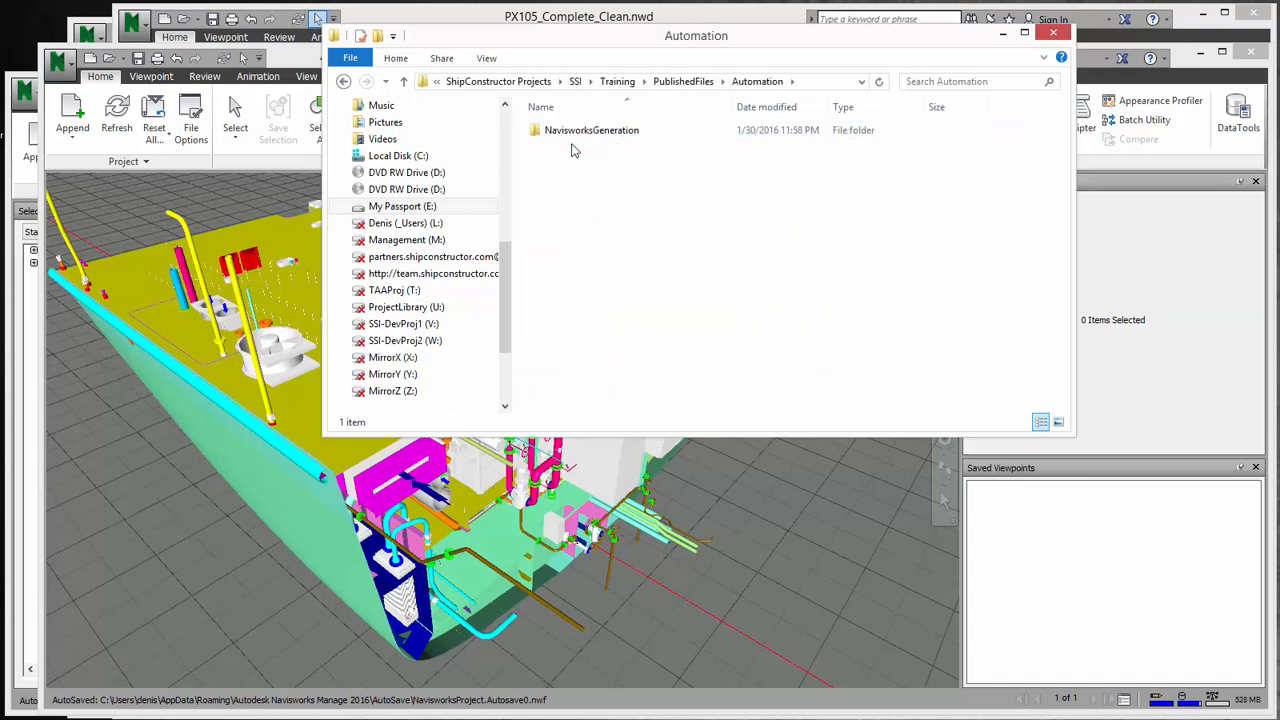
double_click(592, 130)
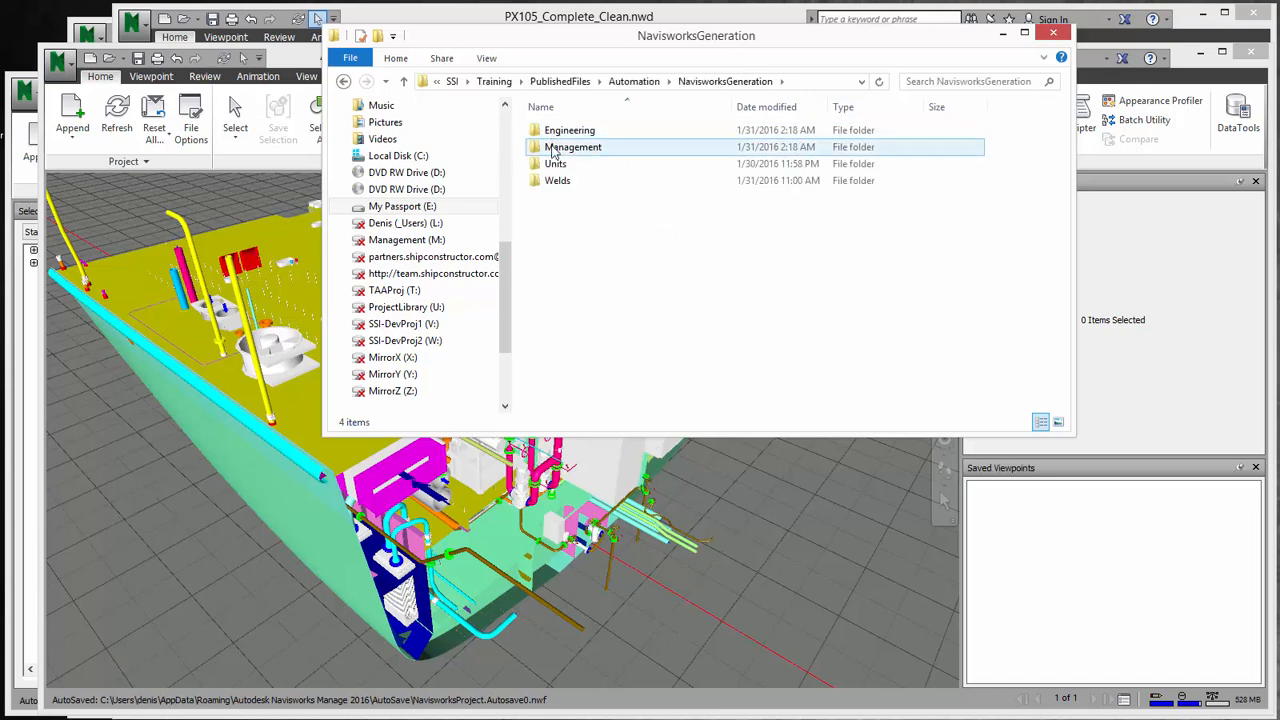
left_click(568, 130)
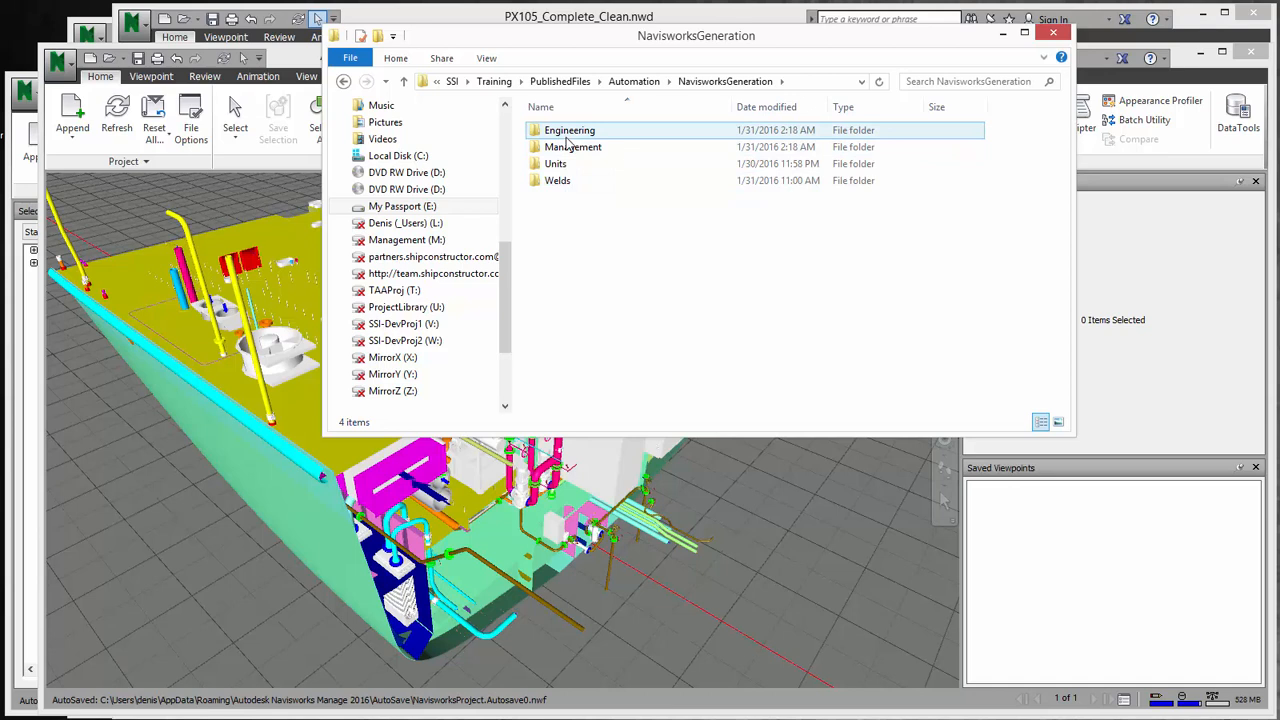
left_click(556, 180)
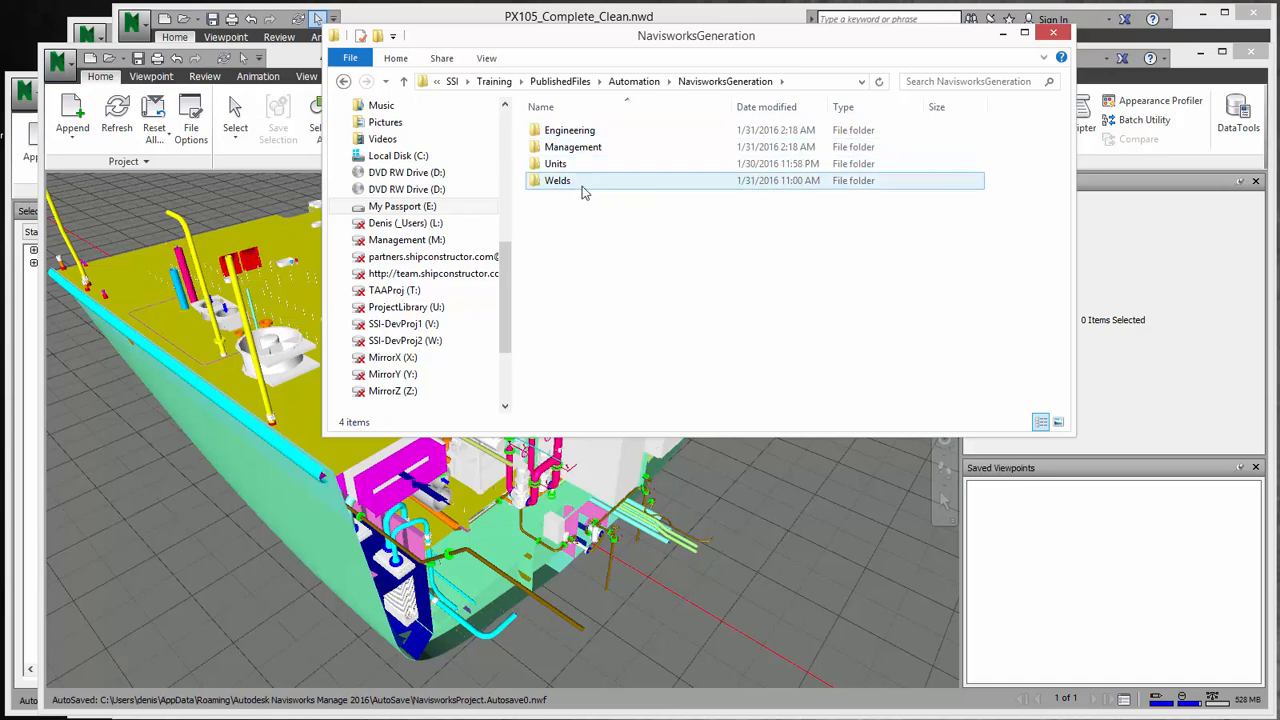
mouse_move(556, 180)
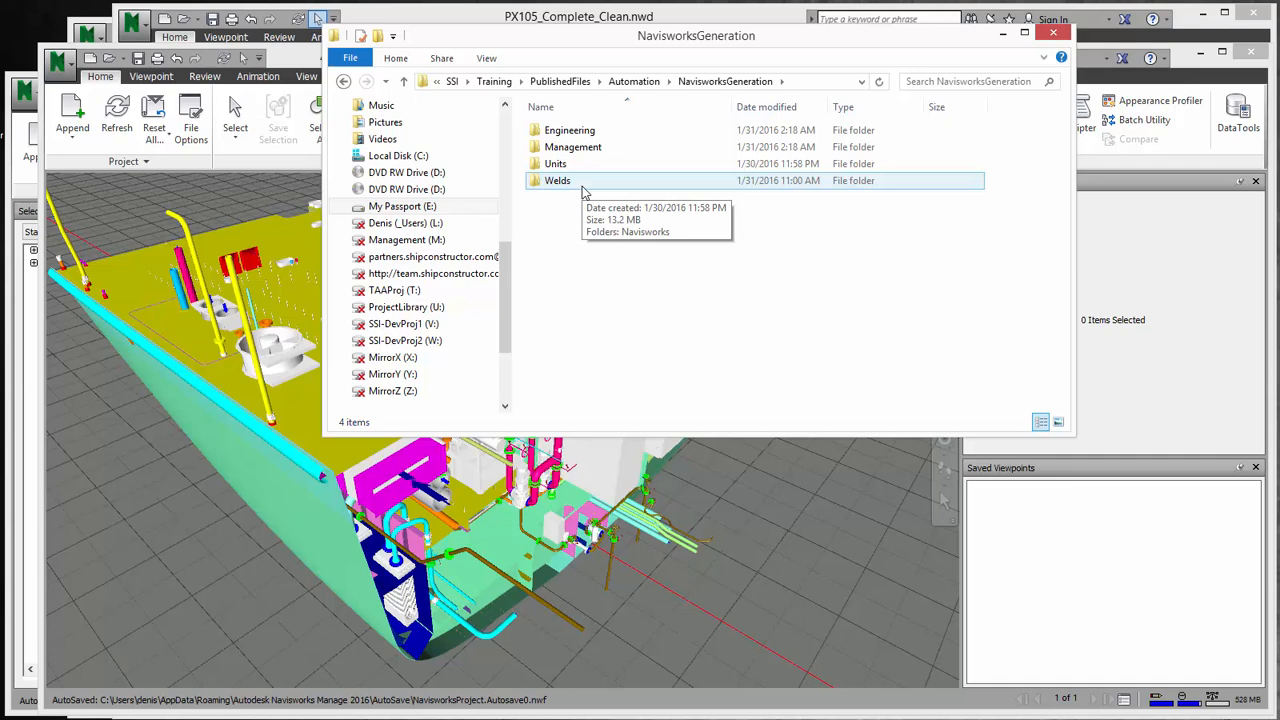
left_click(568, 130)
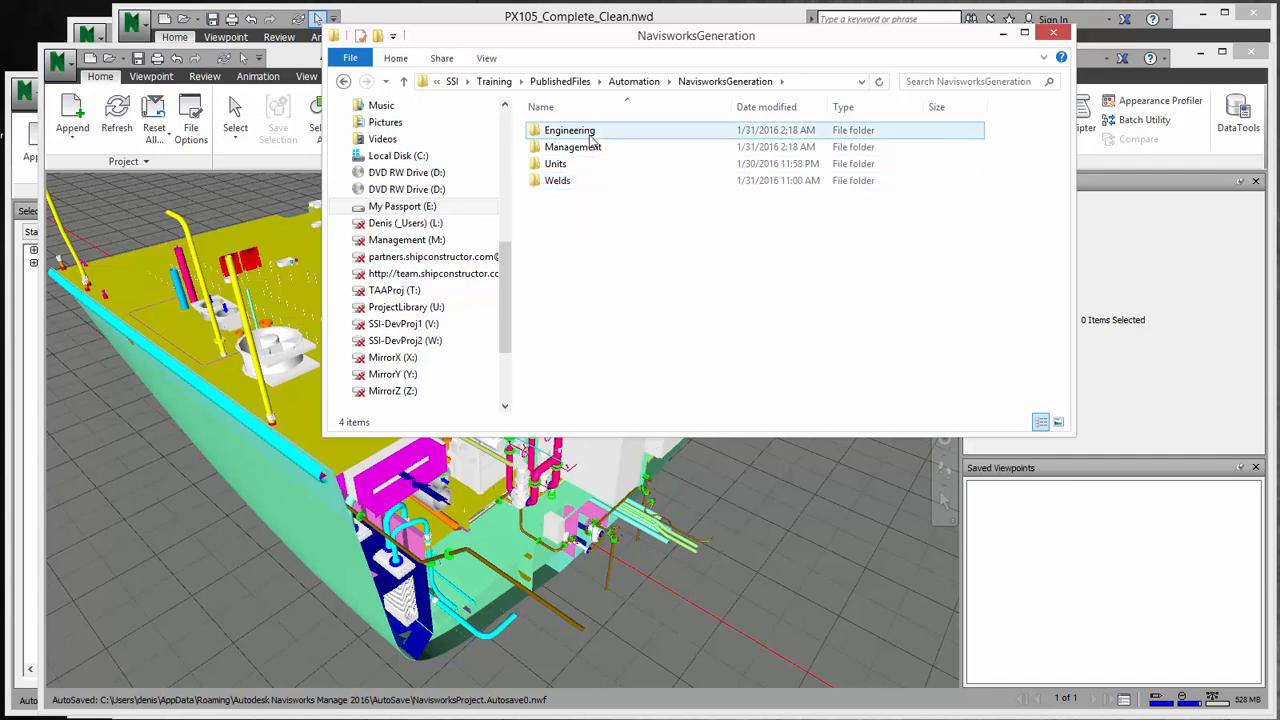
Inspect the Engineering and Management model output folders, returning to NavisworksGeneration each time.
double_click(568, 130)
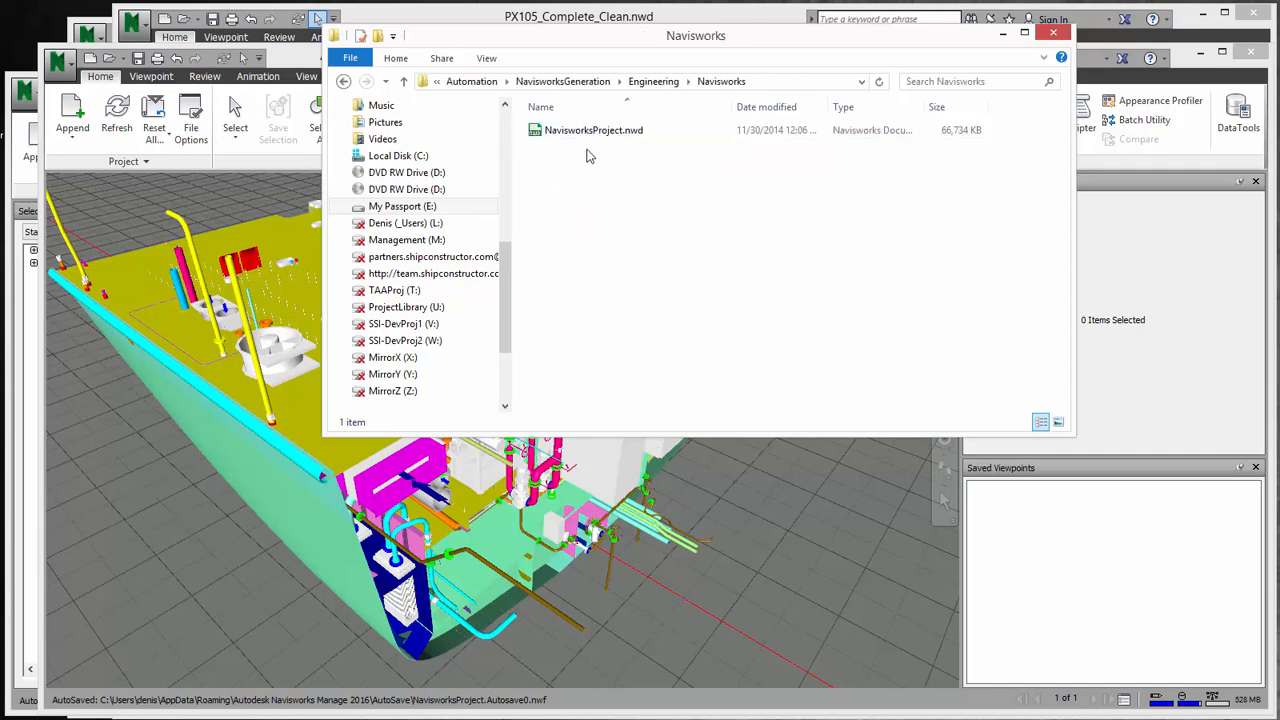
left_click(652, 80)
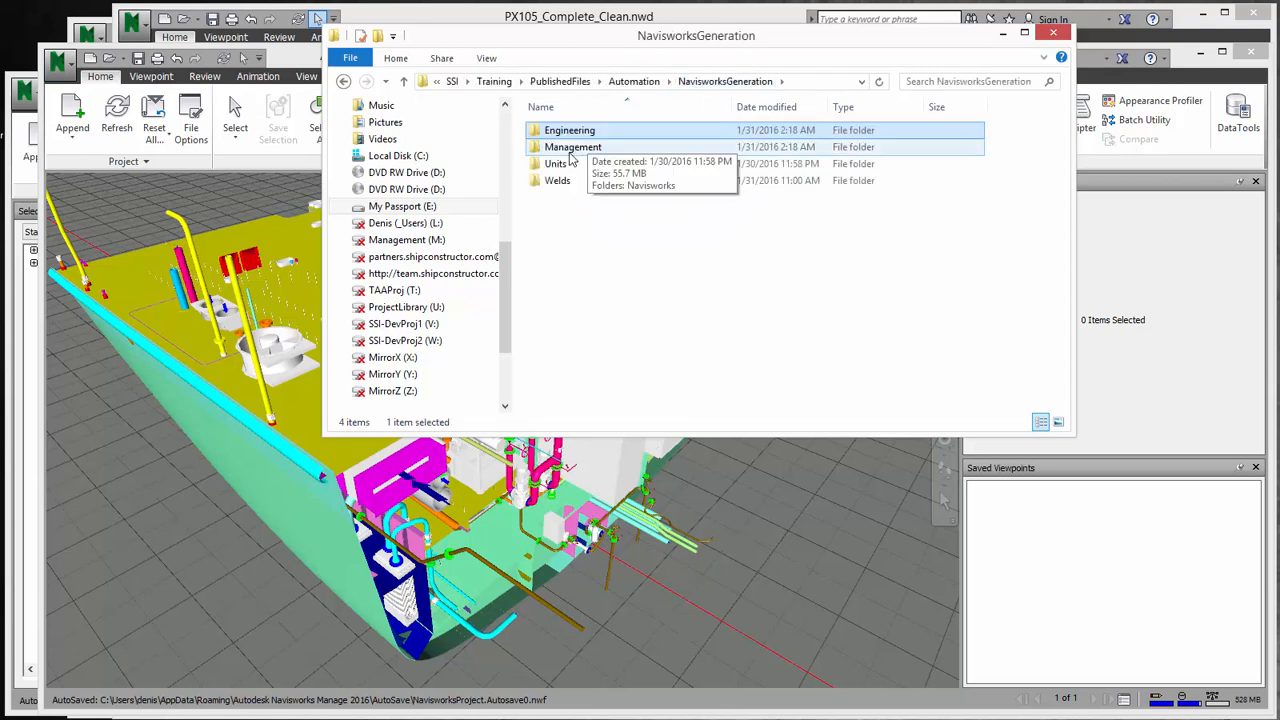
double_click(572, 148)
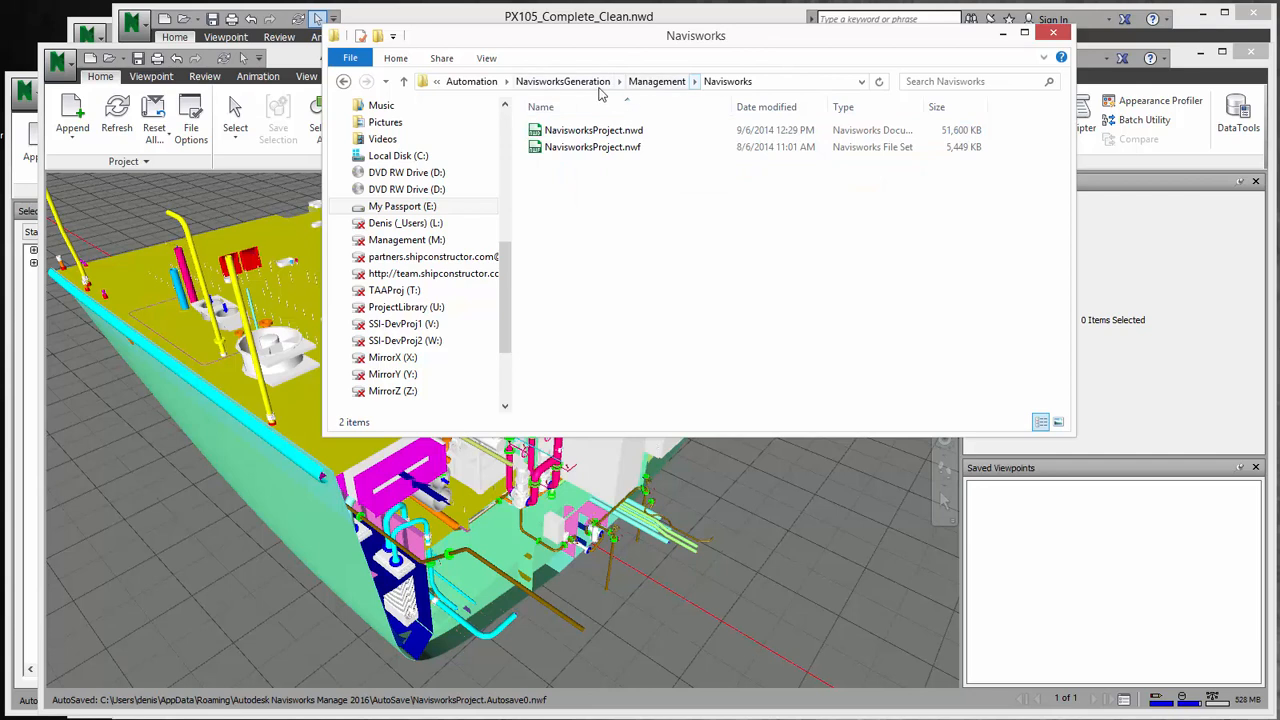
left_click(562, 80)
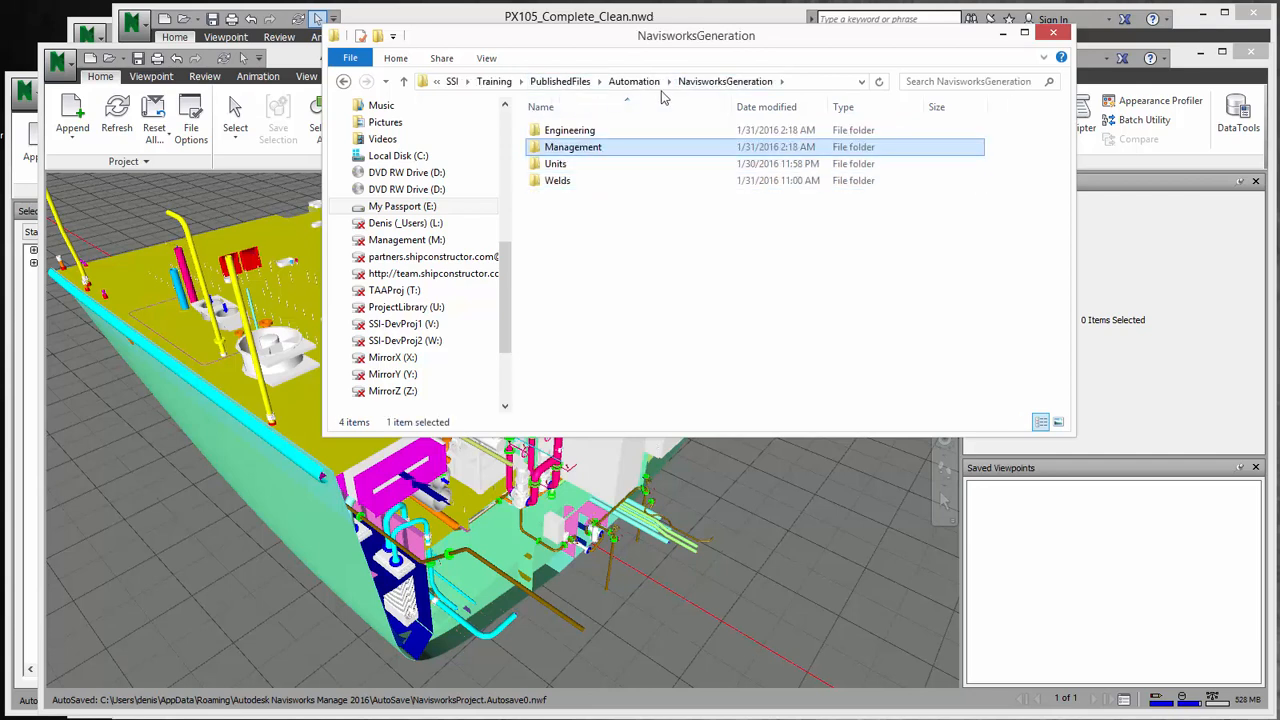
mouse_move(616, 208)
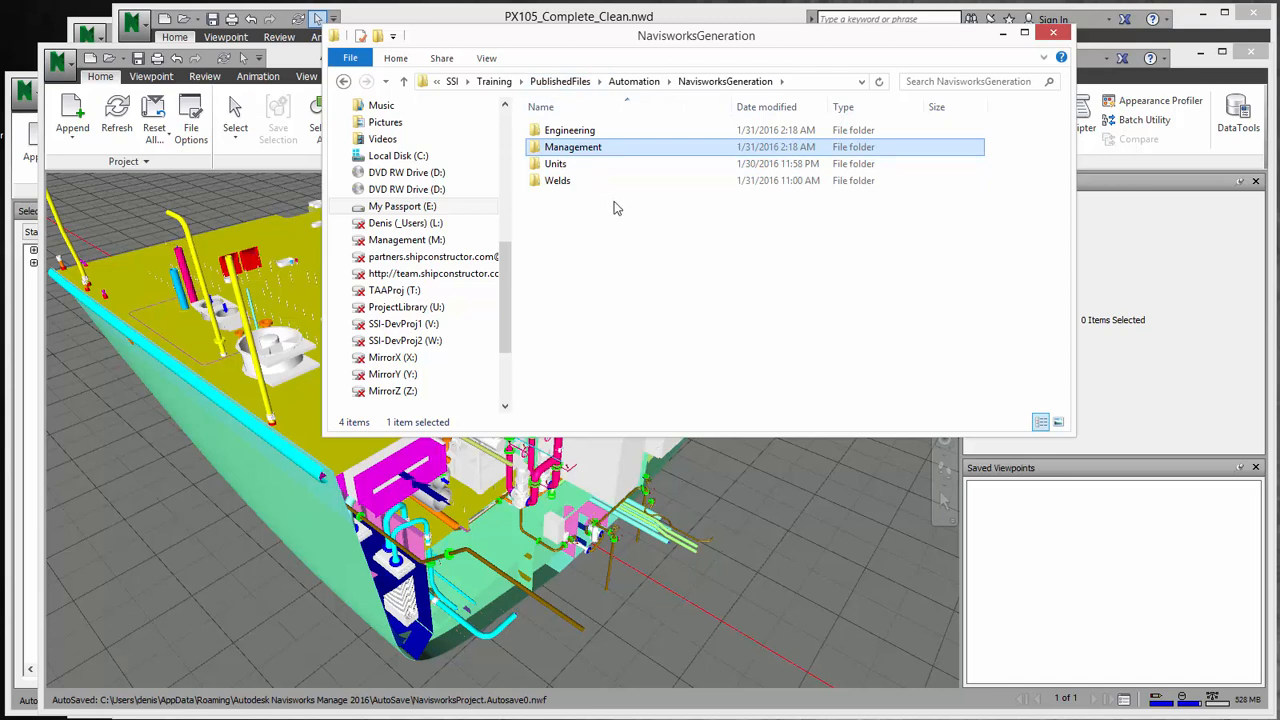
Pick a folder in the NavisworksGeneration listing.
left_click(570, 130)
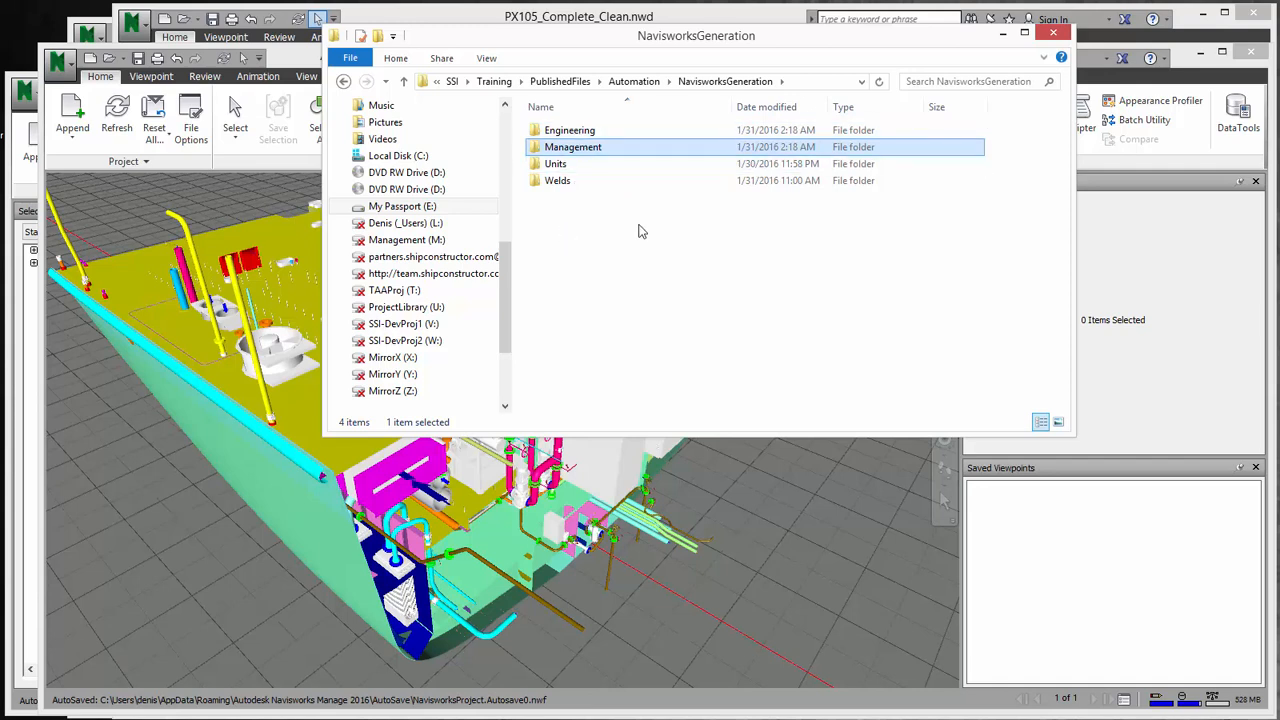
mouse_move(576, 160)
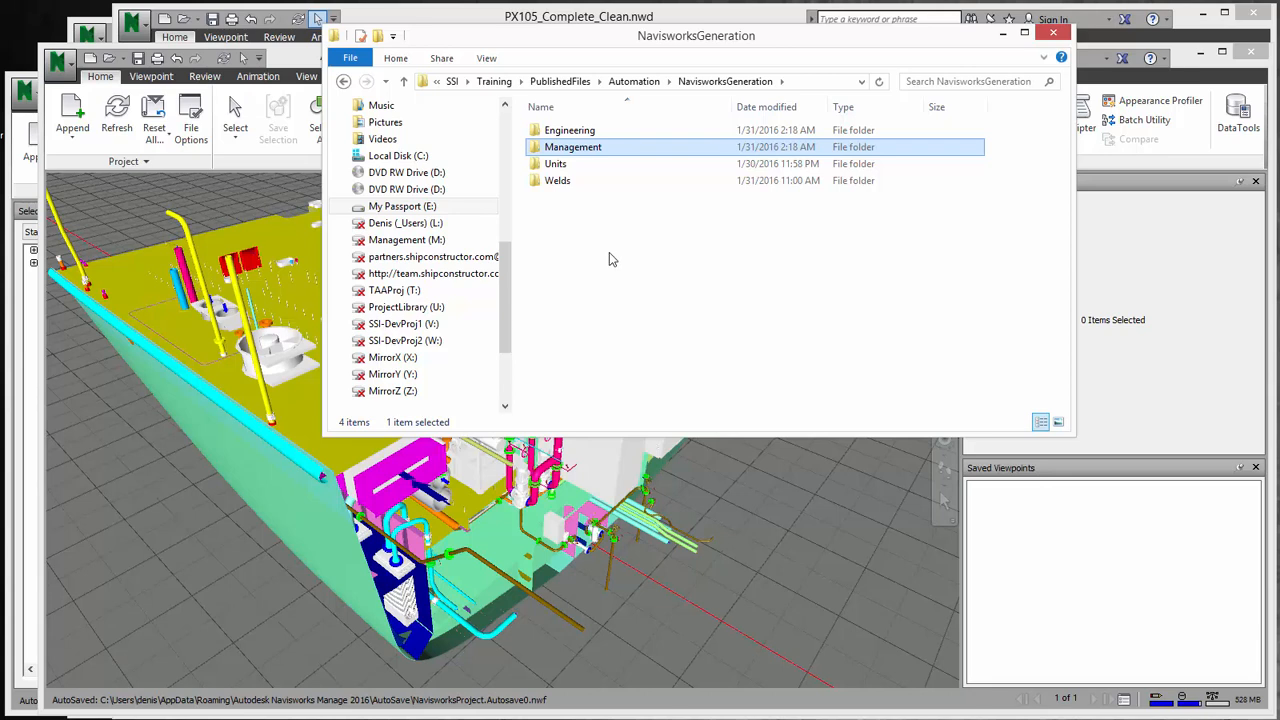
mouse_move(696, 232)
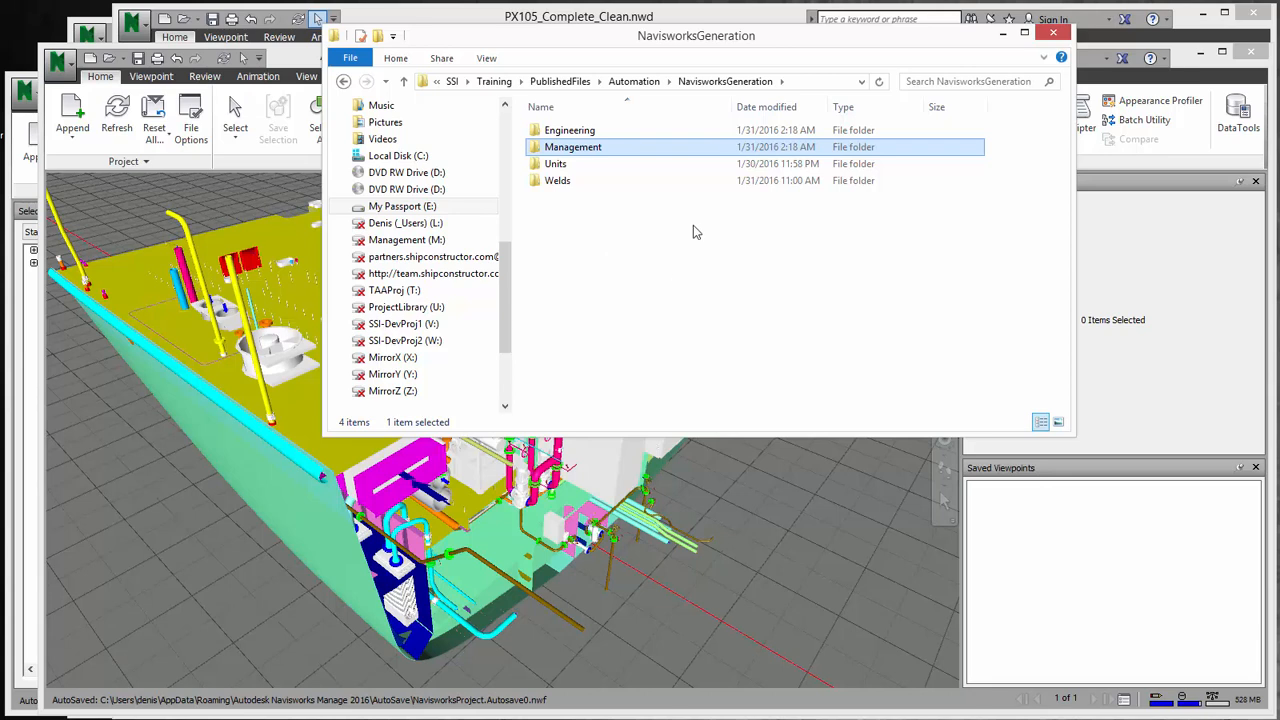
mouse_move(620, 256)
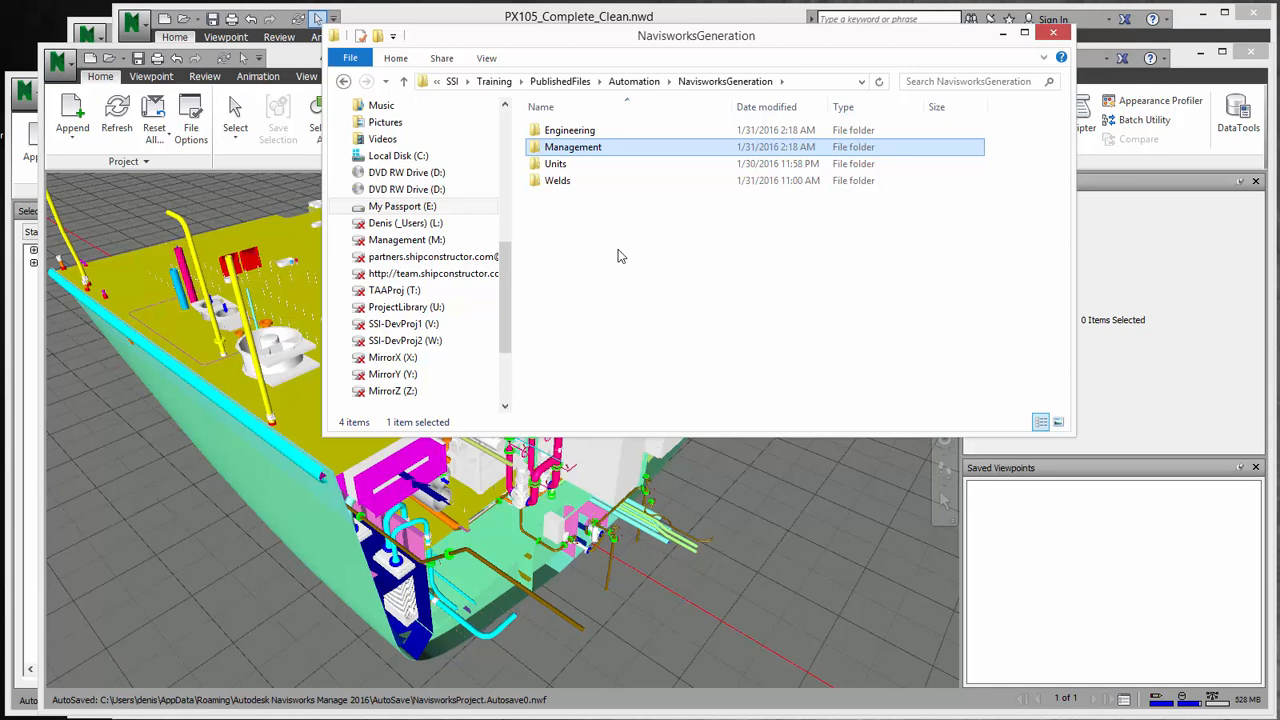
mouse_move(716, 280)
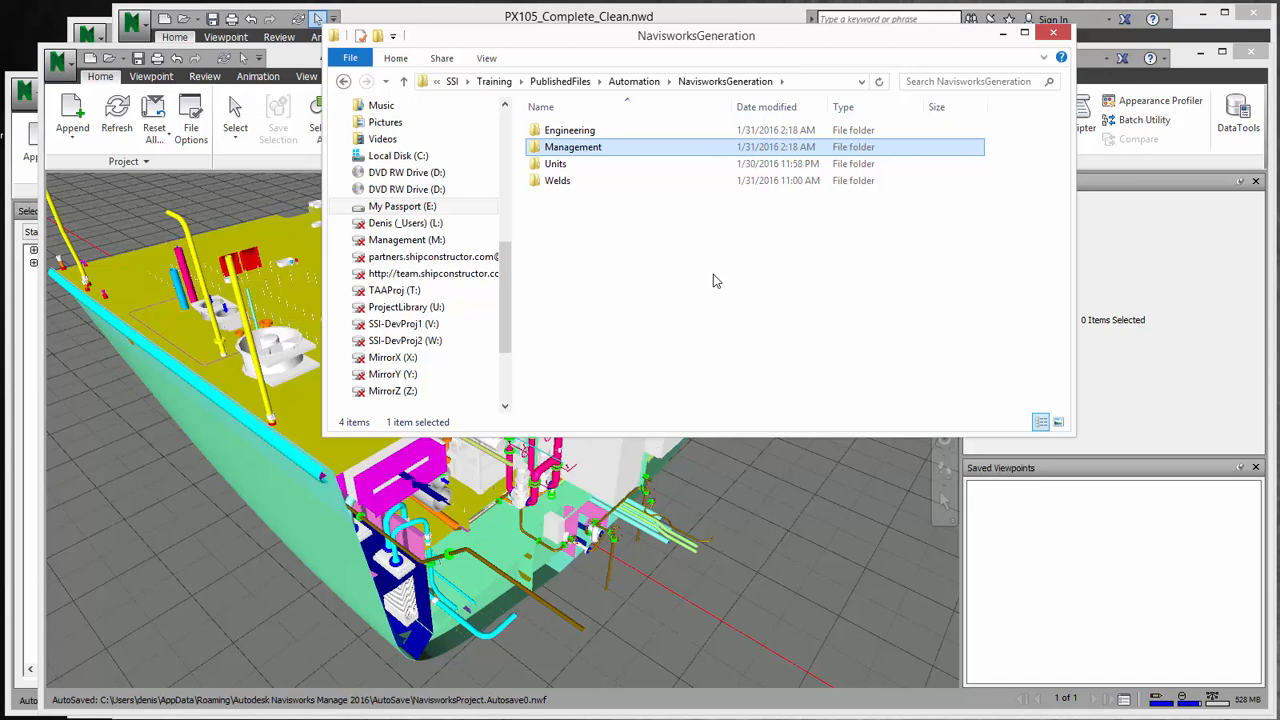
mouse_move(716, 256)
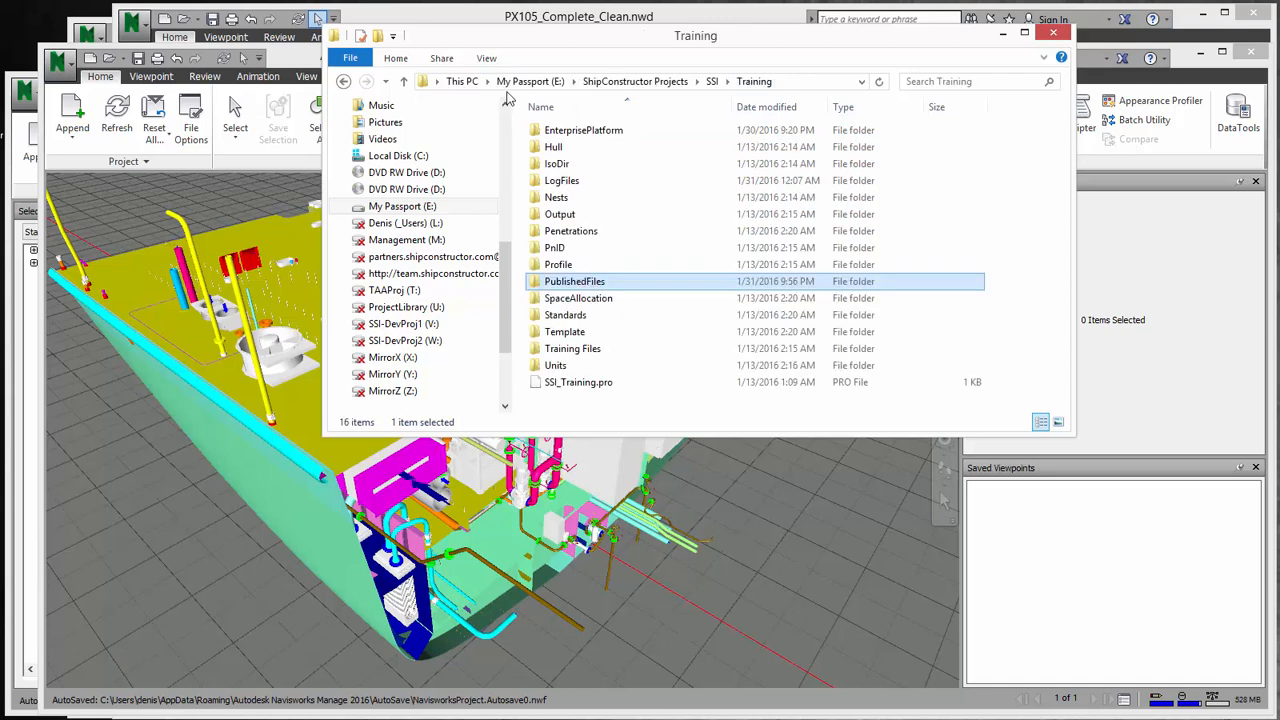
Go into EnterprisePlatform and its NavisworksCreation folder to list the XML and Waveform batch files.
left_click(584, 130)
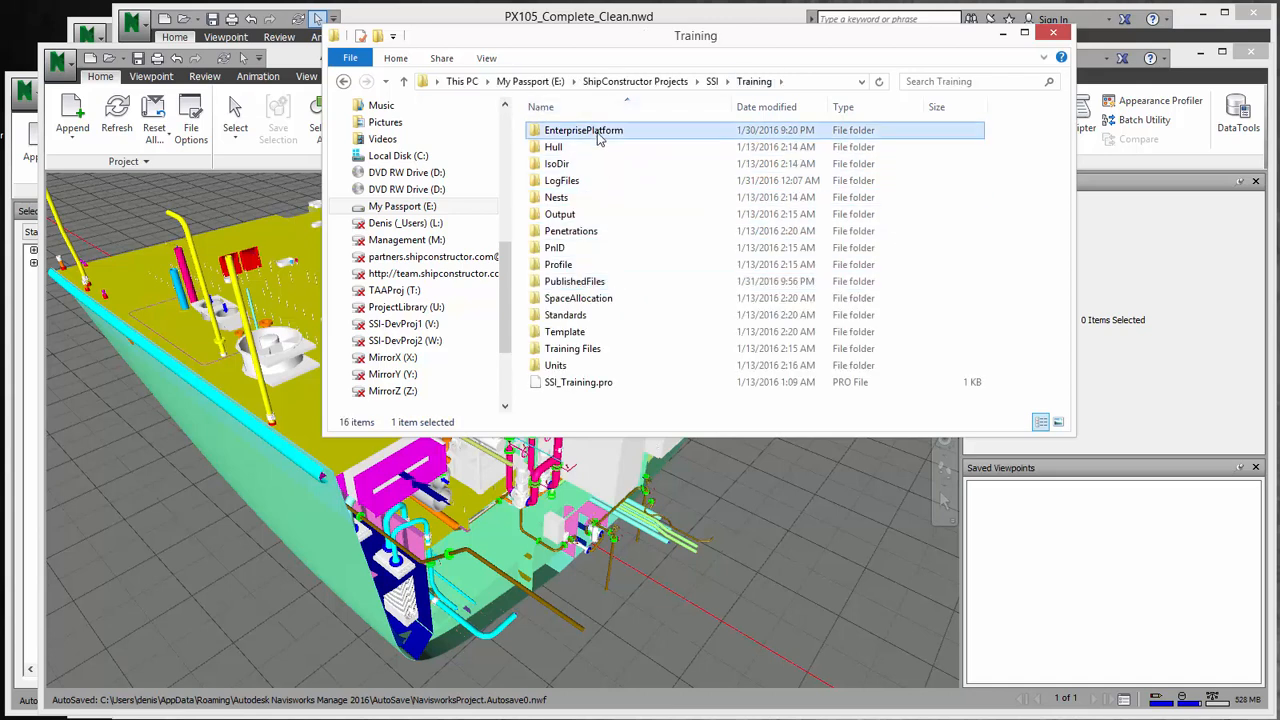
double_click(584, 130)
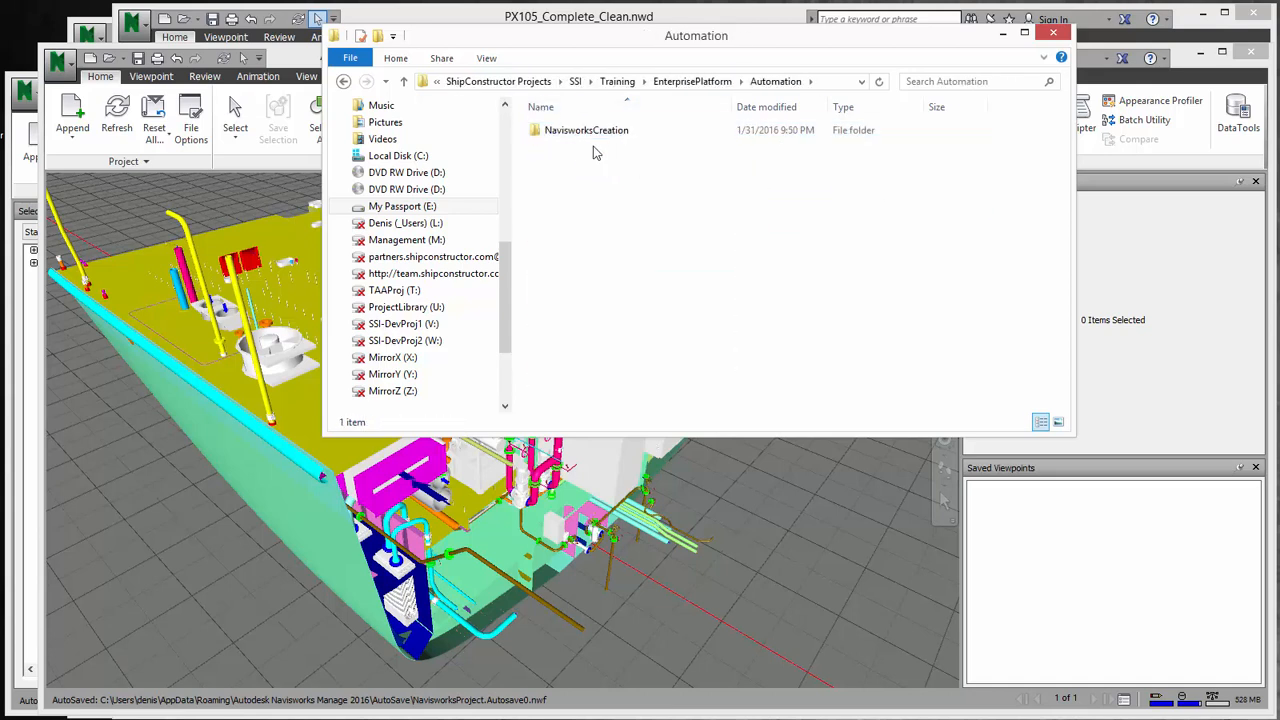
double_click(586, 130)
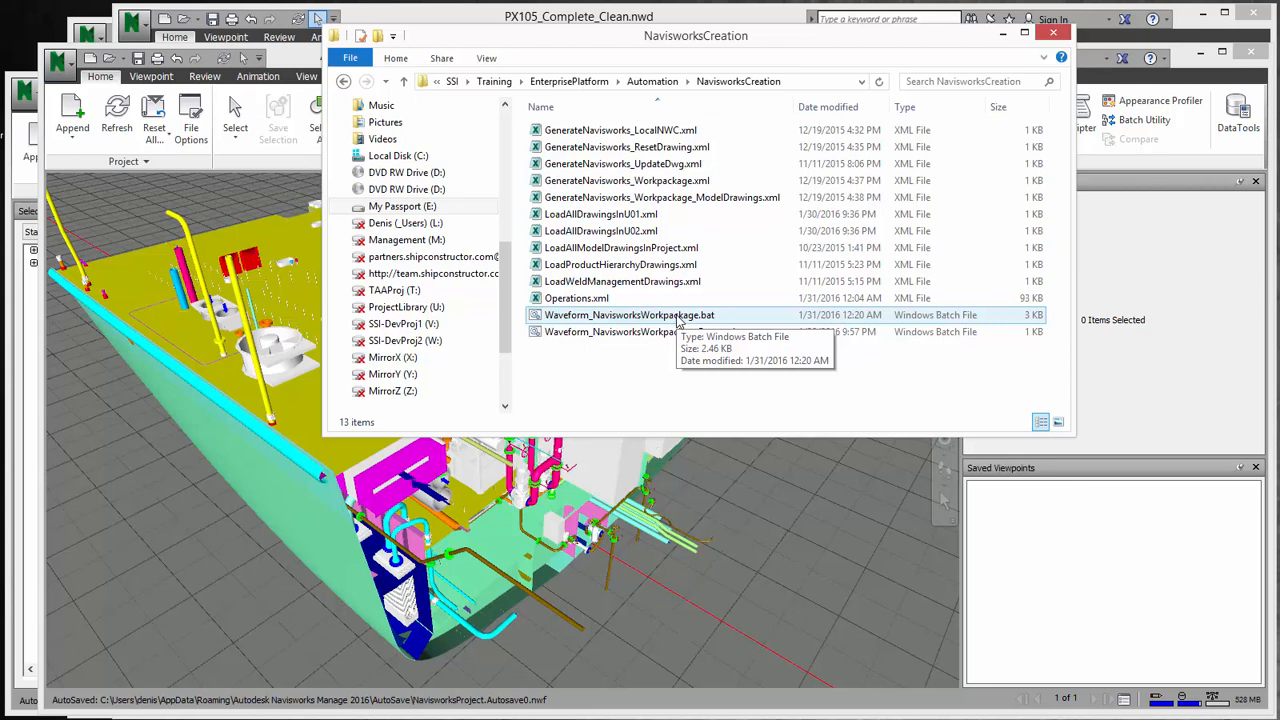
Run Waveform_NavisworksWorkpackage.bat to launch the PublisherLT progress window.
double_click(628, 314)
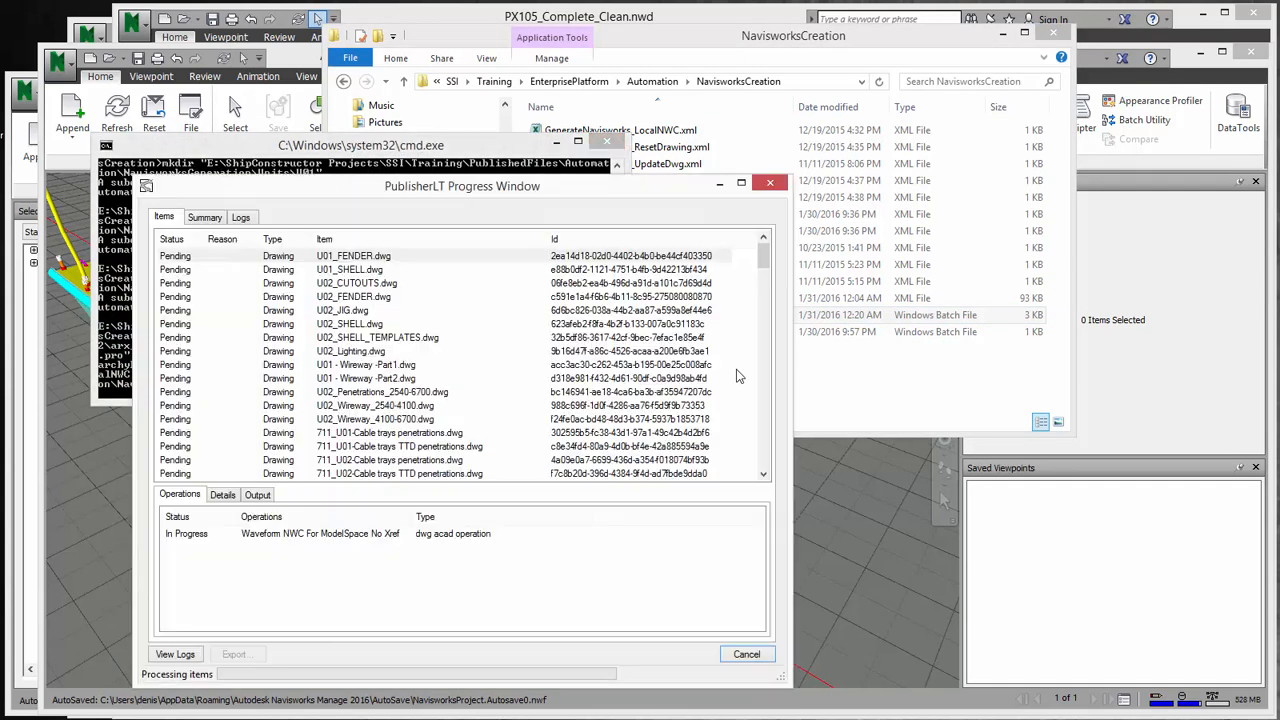